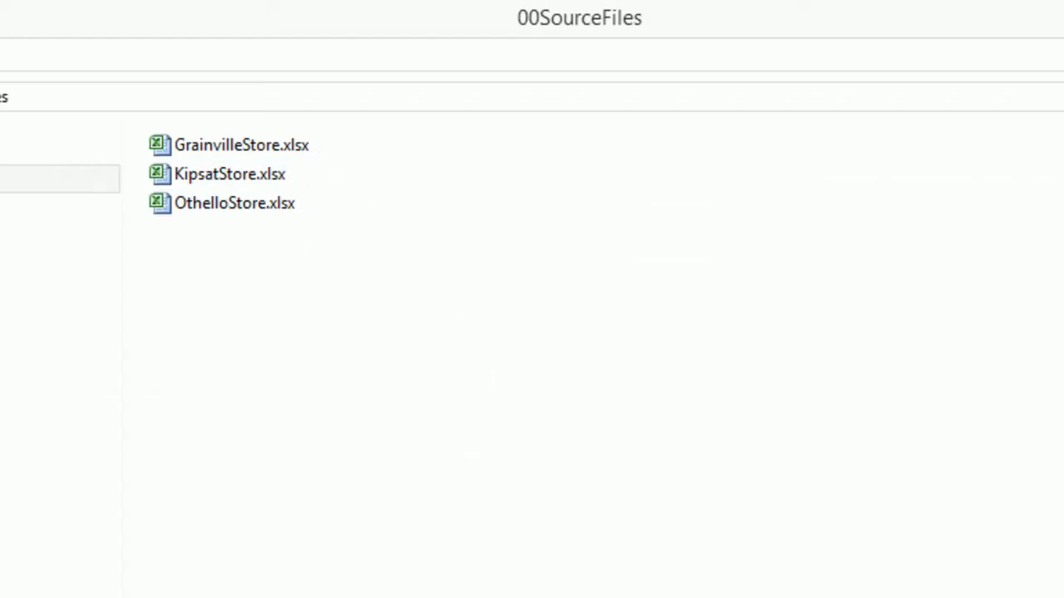
mouse_move(381, 216)
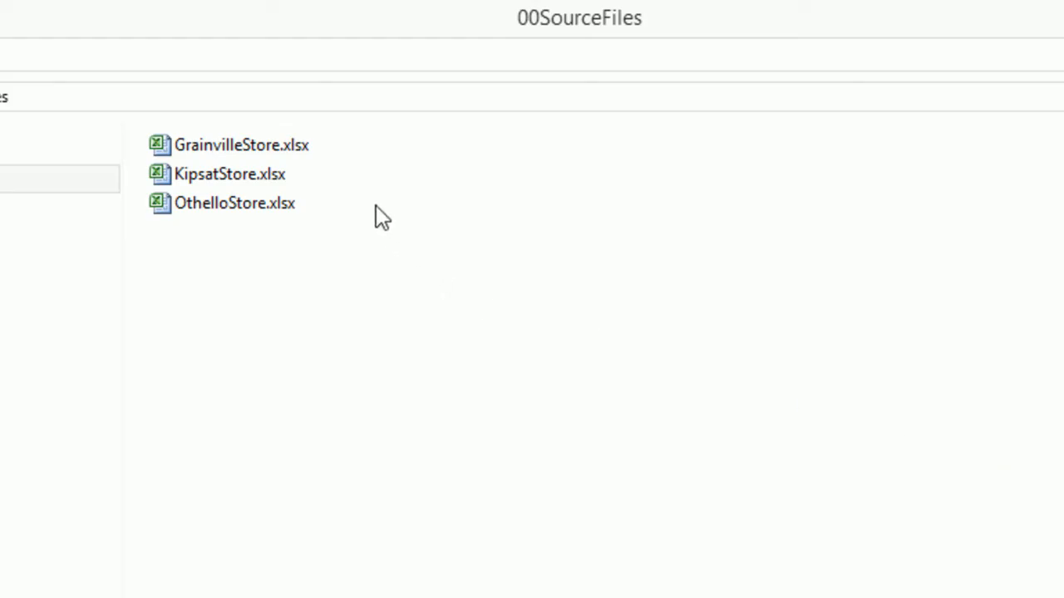
mouse_move(389, 475)
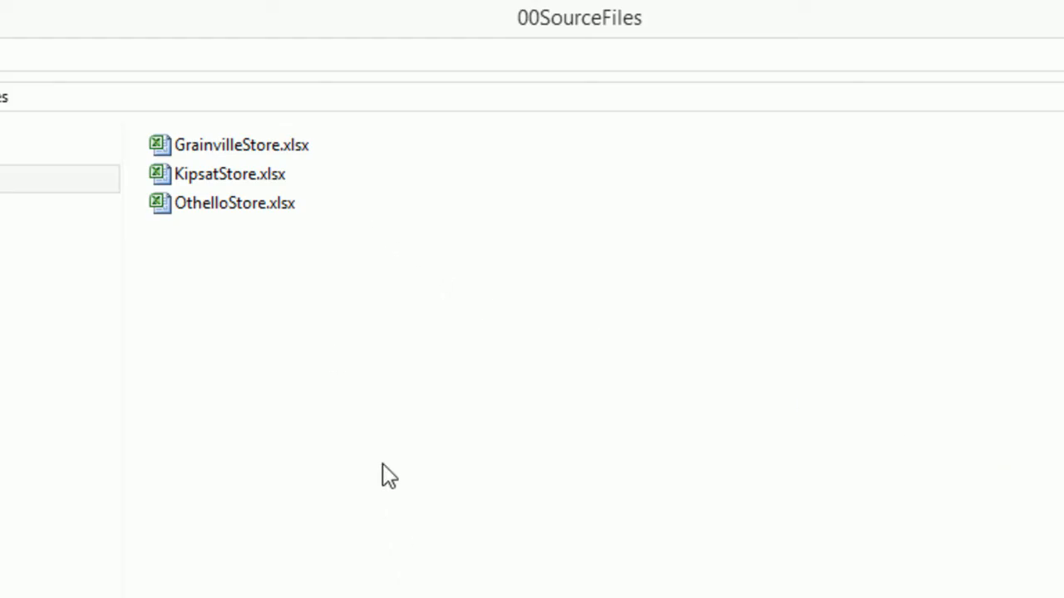
mouse_move(253, 299)
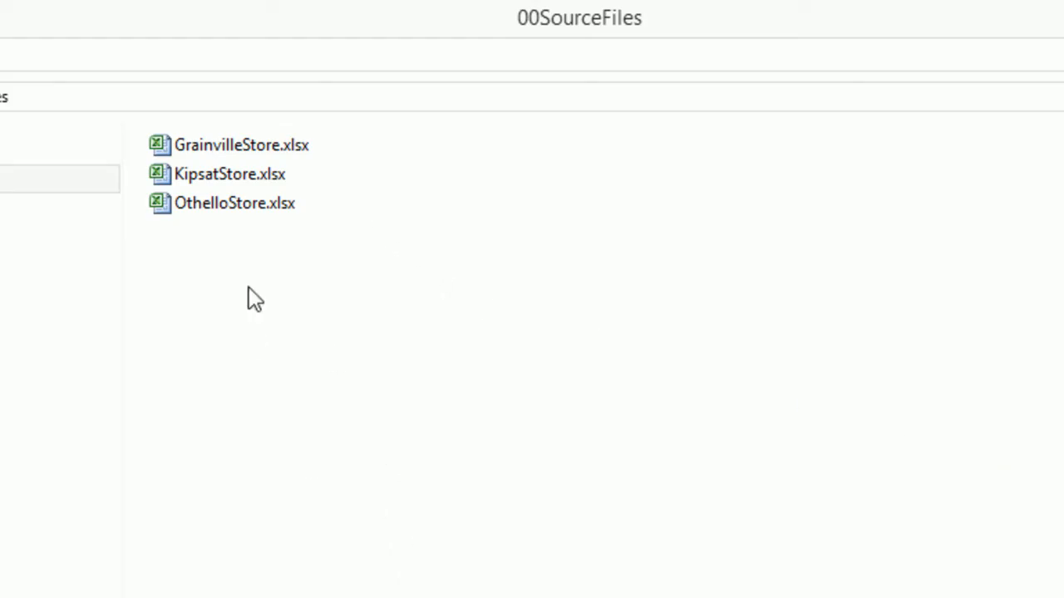
- View the OthelloStore workbook and step through its sales rep sheets
left_click(480, 246)
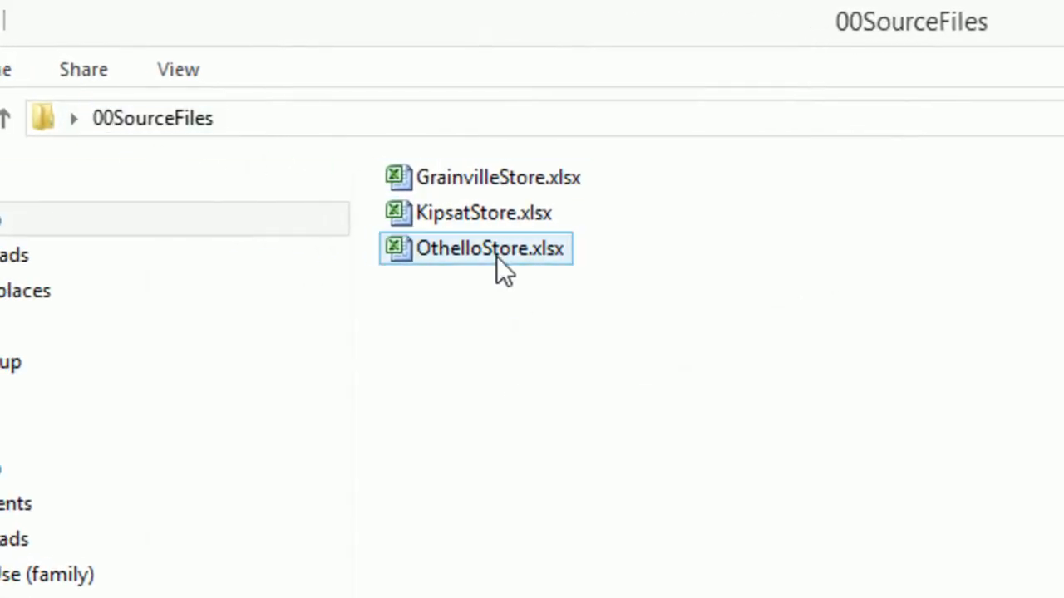
double_click(490, 247)
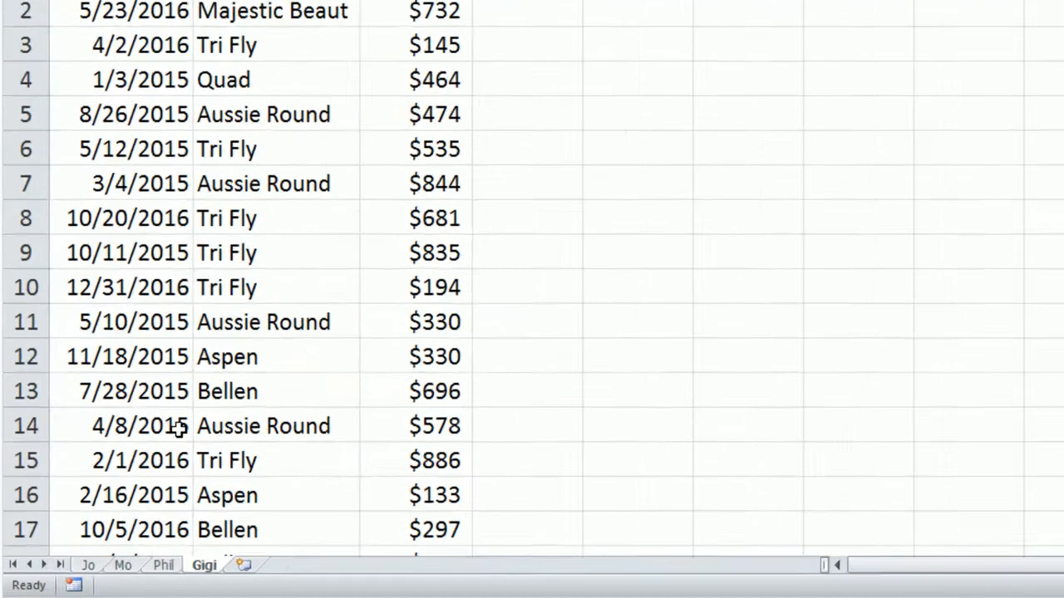
left_click(202, 545)
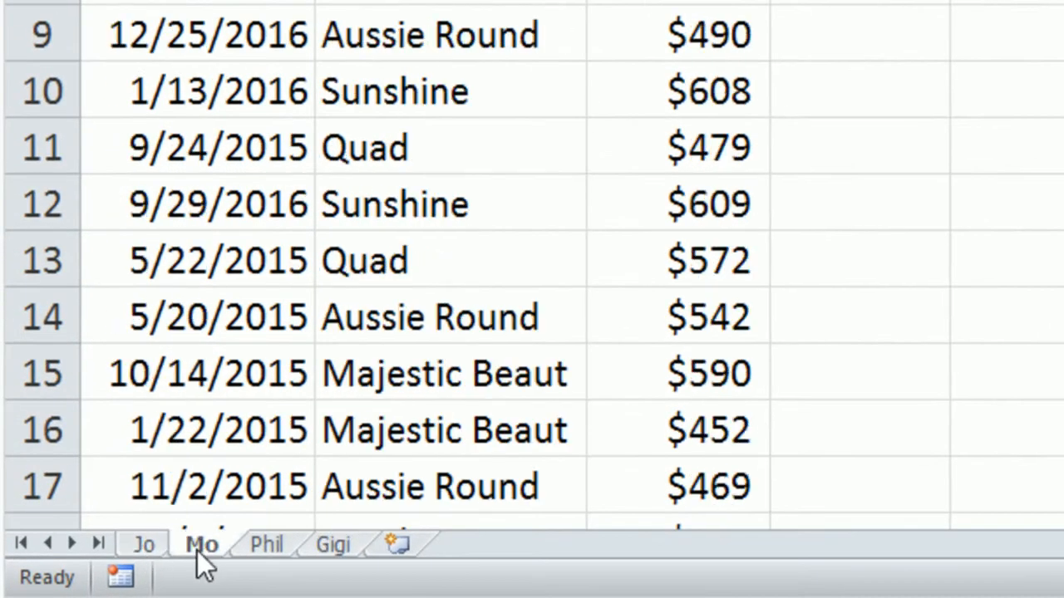
mouse_move(224, 573)
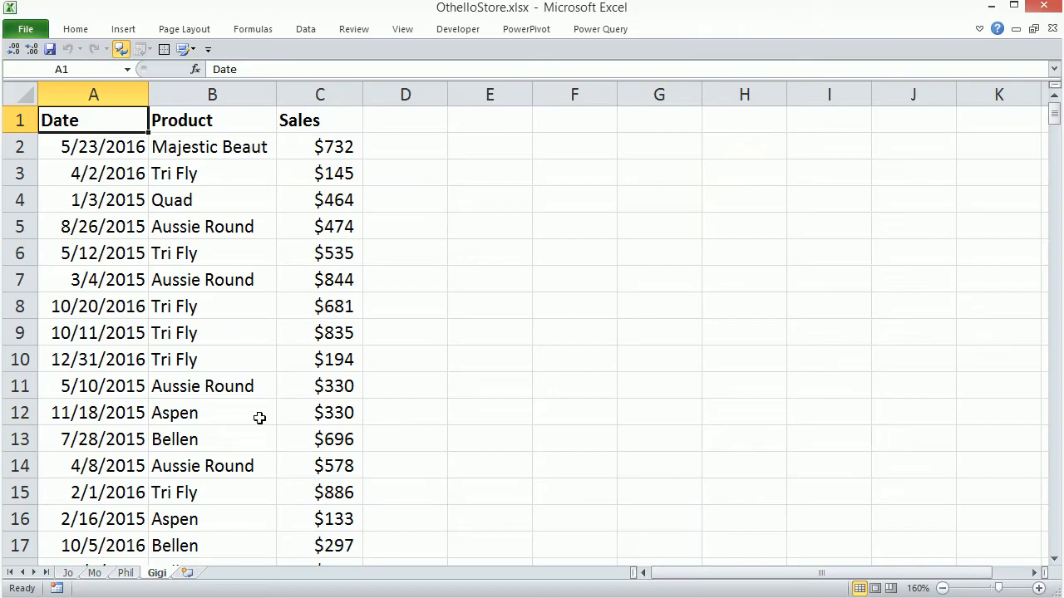
mouse_move(236, 147)
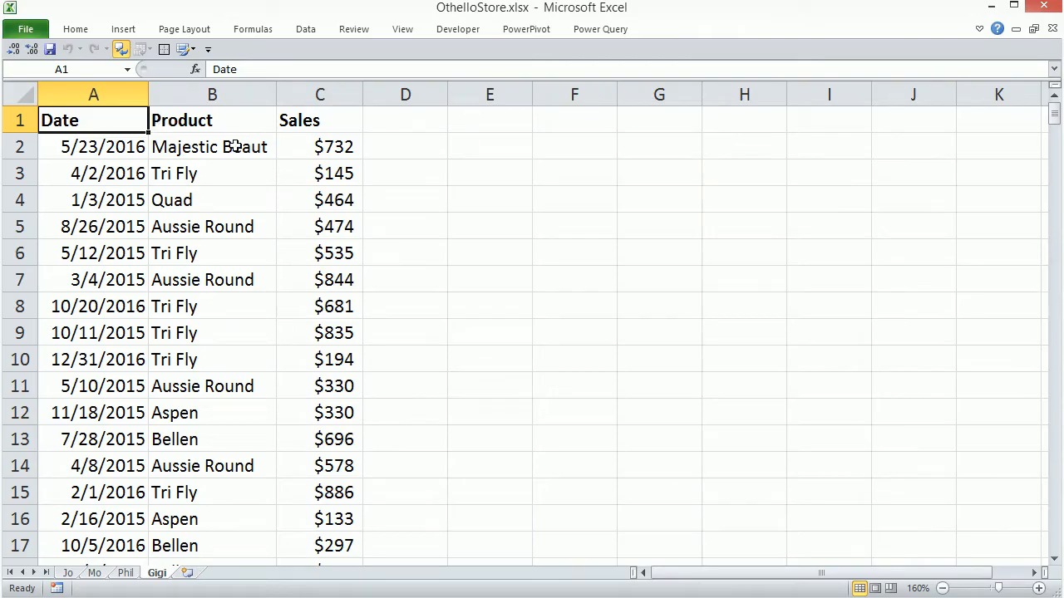
mouse_move(986, 46)
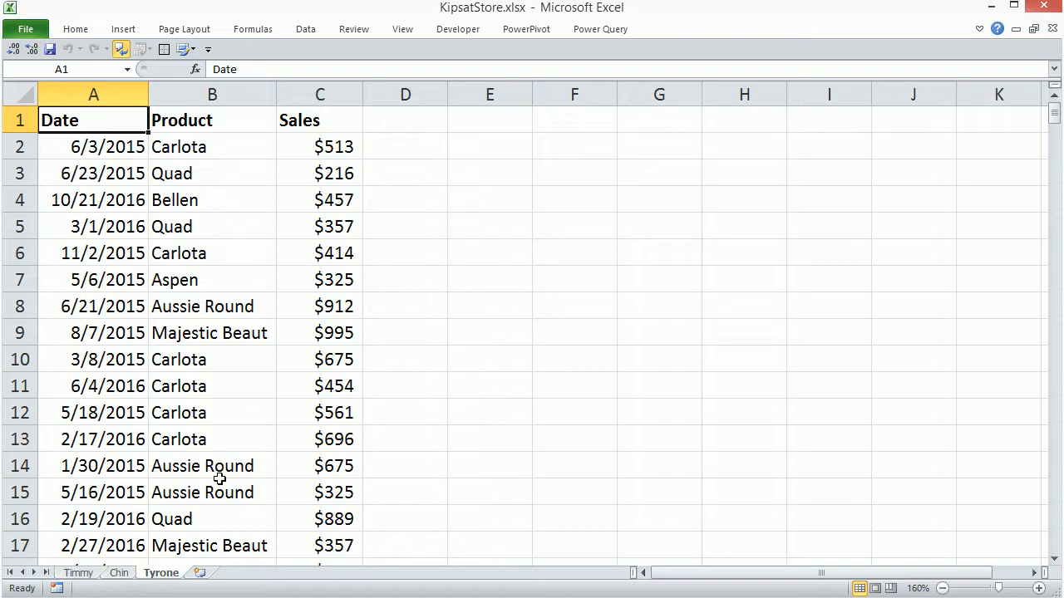
mouse_move(163, 584)
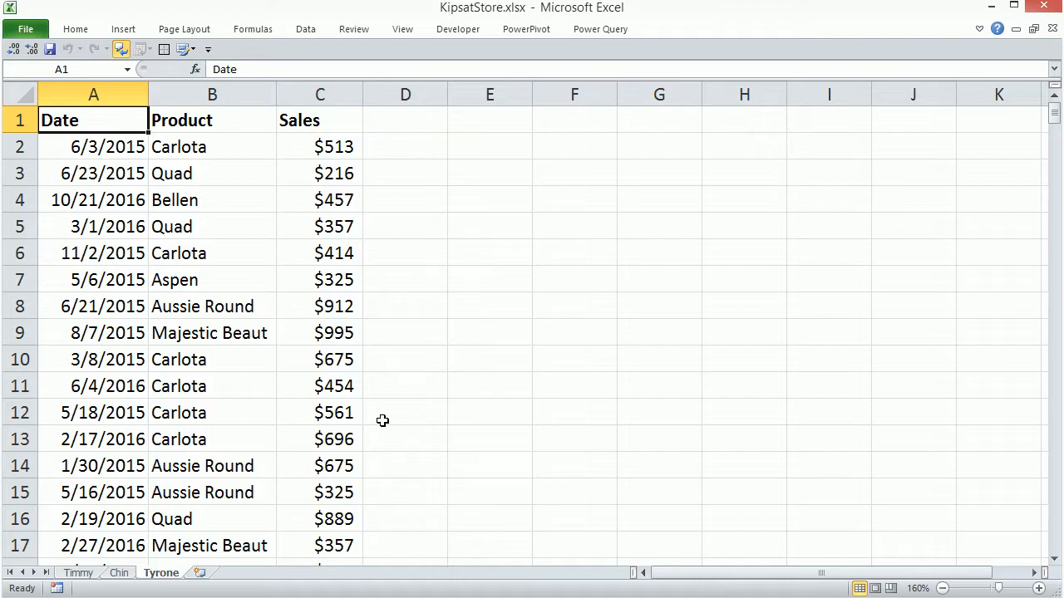
mouse_move(393, 366)
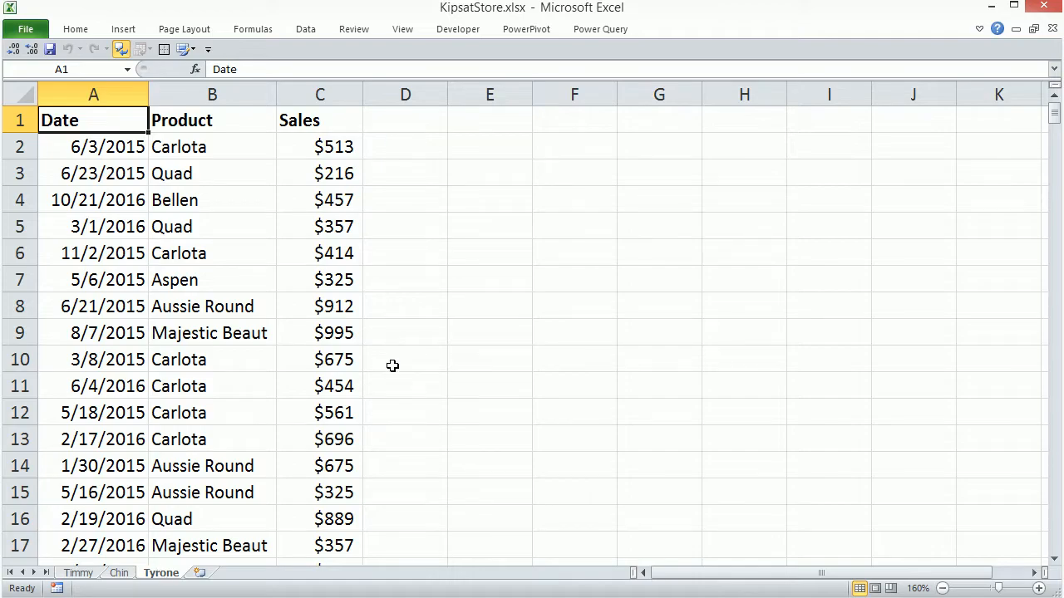
mouse_move(349, 396)
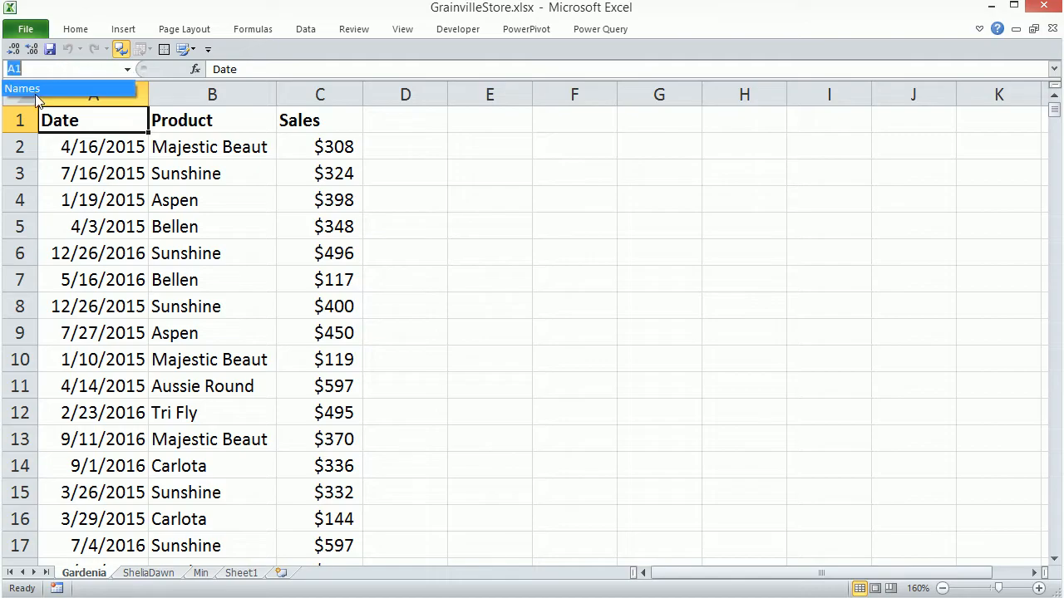
- Jump to the Names table, view the Min sales sheet, and return to the empty Power Query workbook
left_click(241, 572)
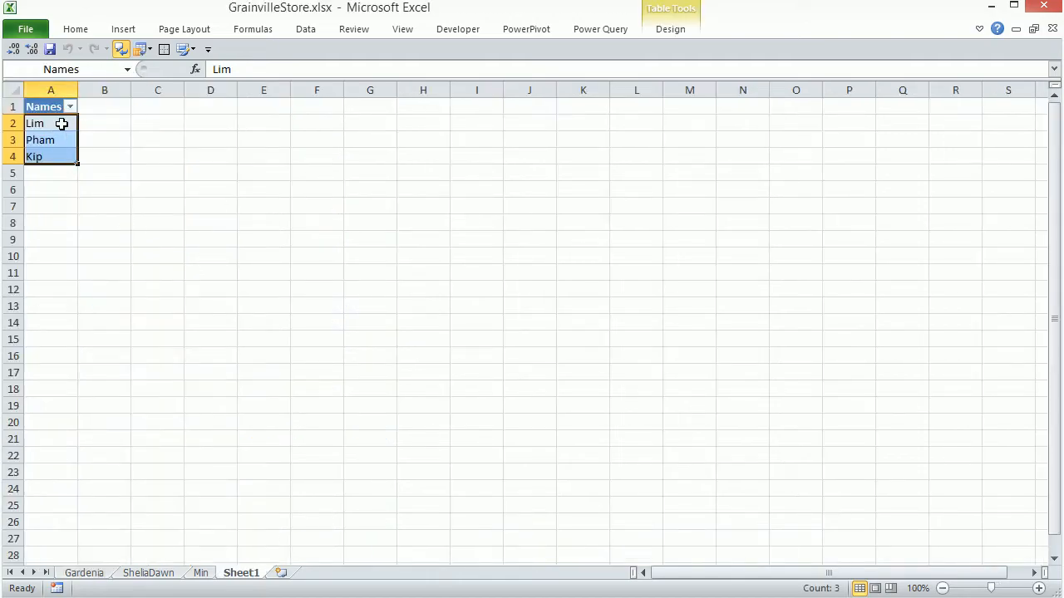
mouse_move(116, 326)
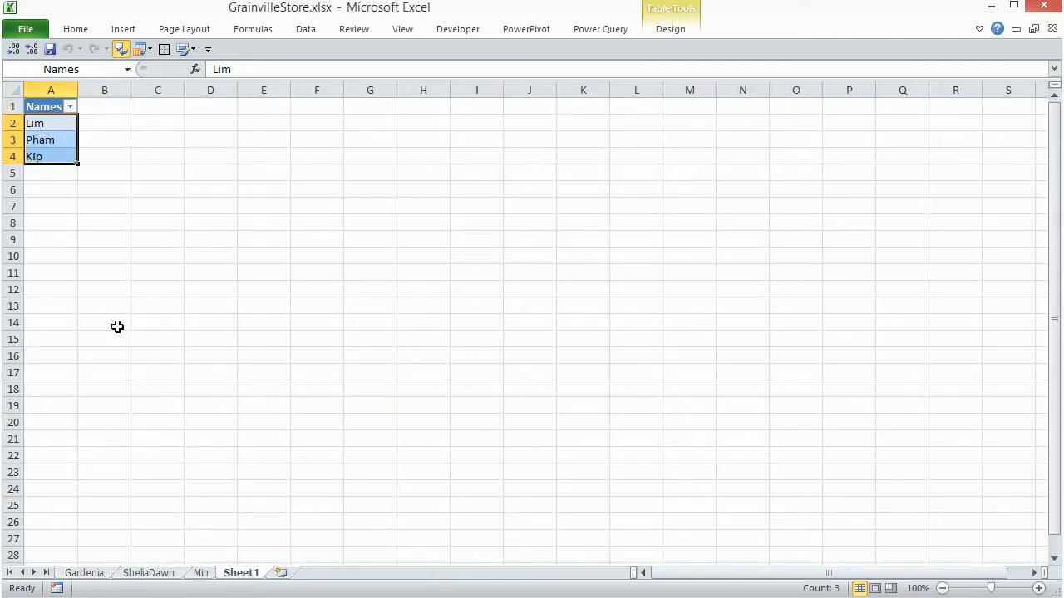
mouse_move(169, 380)
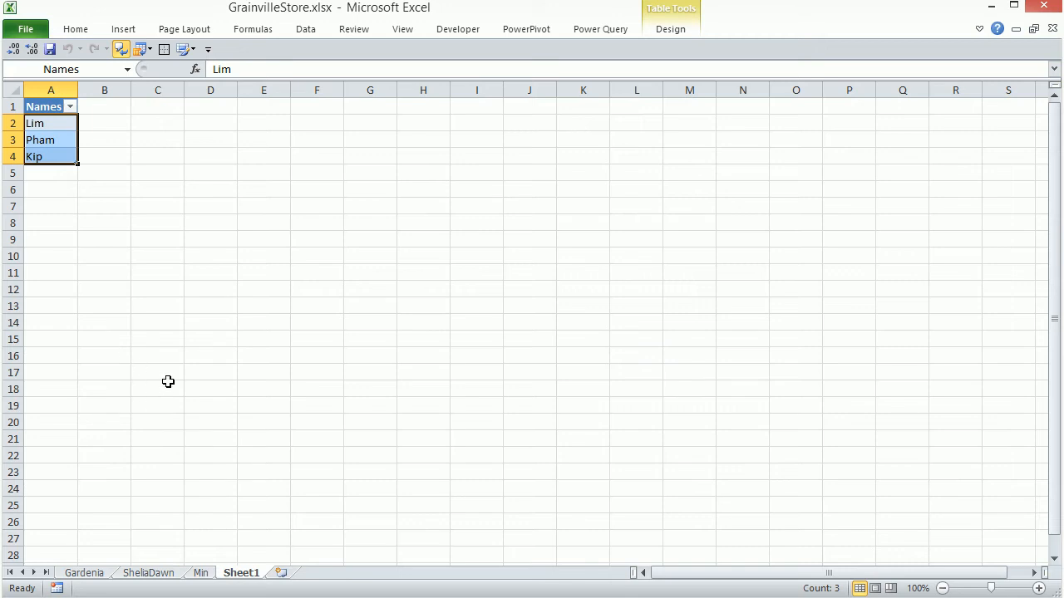
mouse_move(172, 385)
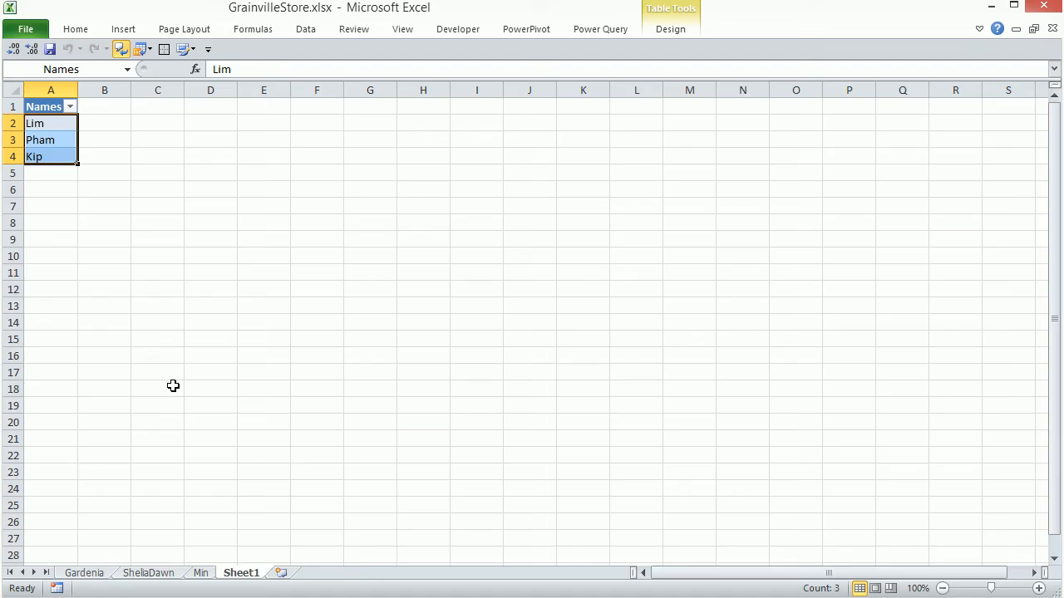
left_click(200, 572)
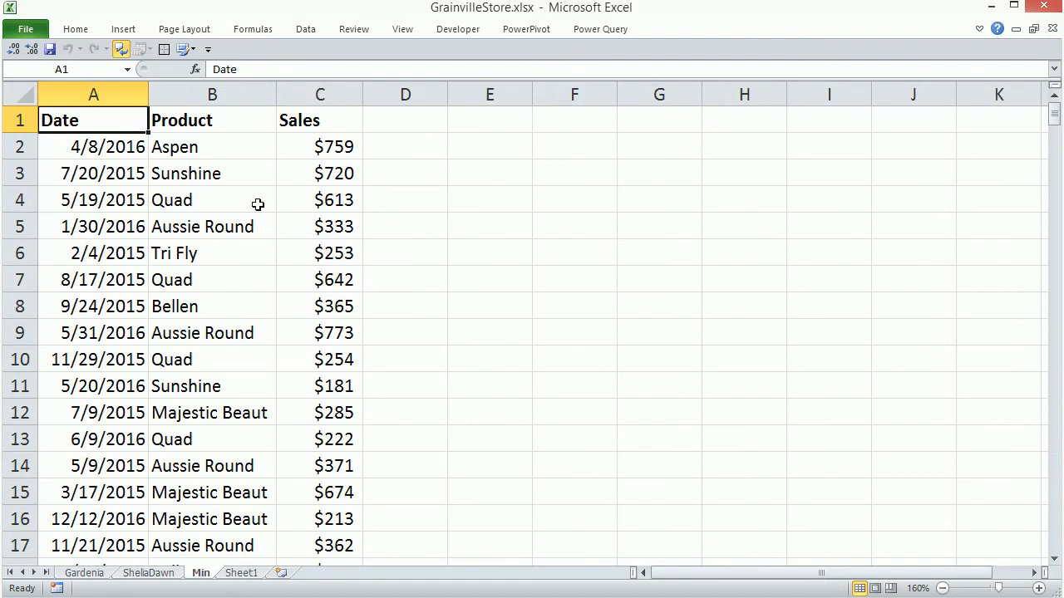
mouse_move(93, 541)
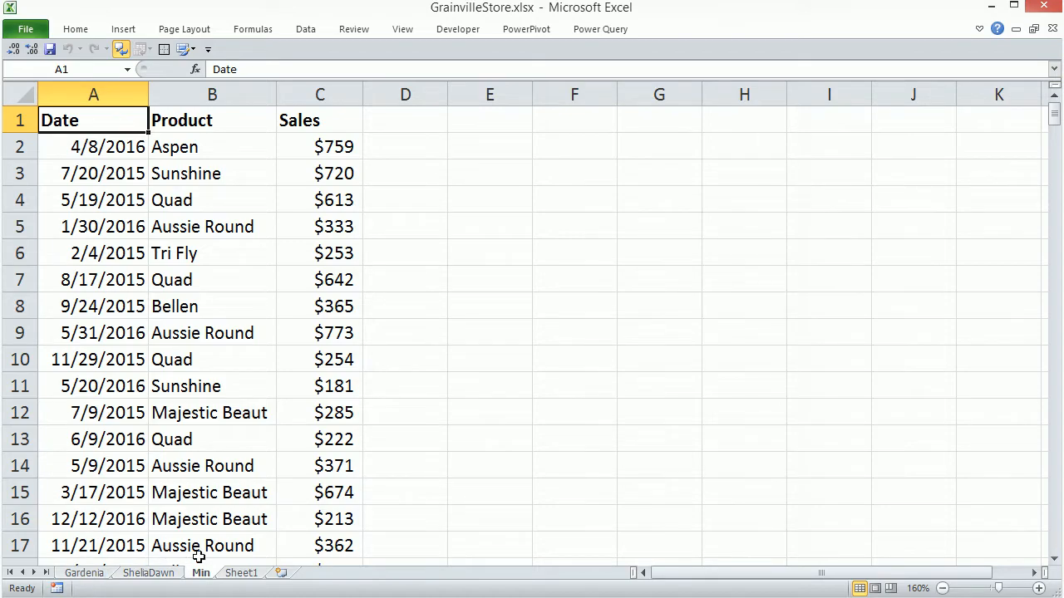
left_click(241, 572)
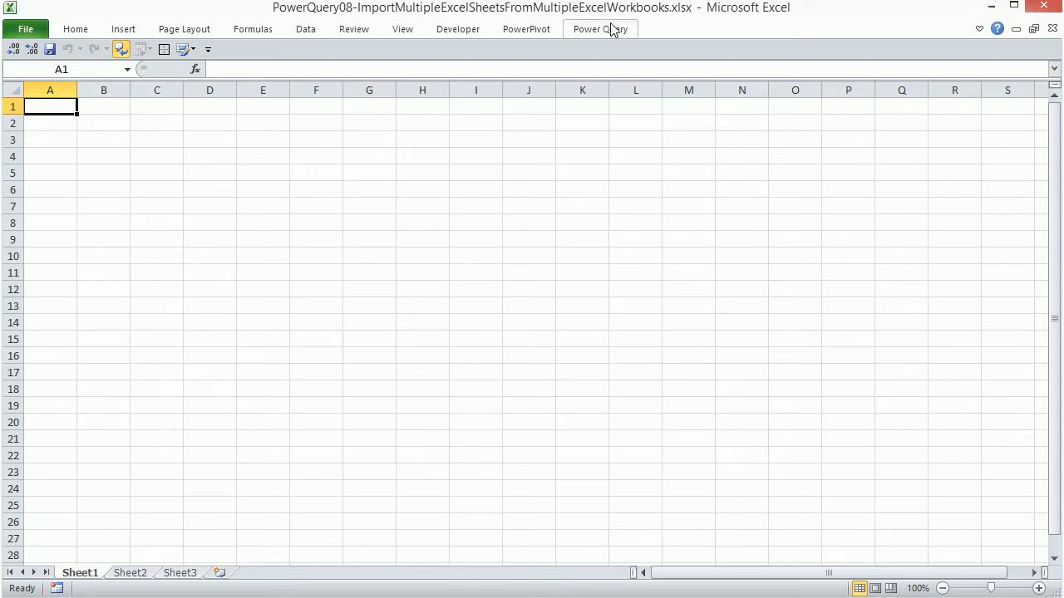
- Start a Power Query import from a whole folder
left_click(600, 29)
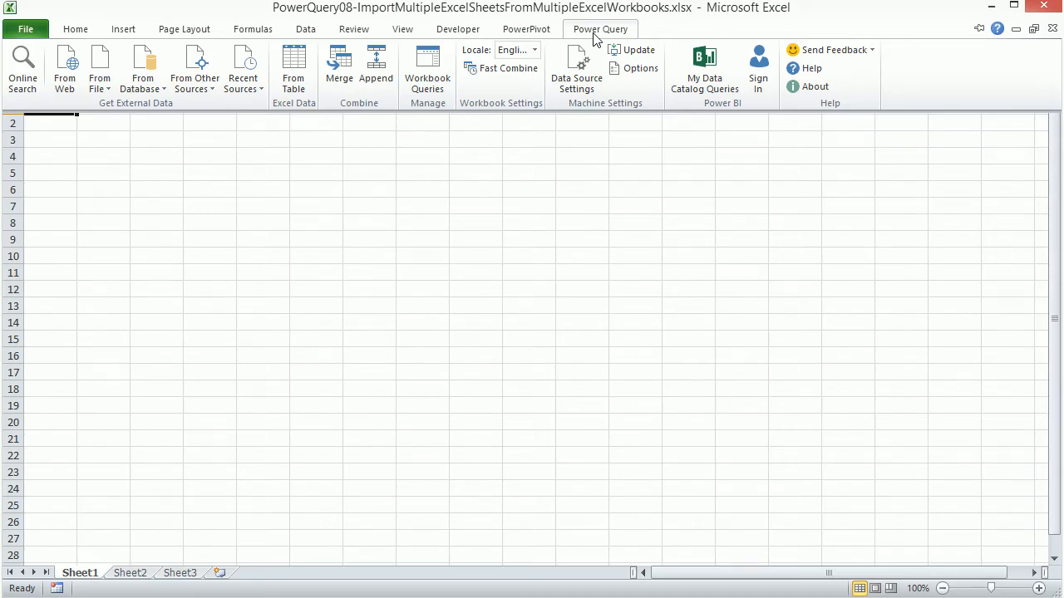
left_click(100, 67)
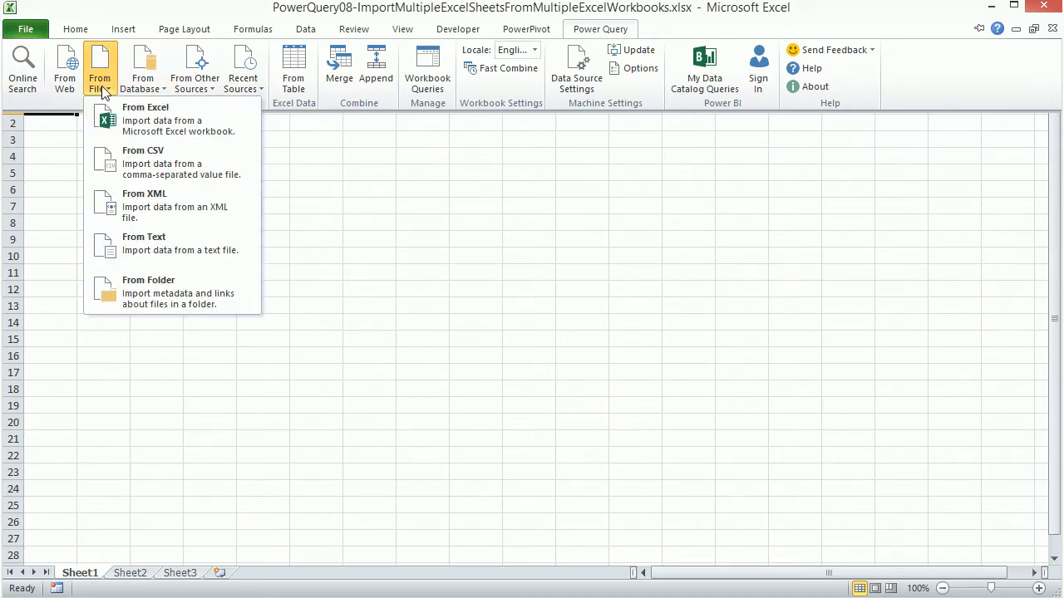
mouse_move(148, 291)
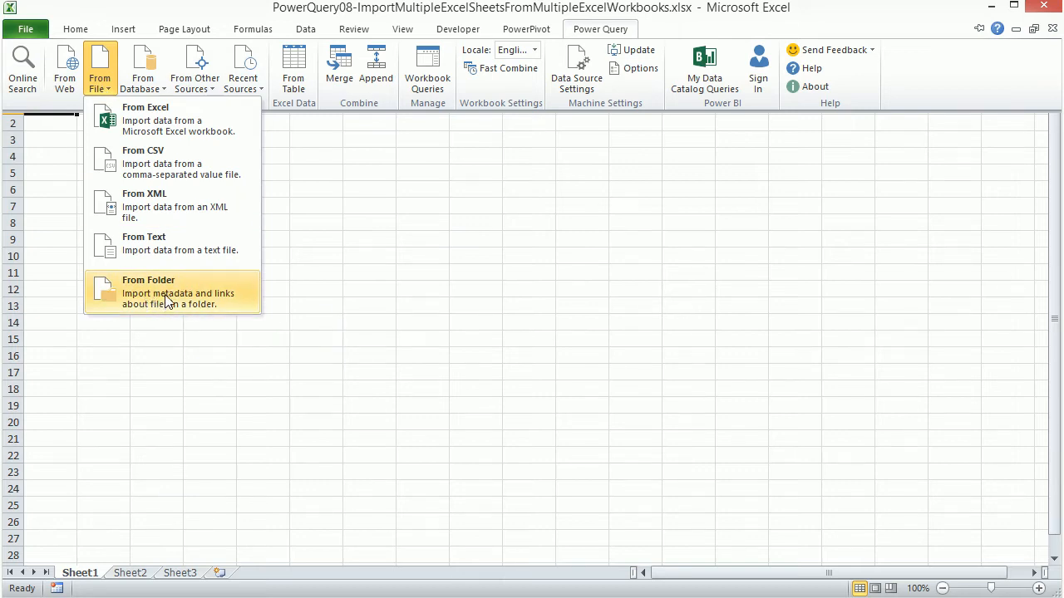
left_click(148, 291)
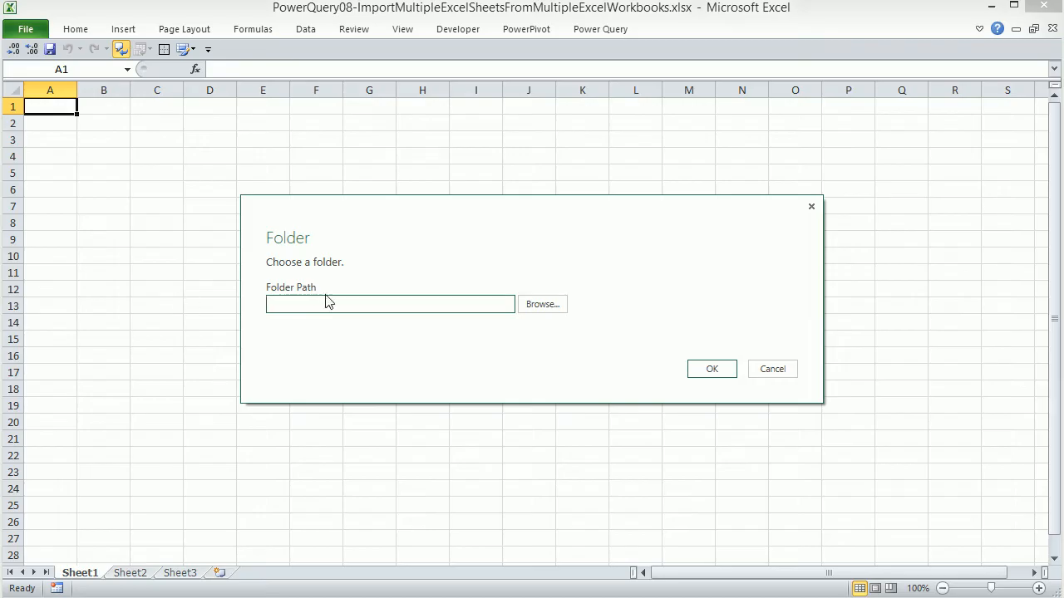
mouse_move(542, 304)
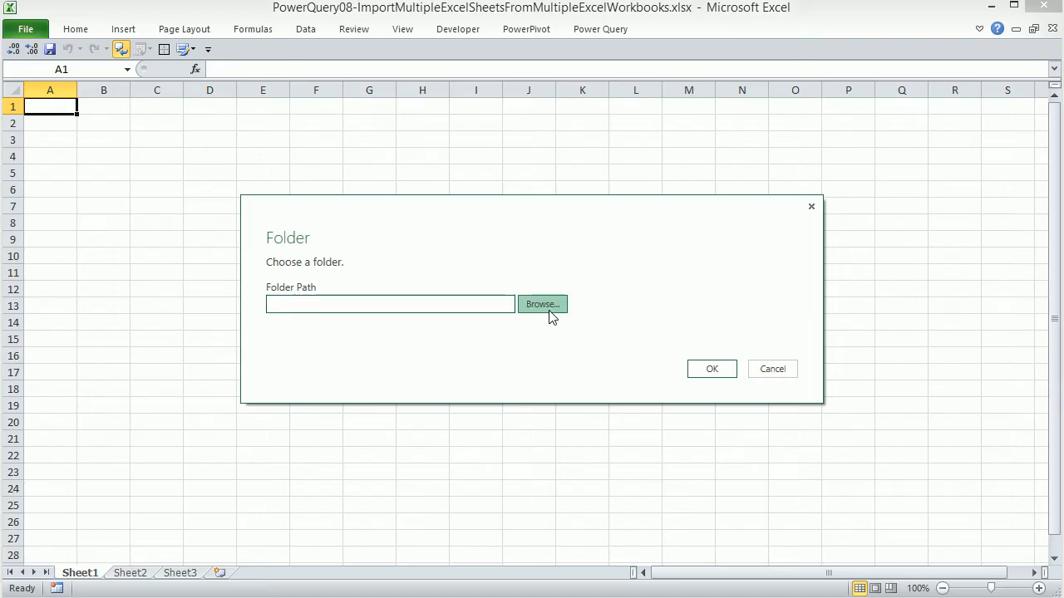
- Choose the 00SourceFiles folder and load its file list into the Query Editor
left_click(542, 304)
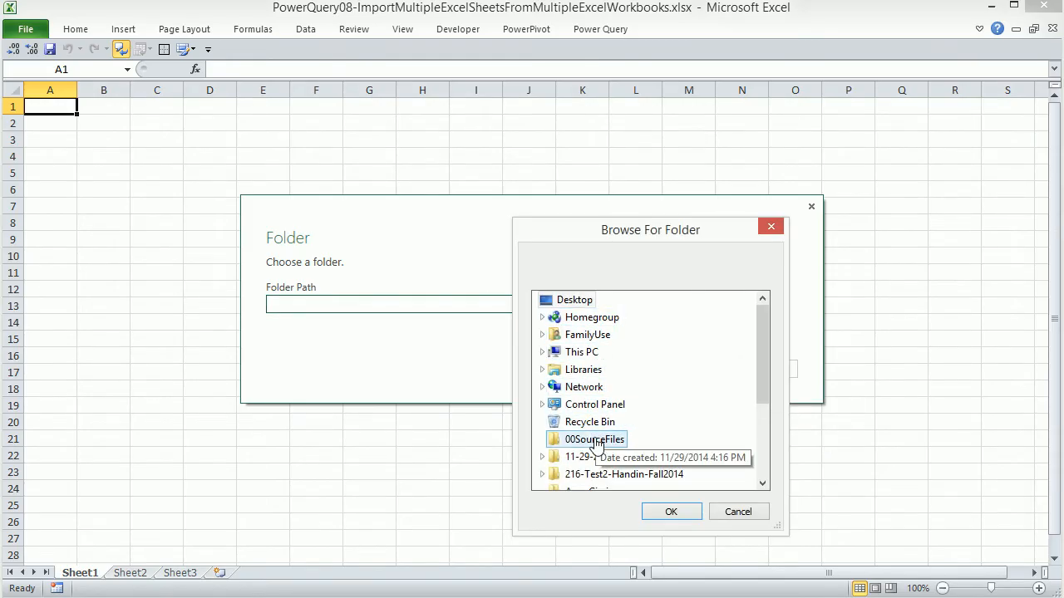
left_click(596, 439)
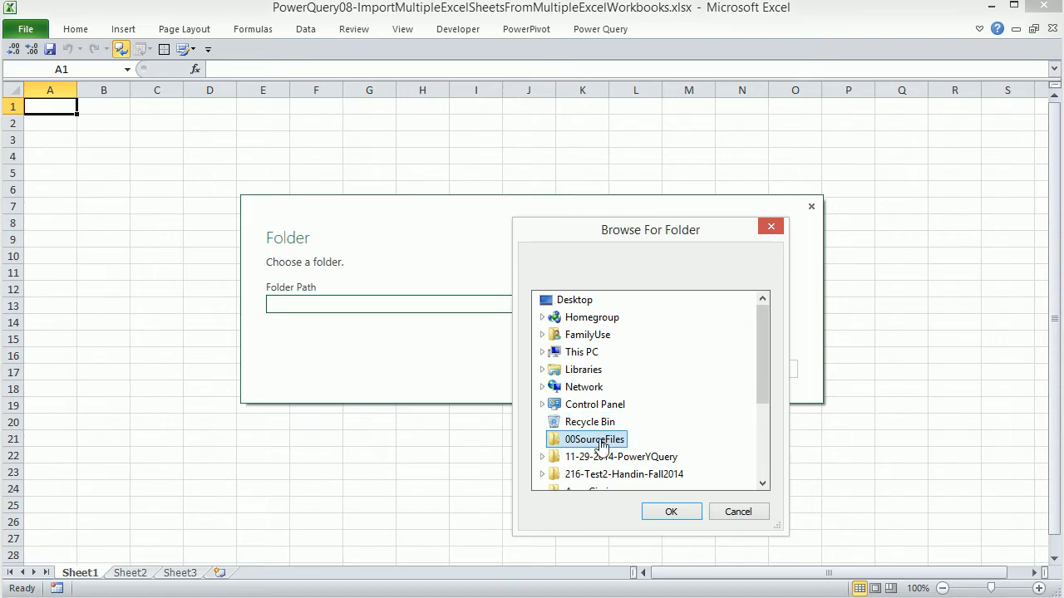
left_click(672, 512)
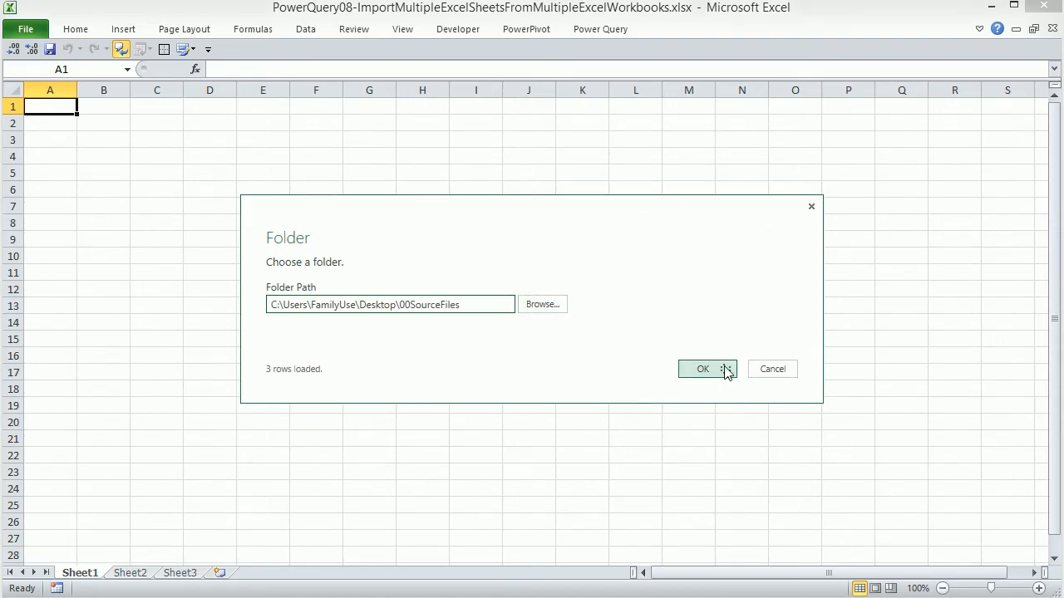
left_click(701, 369)
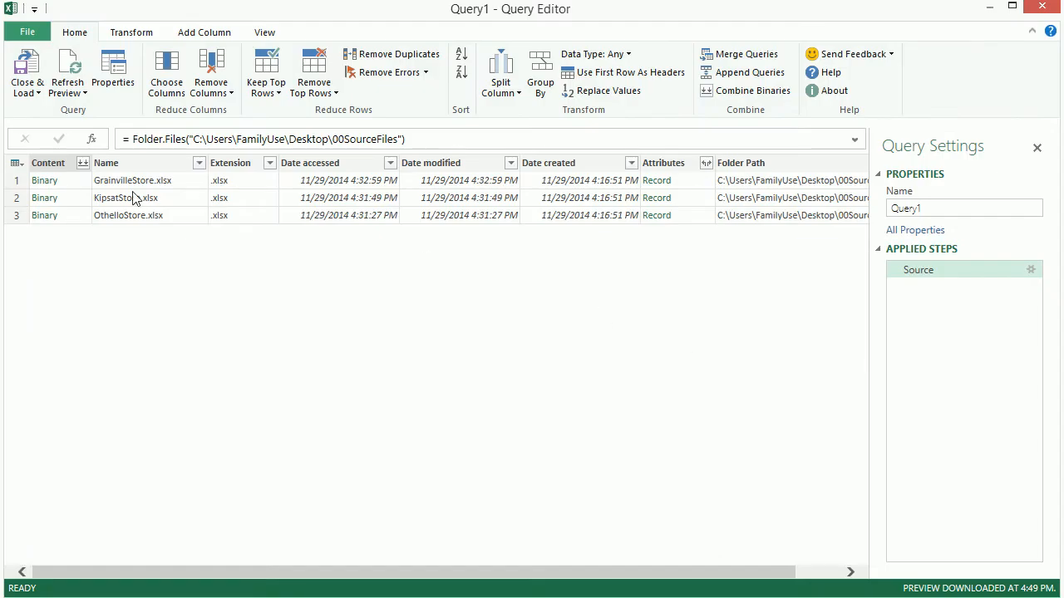
mouse_move(722, 263)
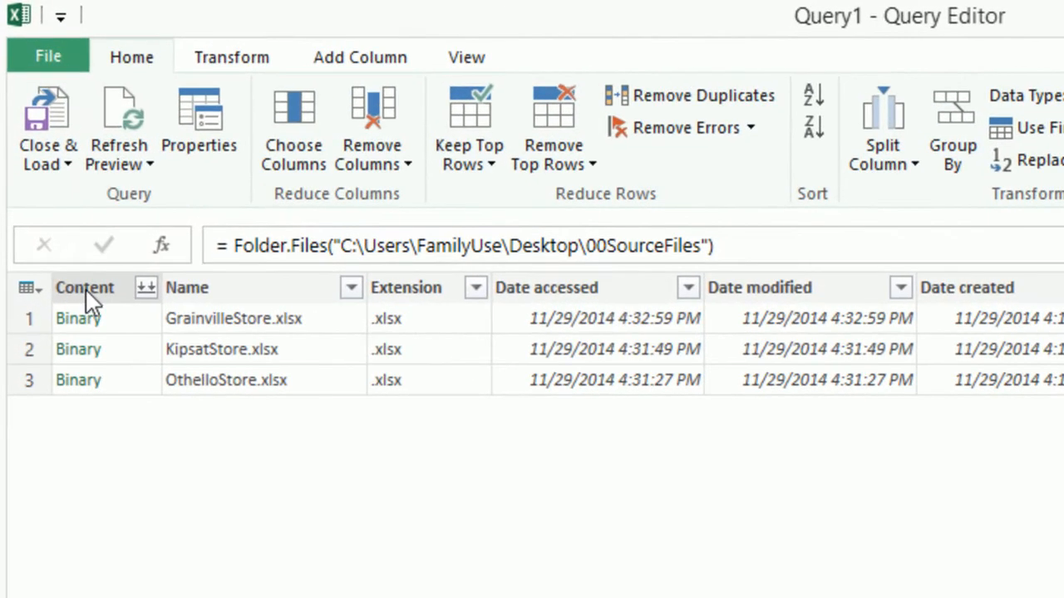
- Remove all columns other than Content, leaving three binary entries
right_click(83, 286)
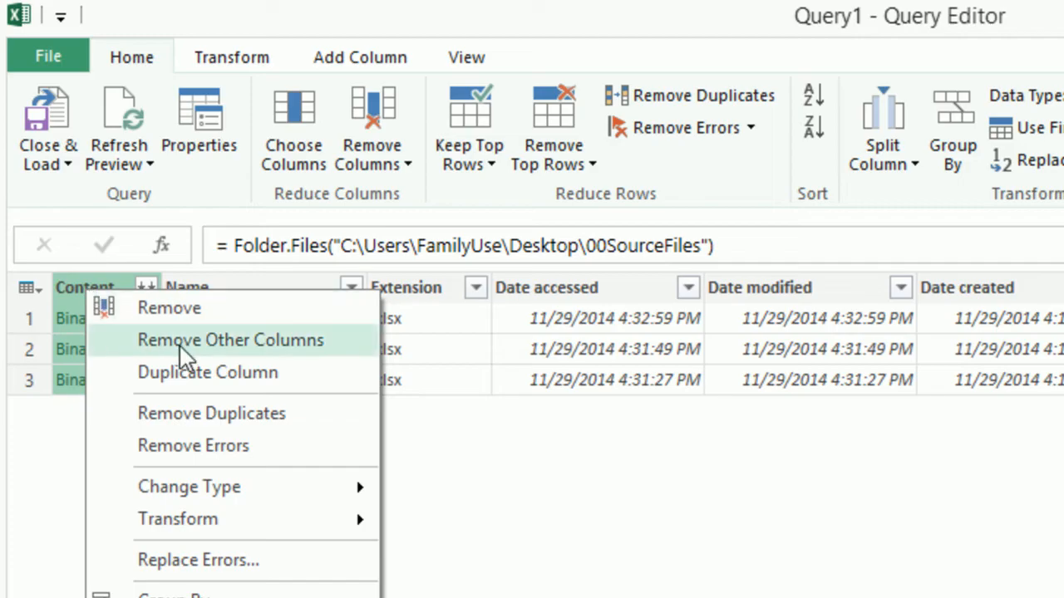
left_click(229, 339)
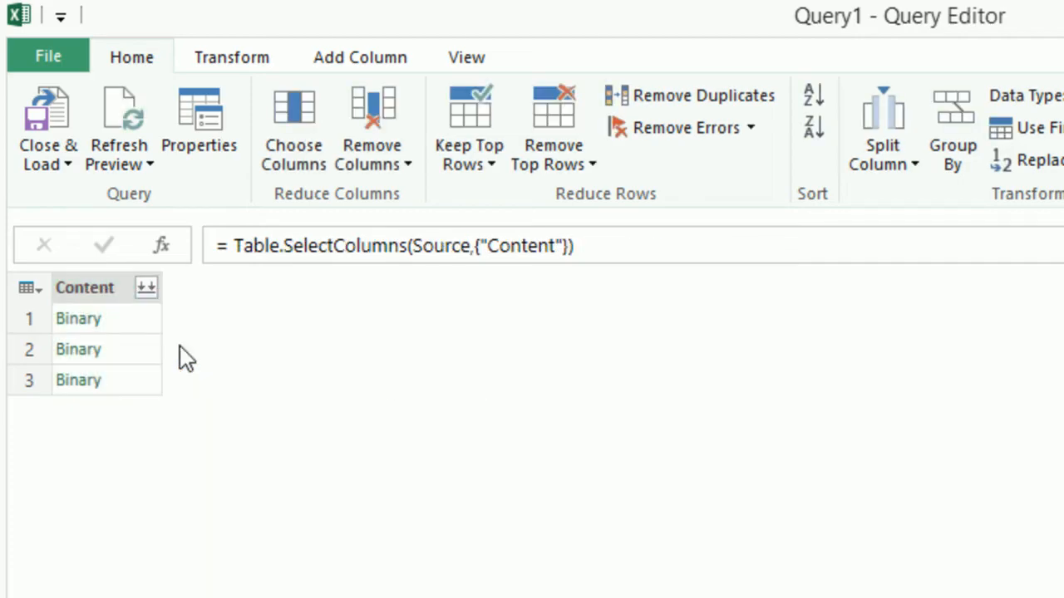
mouse_move(314, 329)
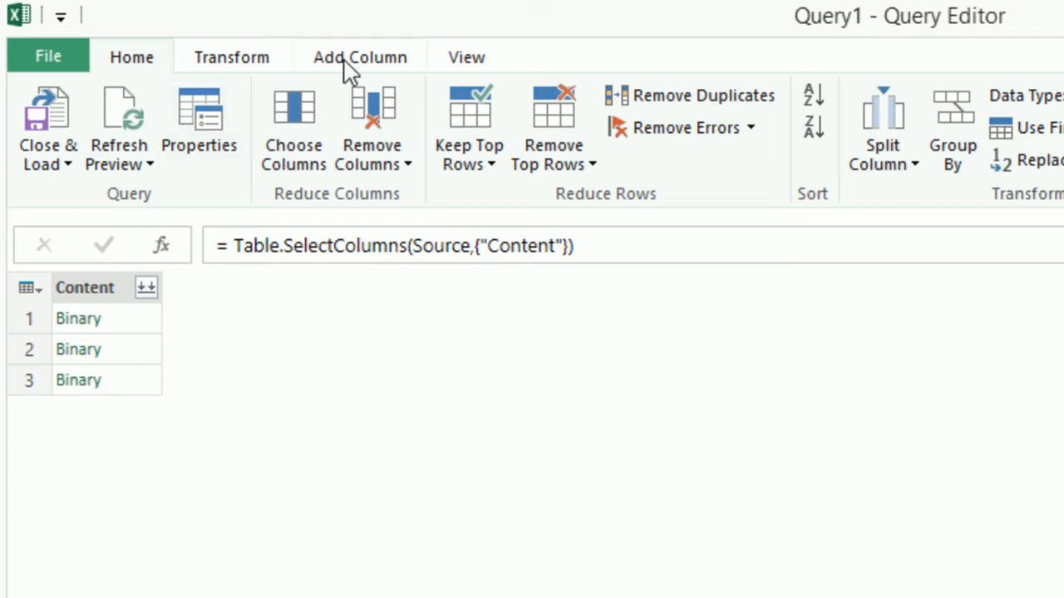
- Add custom column GetExcelData01 with formula Excel.Workbook([Content])
left_click(359, 57)
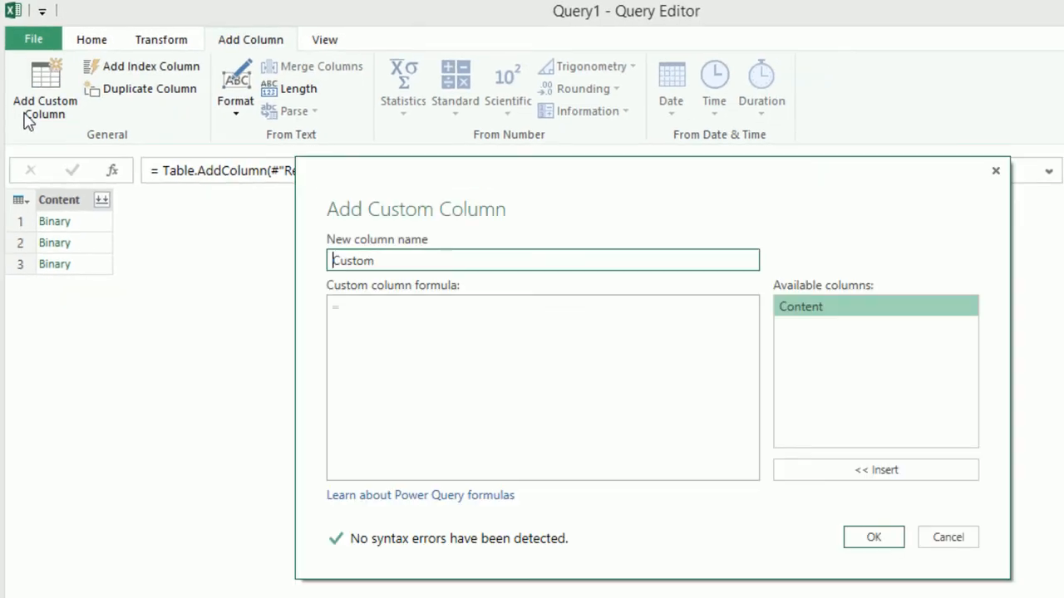
type("GetExcelData01")
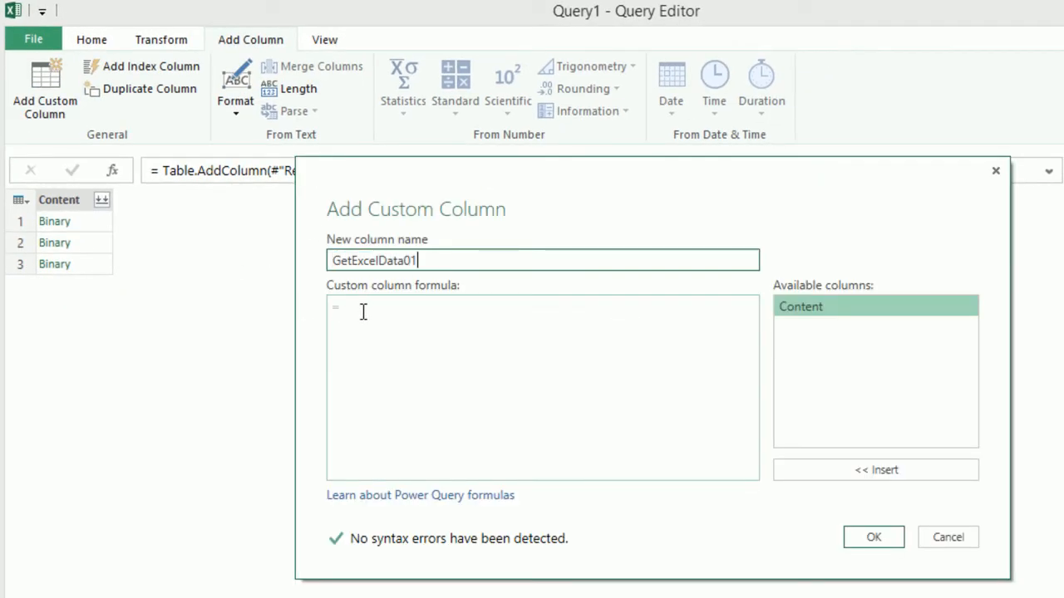
type("Excel.W")
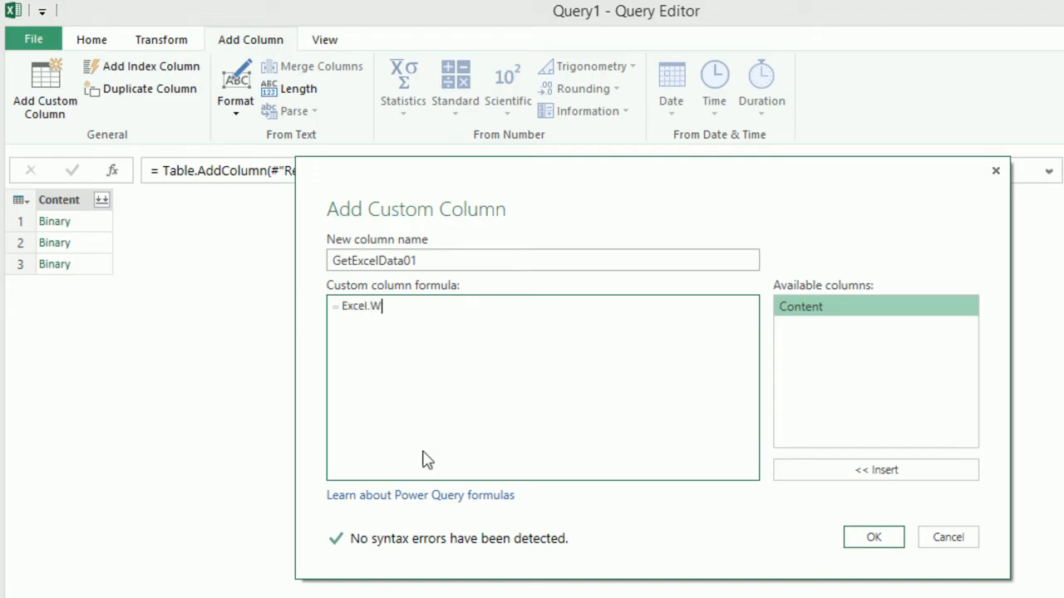
type("orkbook([Content")
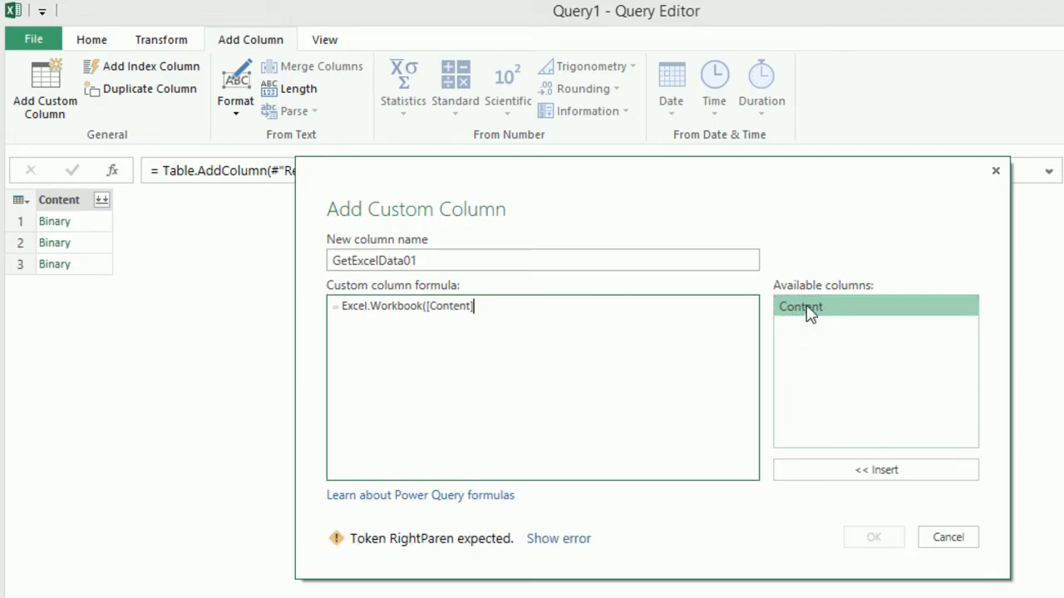
type(")")
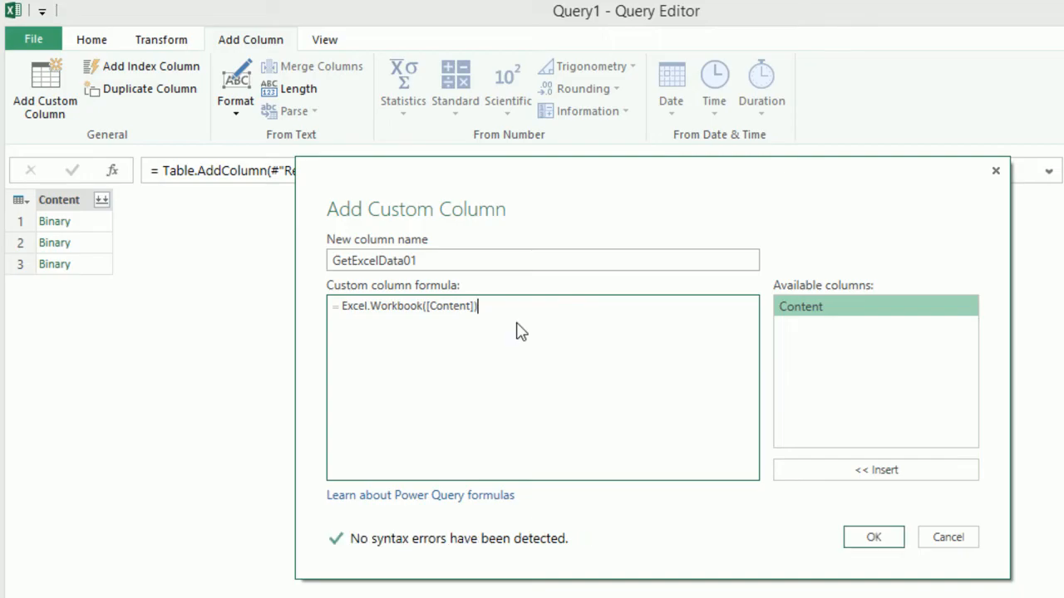
mouse_move(57, 216)
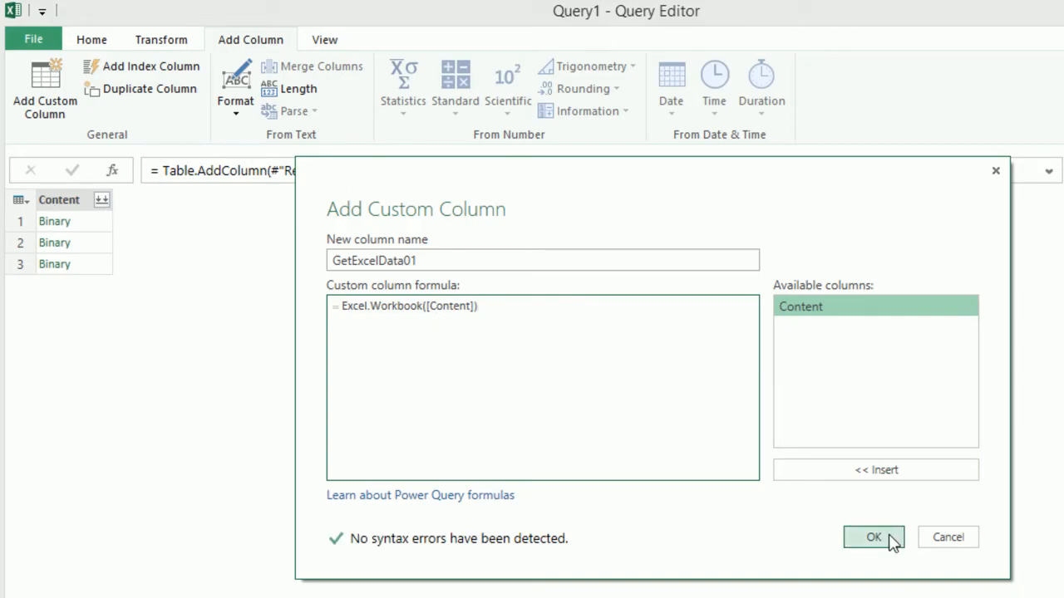
left_click(875, 537)
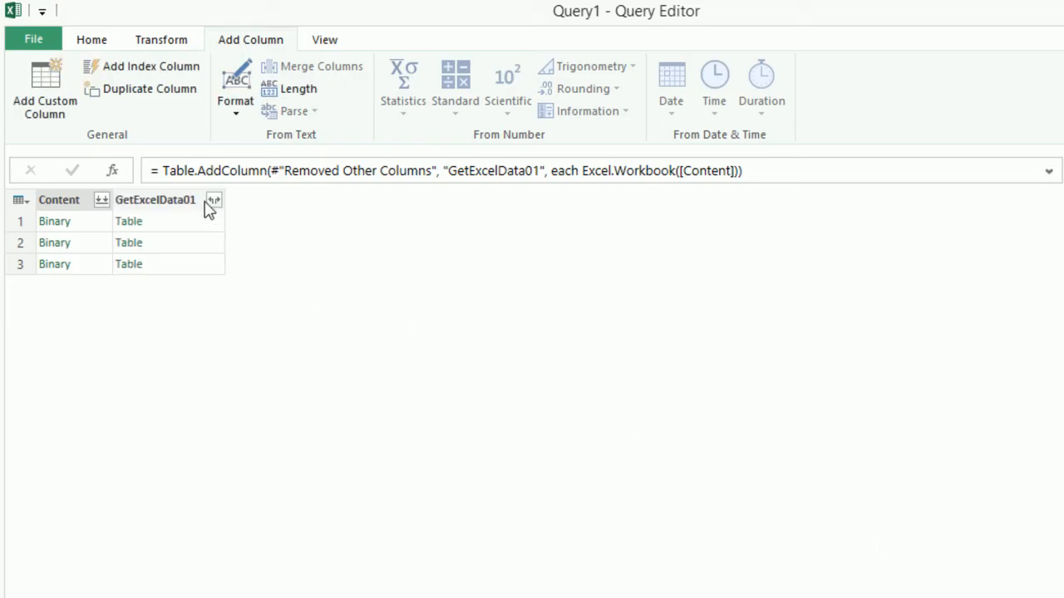
mouse_move(183, 260)
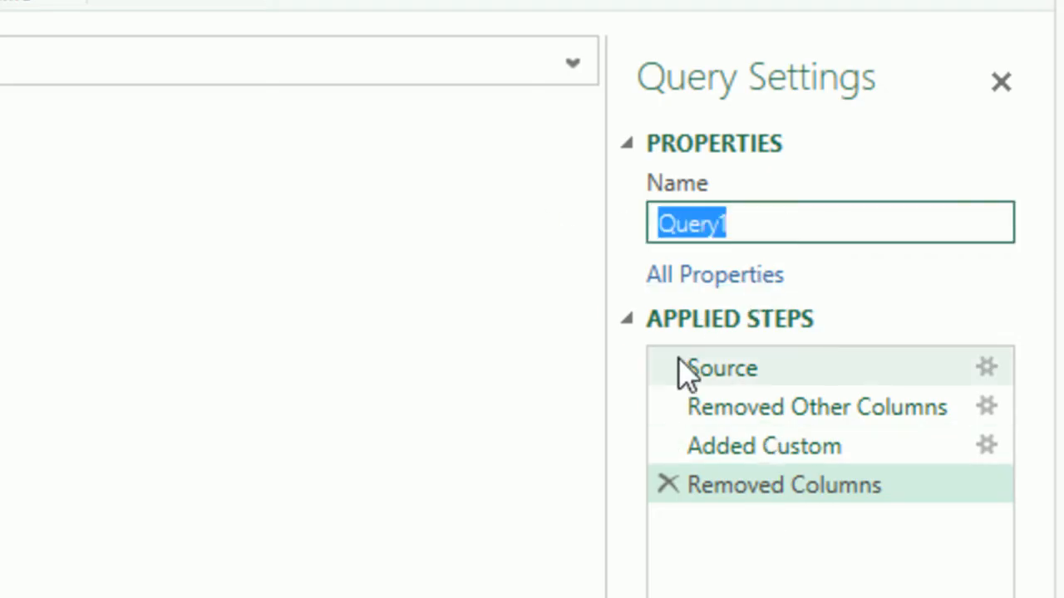
- Name the query GetAllSalesRepDataMultShMultWB and expand GetExcelData01 into Name, Data, Item and Kind
type("GetAllSalesRepDataMultShMultWB")
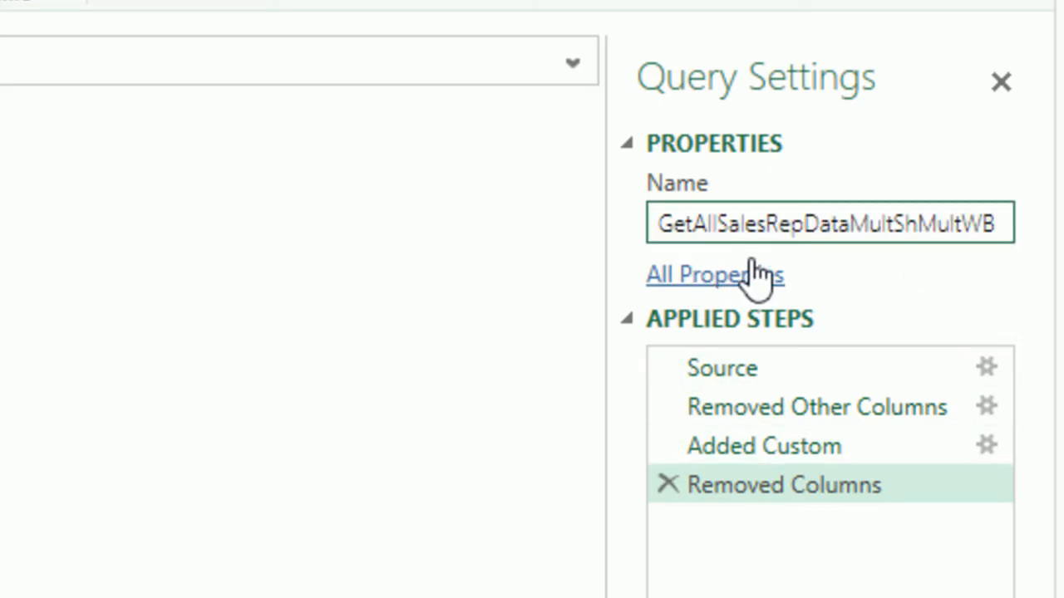
mouse_move(1006, 274)
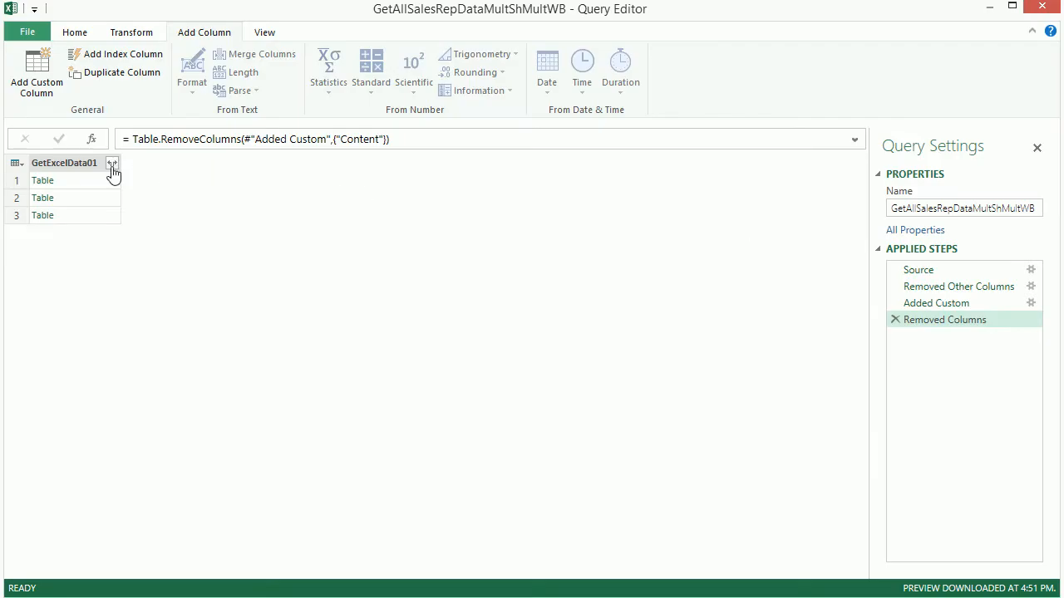
left_click(113, 162)
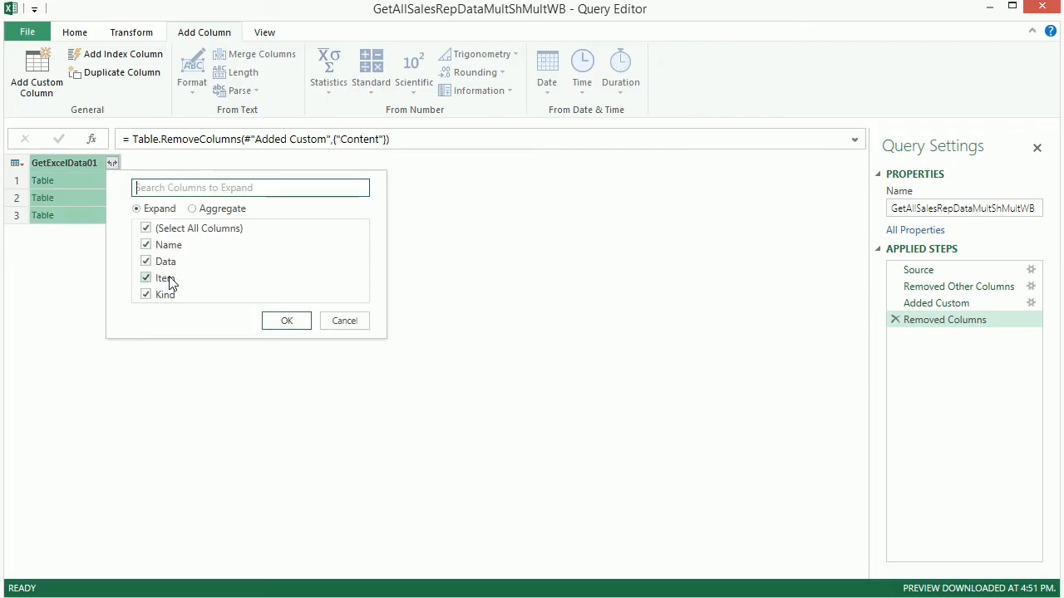
left_click(286, 320)
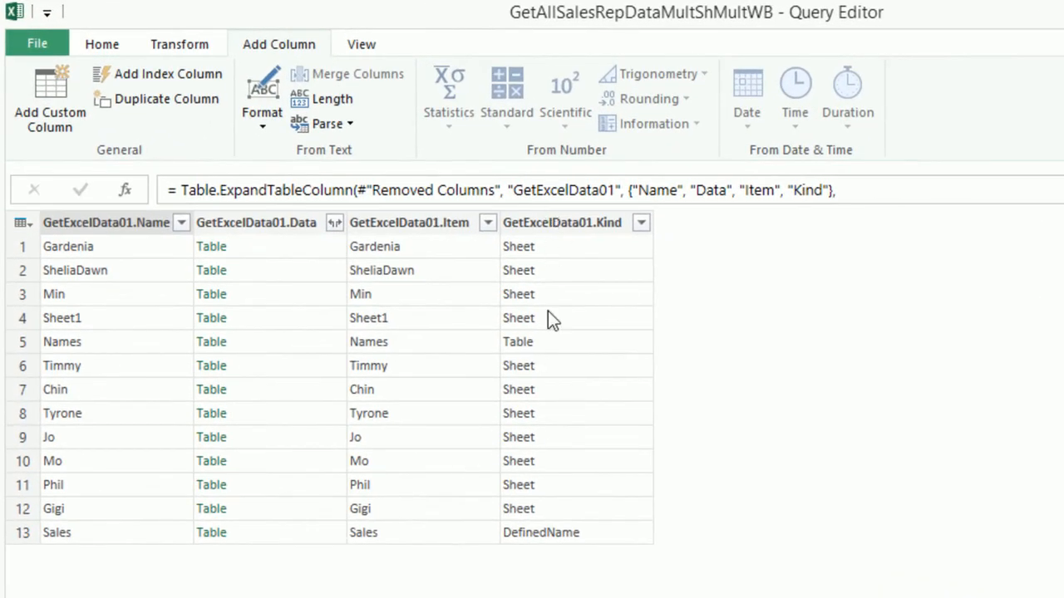
mouse_move(581, 281)
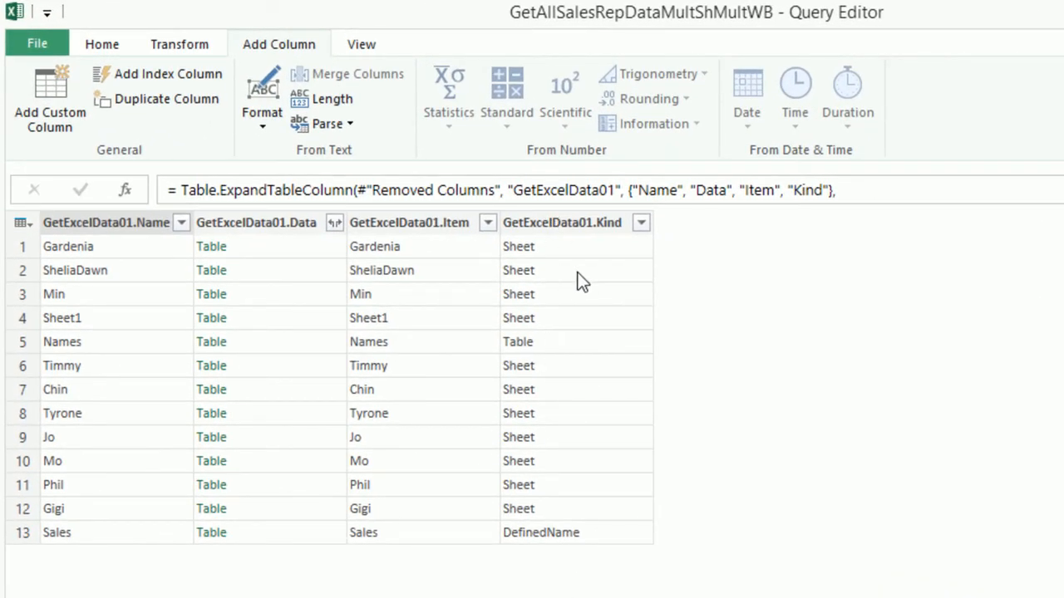
mouse_move(615, 352)
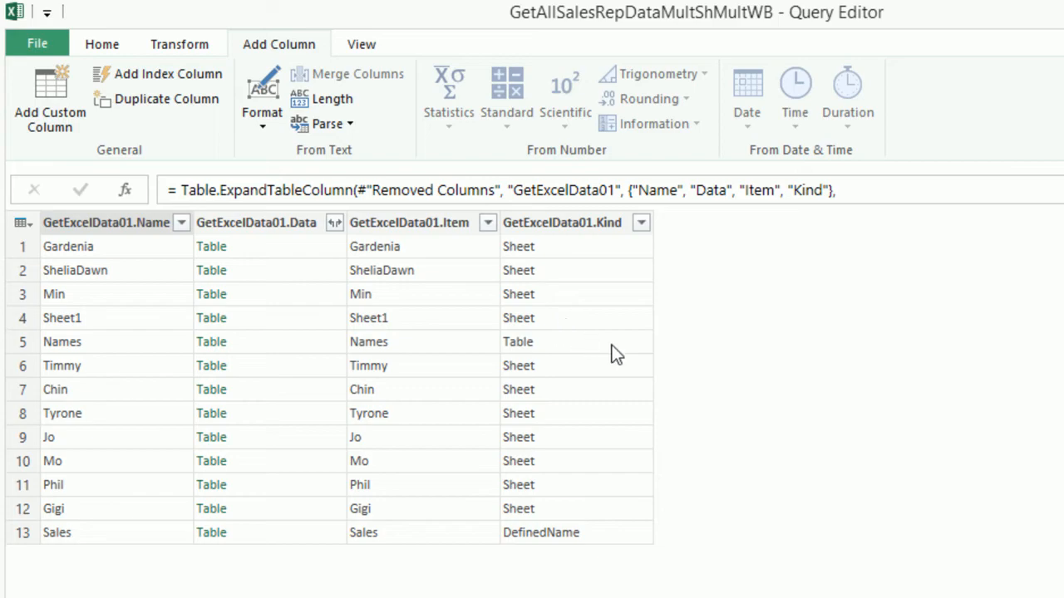
mouse_move(664, 548)
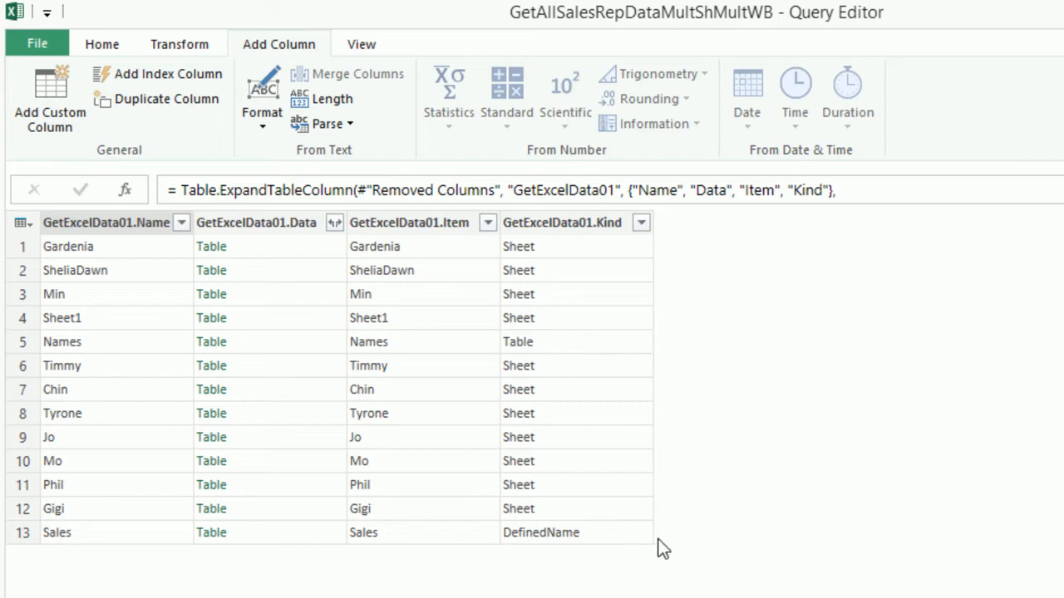
mouse_move(577, 319)
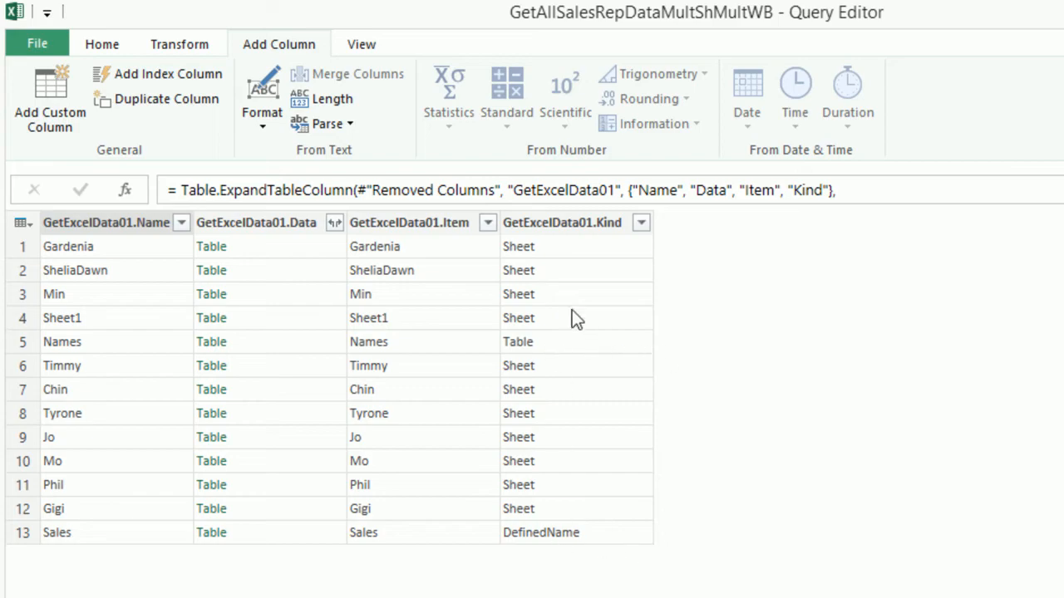
mouse_move(579, 536)
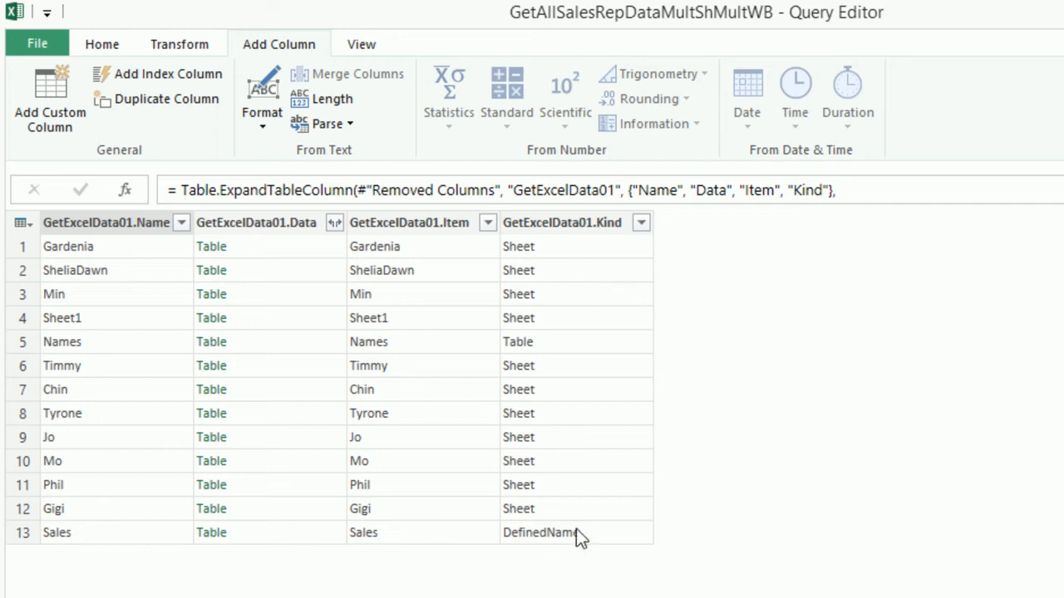
mouse_move(93, 357)
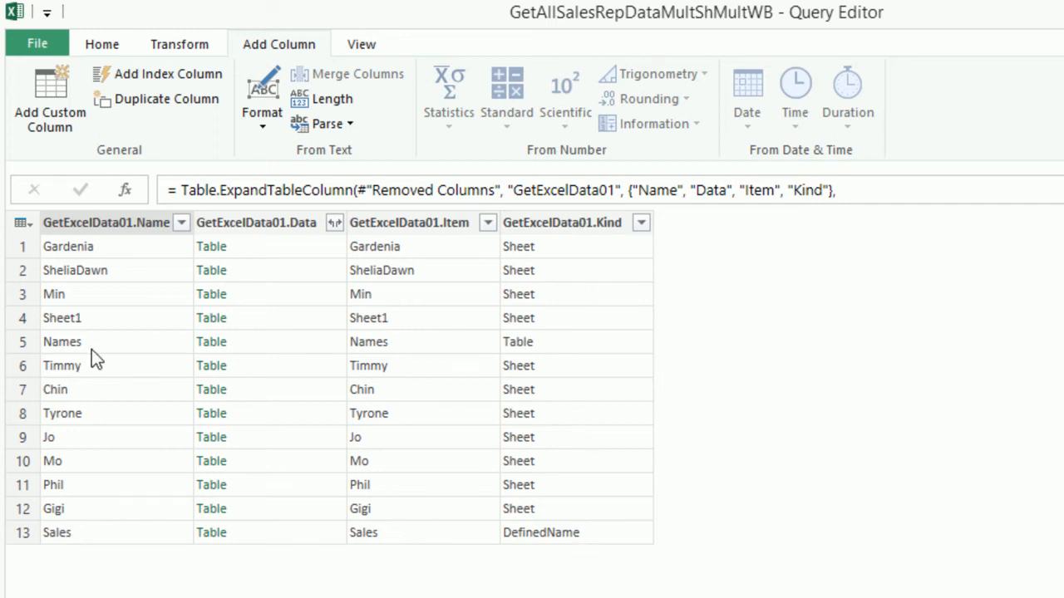
mouse_move(431, 357)
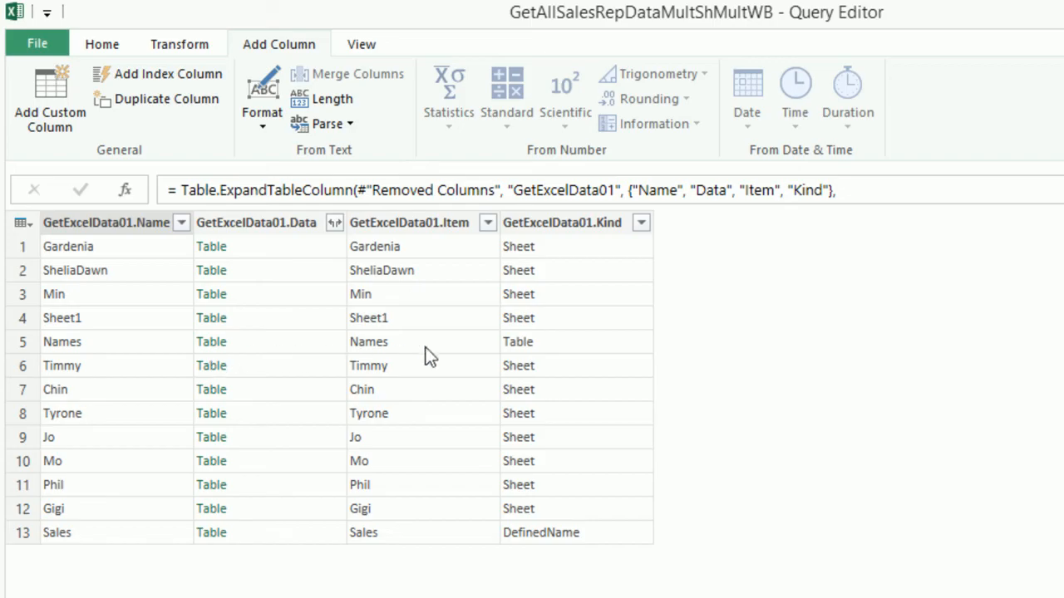
mouse_move(531, 358)
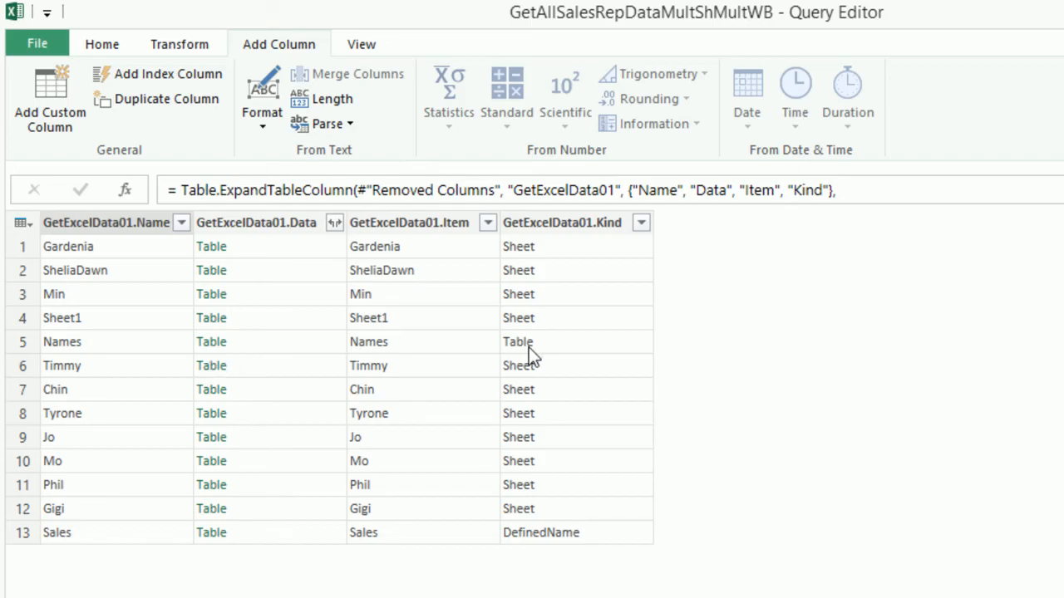
mouse_move(65, 329)
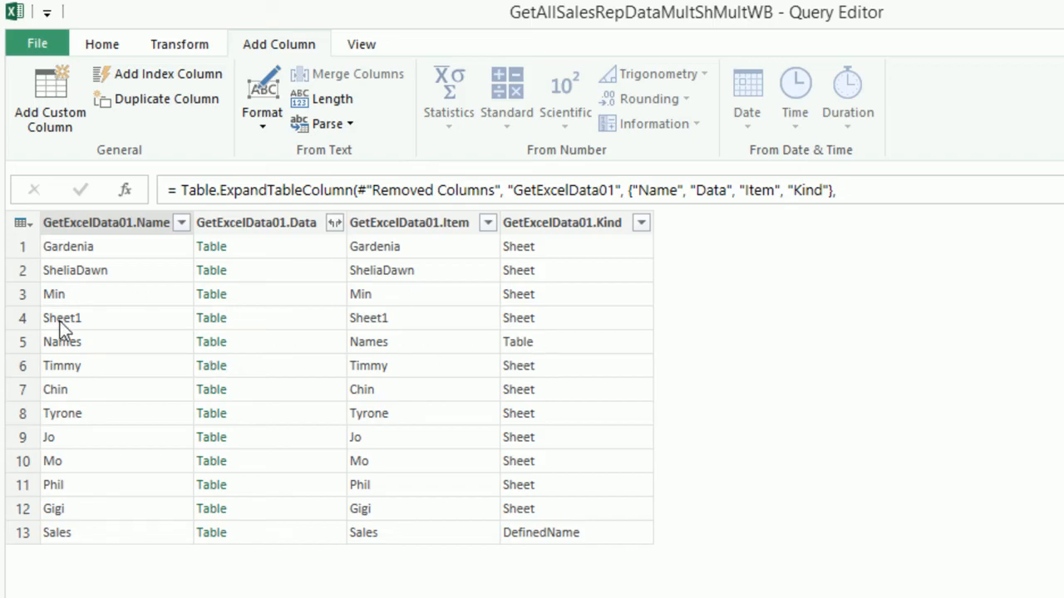
mouse_move(440, 341)
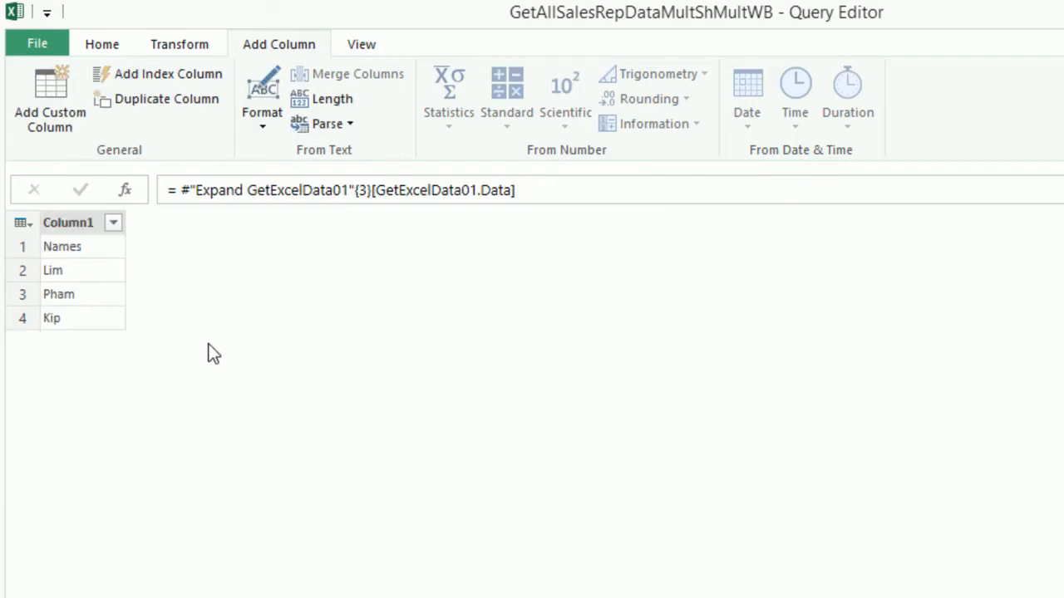
mouse_move(80, 266)
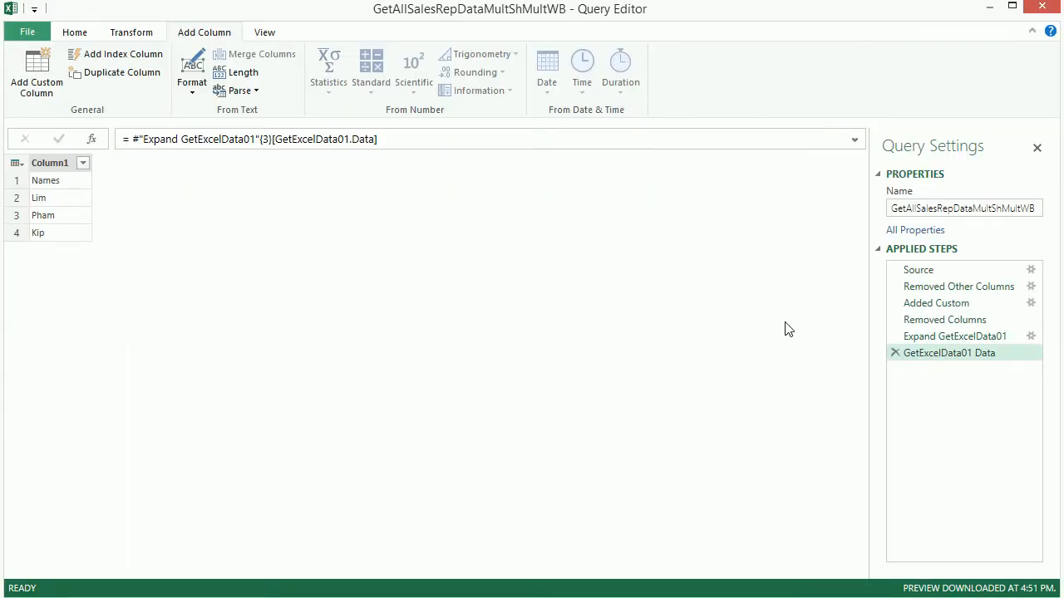
- Delete the GetExcelData01 Data drill-down steps to return to the 13 expanded items
left_click(954, 336)
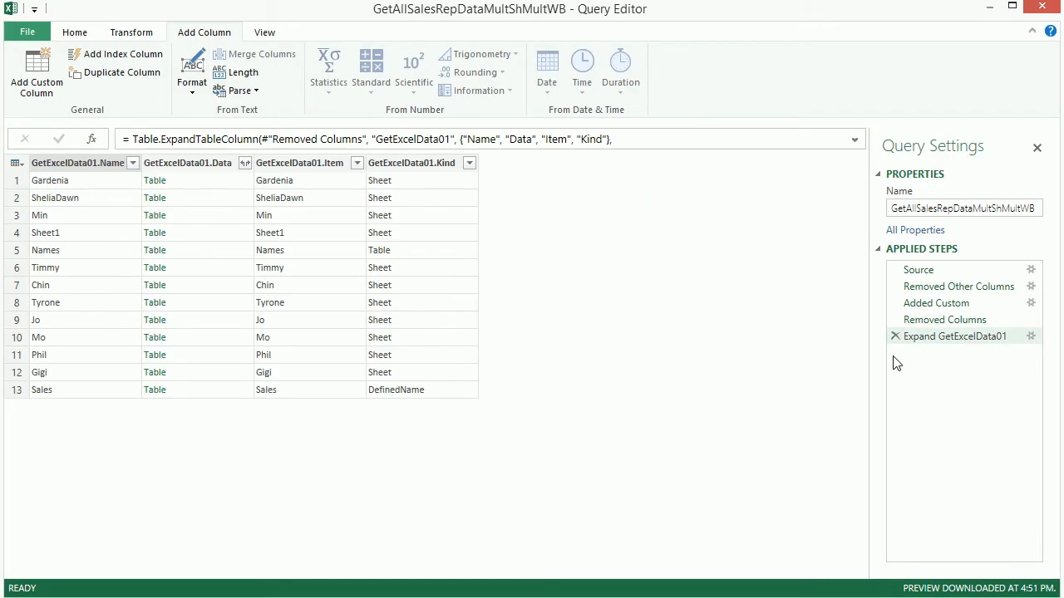
mouse_move(165, 266)
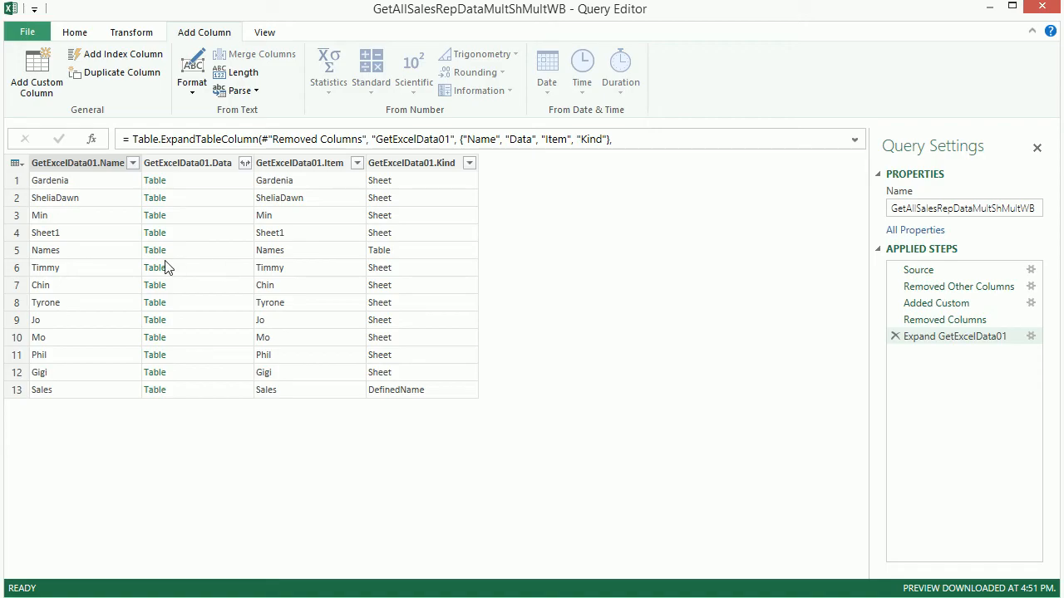
mouse_move(173, 264)
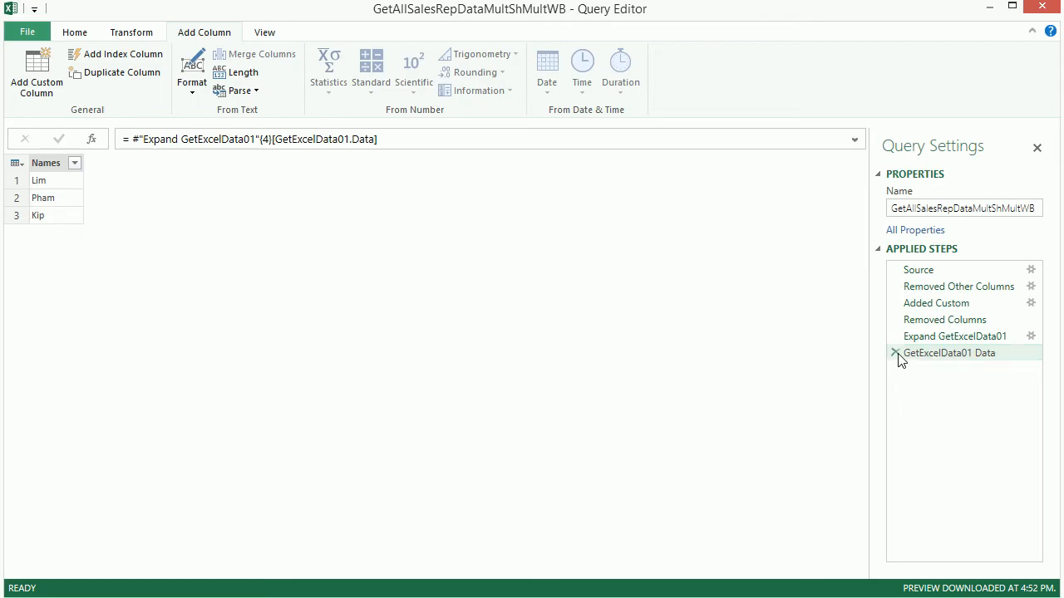
left_click(954, 336)
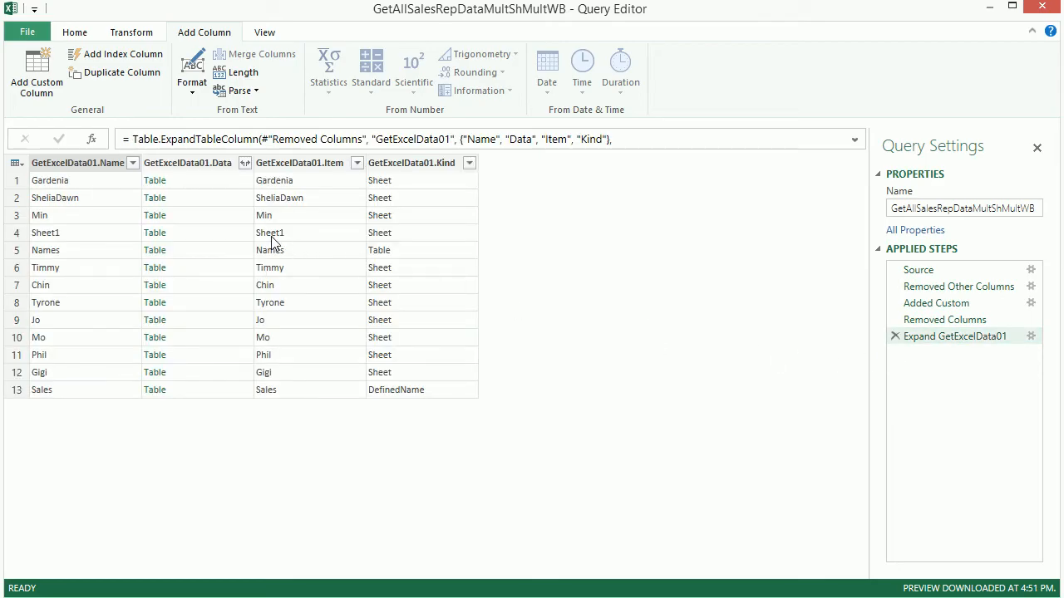
mouse_move(414, 200)
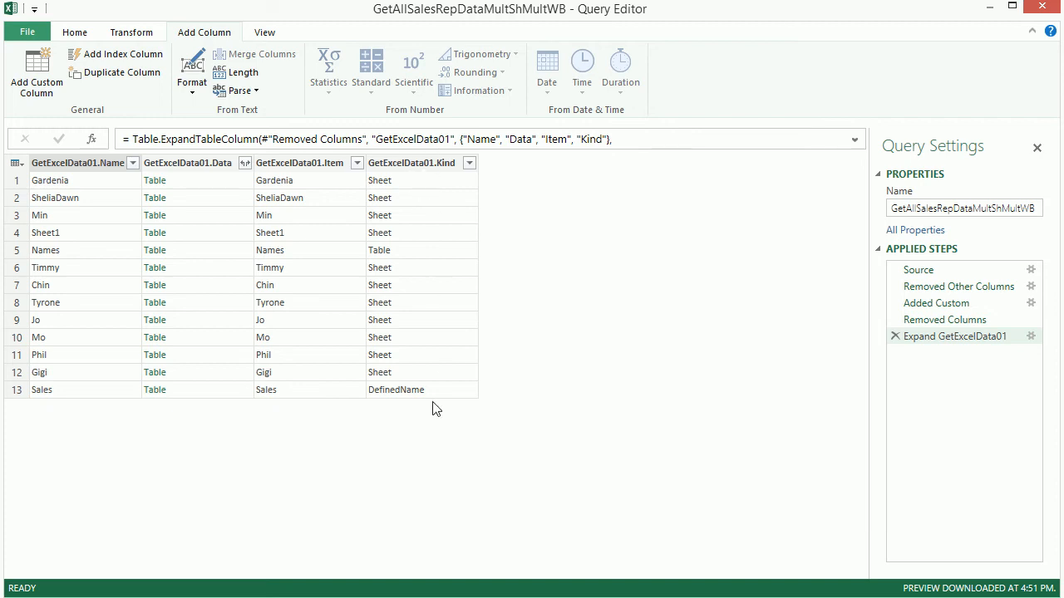
- Filter the GetExcelData01.Kind column to Sheet only, leaving 11 rows
left_click(413, 163)
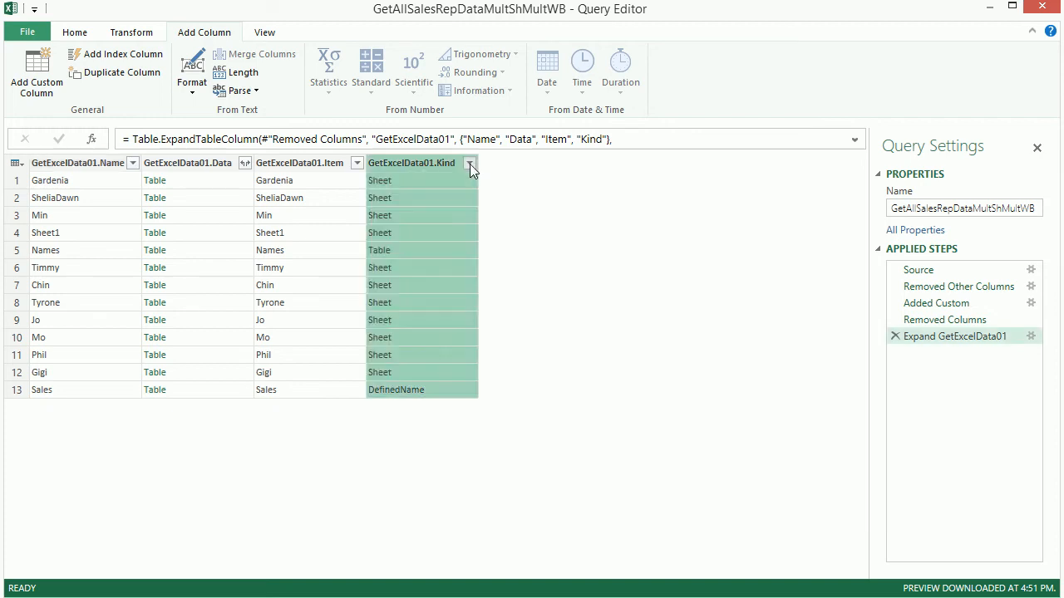
left_click(469, 162)
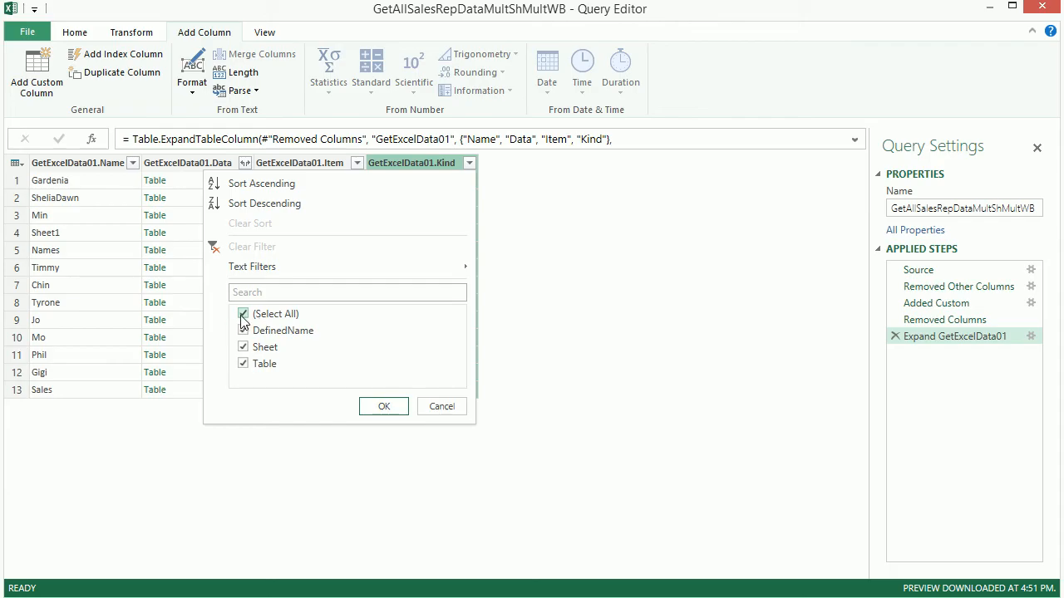
left_click(243, 313)
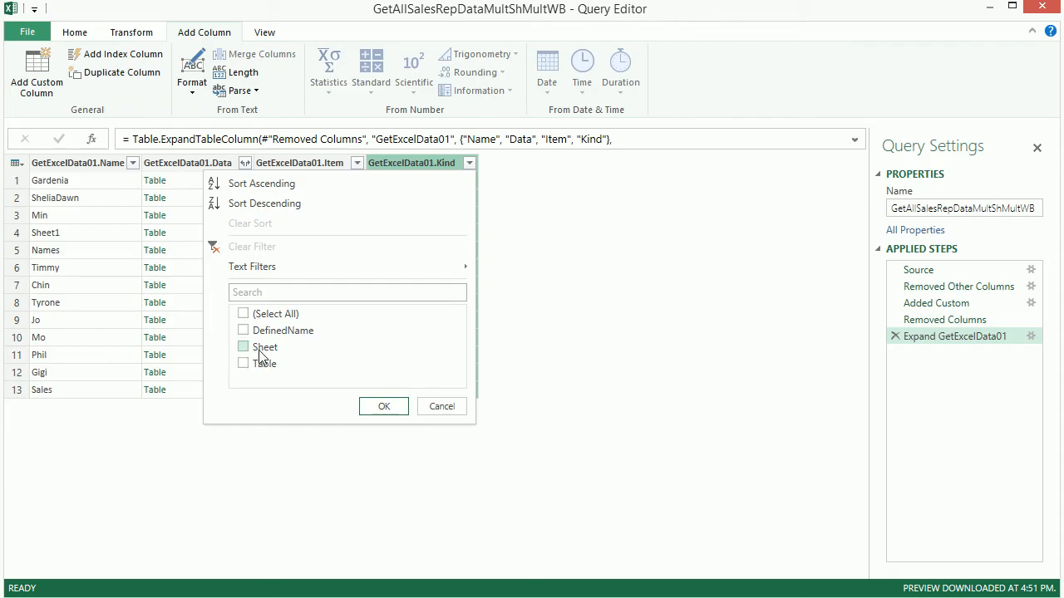
left_click(243, 348)
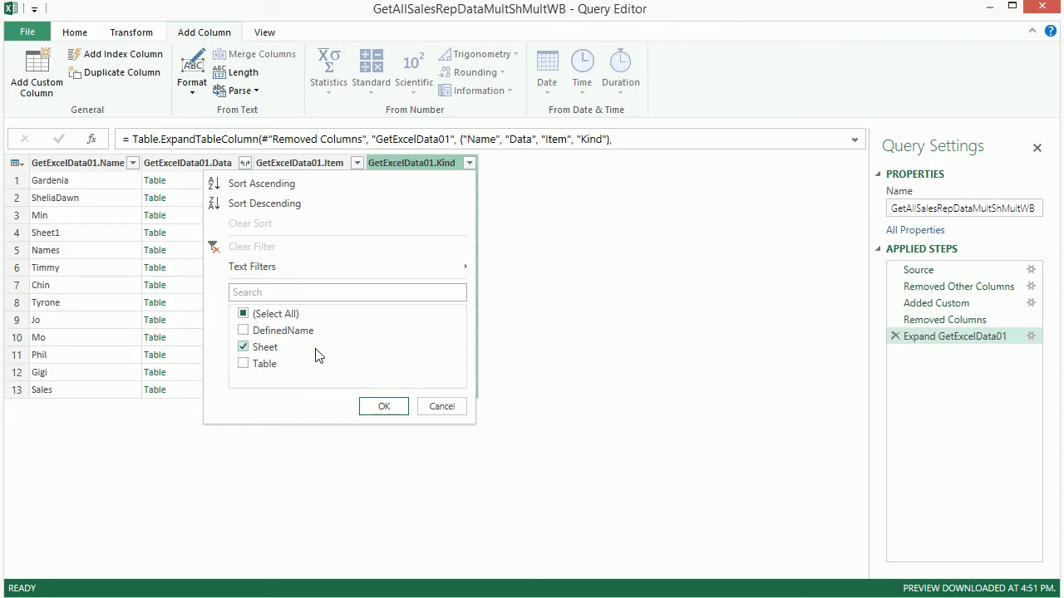
mouse_move(329, 359)
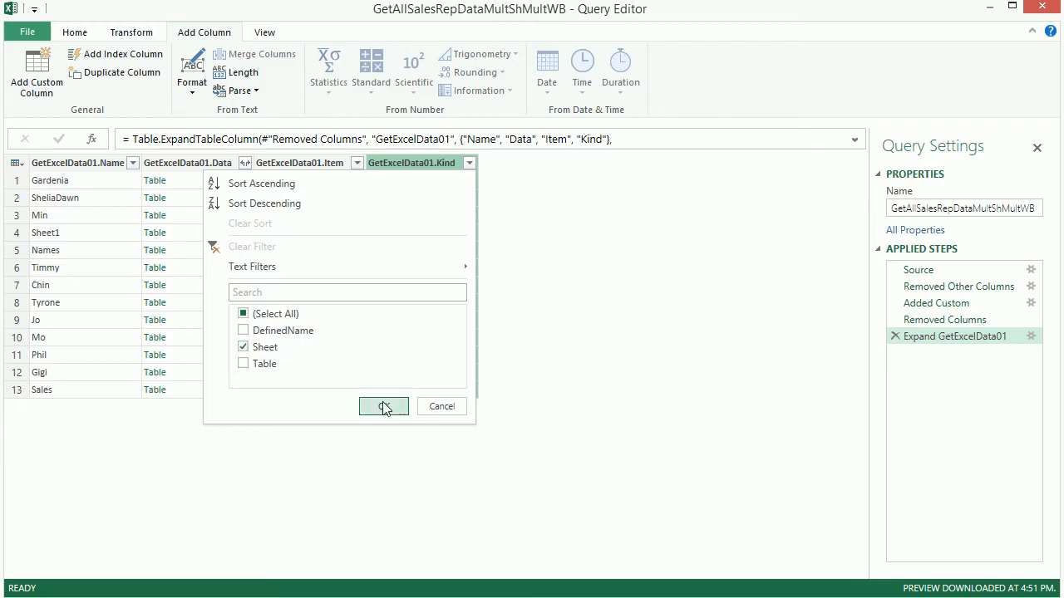
left_click(383, 405)
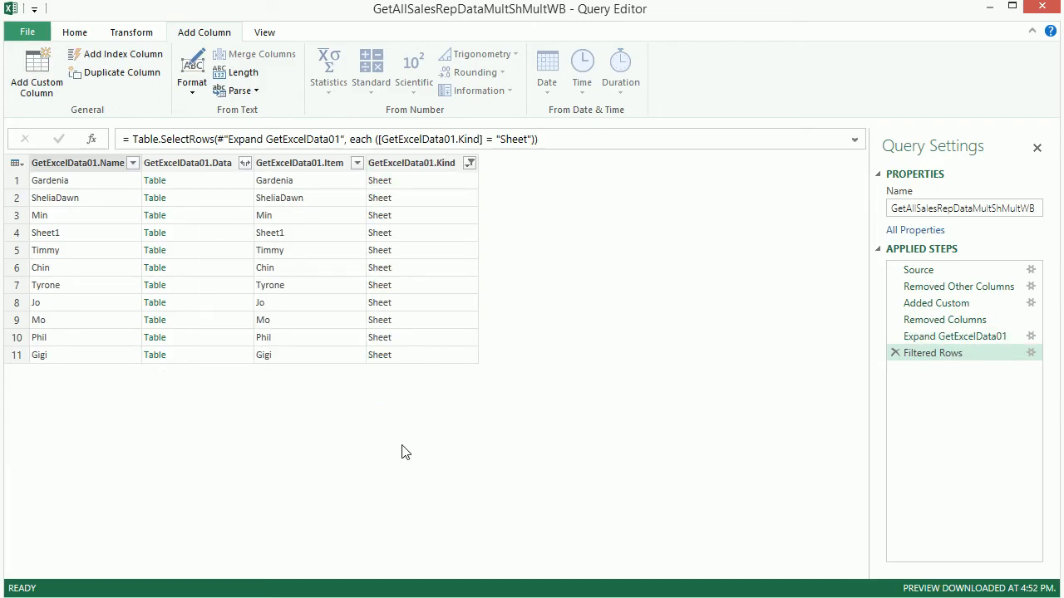
mouse_move(424, 393)
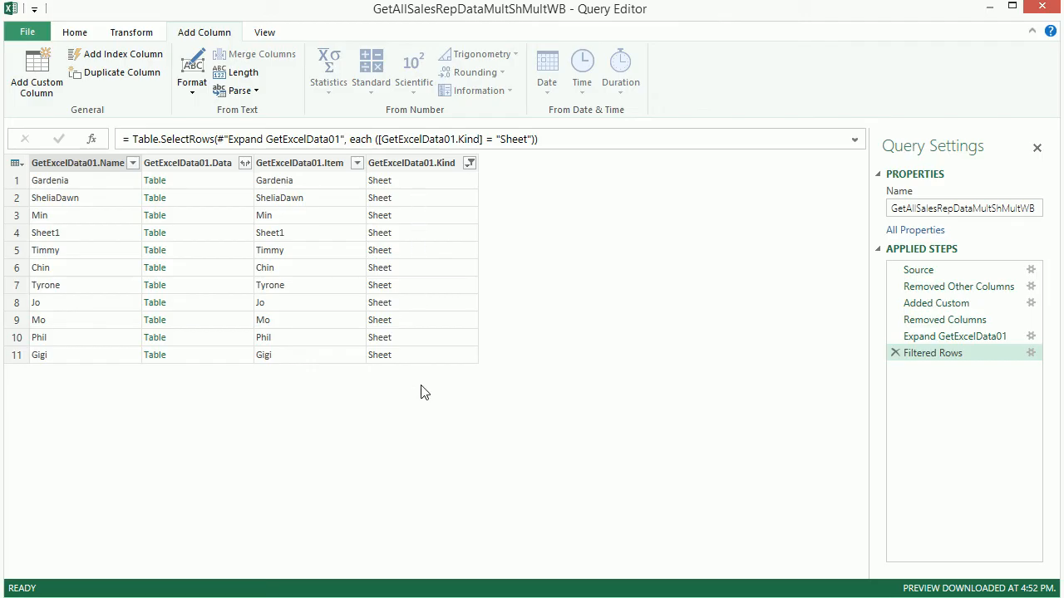
mouse_move(183, 243)
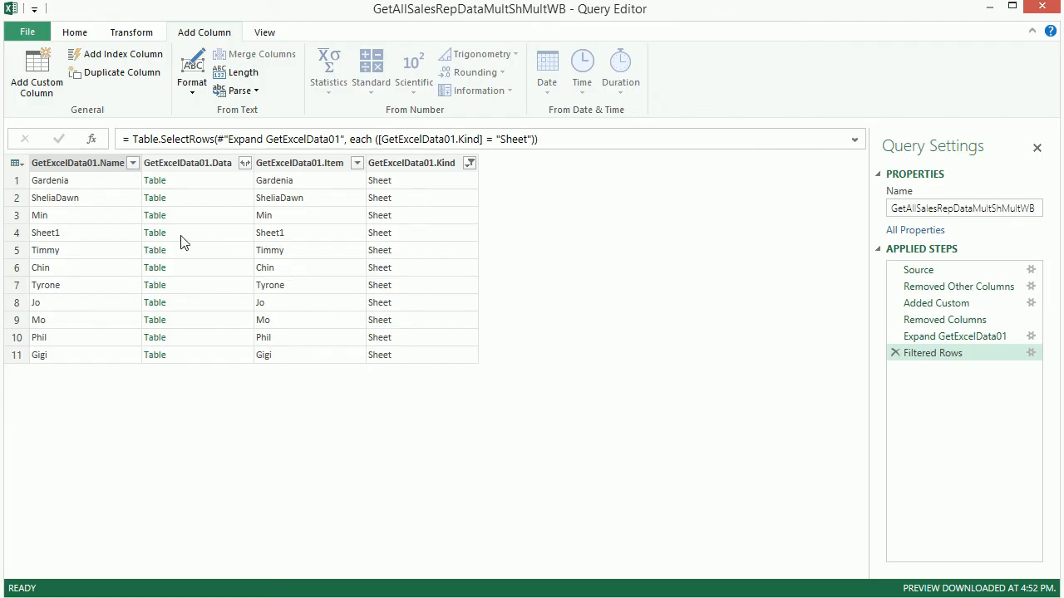
mouse_move(269, 243)
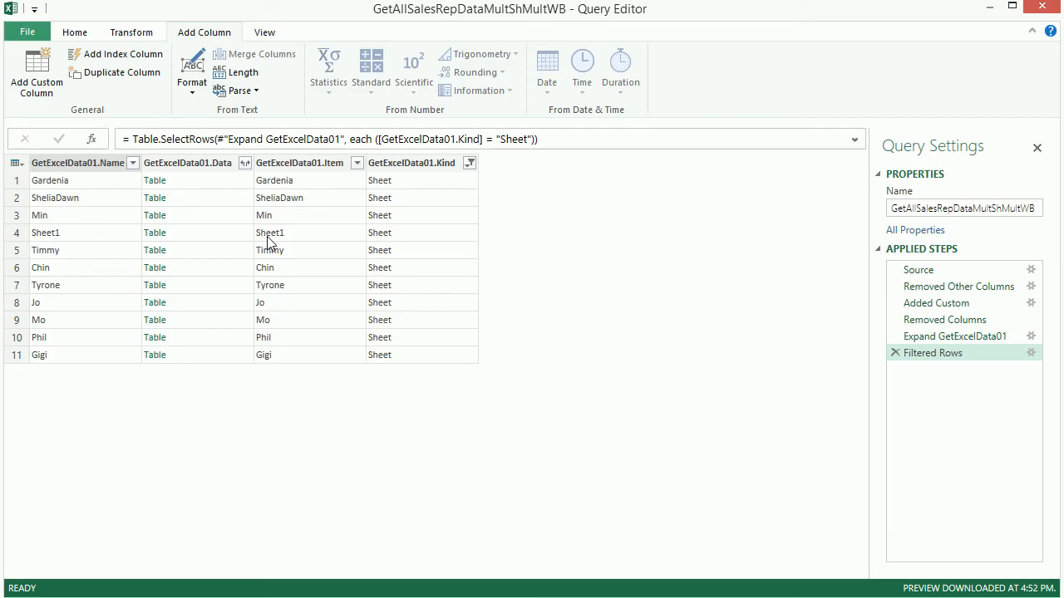
mouse_move(359, 170)
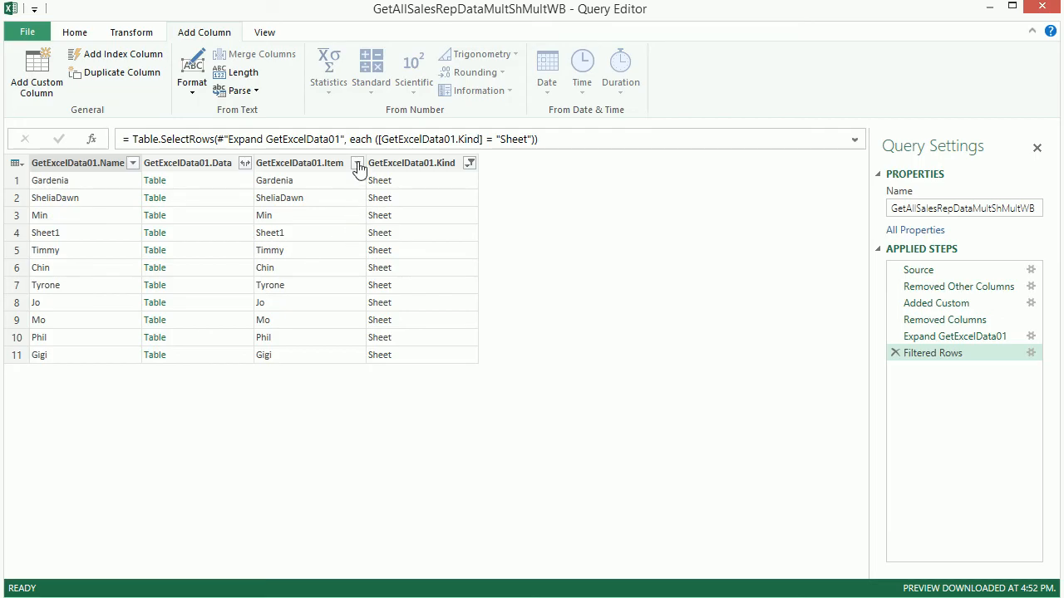
- Filter GetExcelData01.Item with Does Not Contain 'Sheet', leaving ten sales-rep sheets
left_click(358, 163)
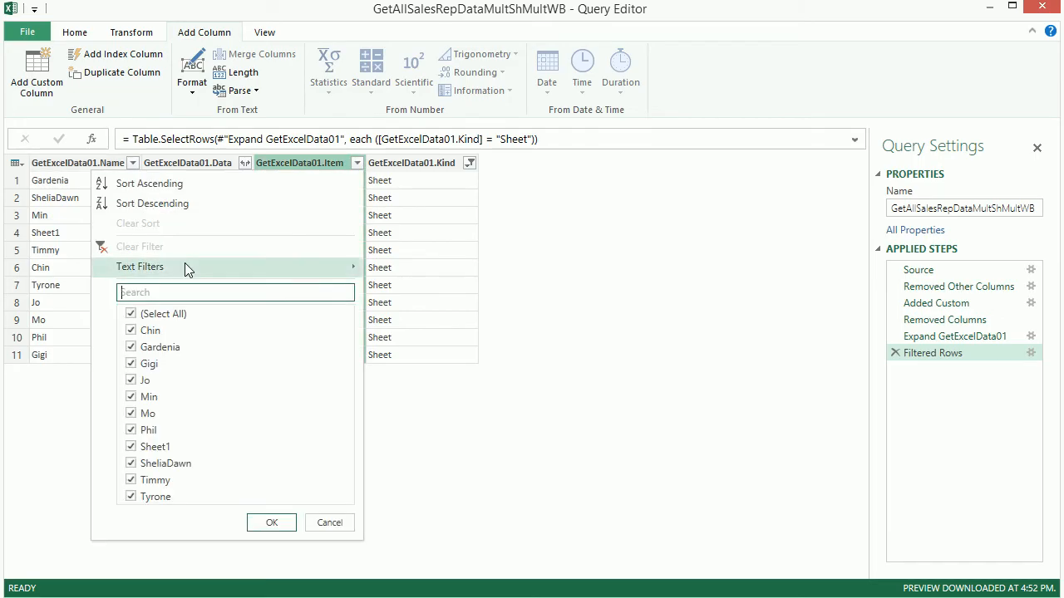
left_click(140, 266)
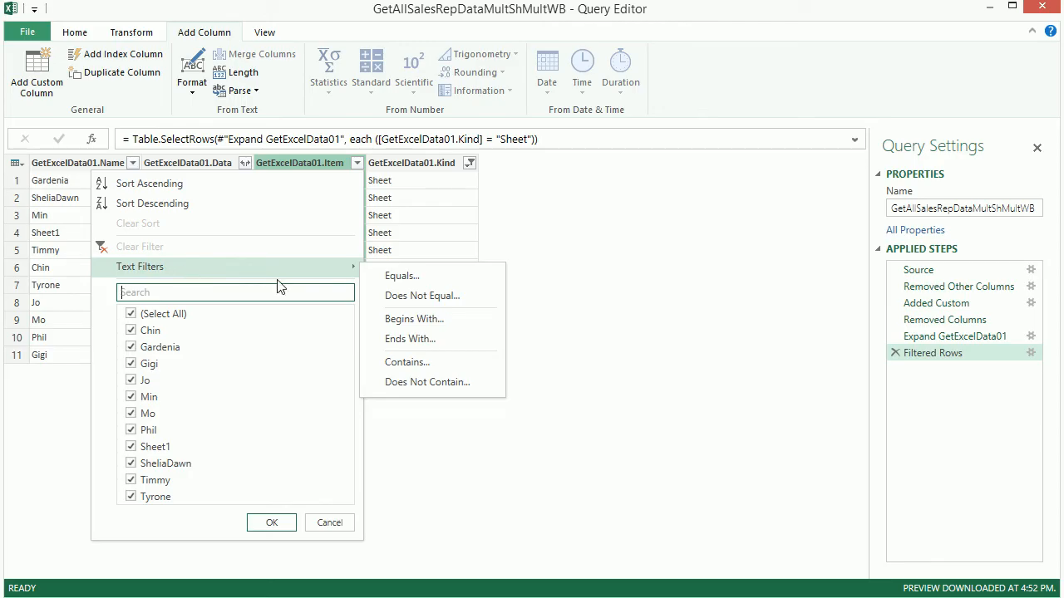
mouse_move(414, 382)
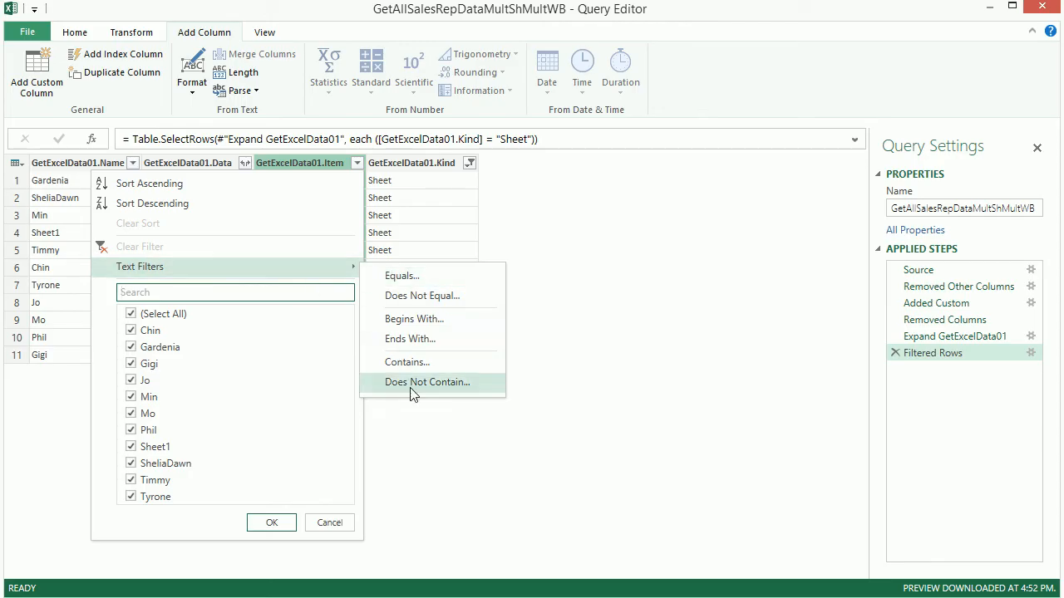
left_click(427, 381)
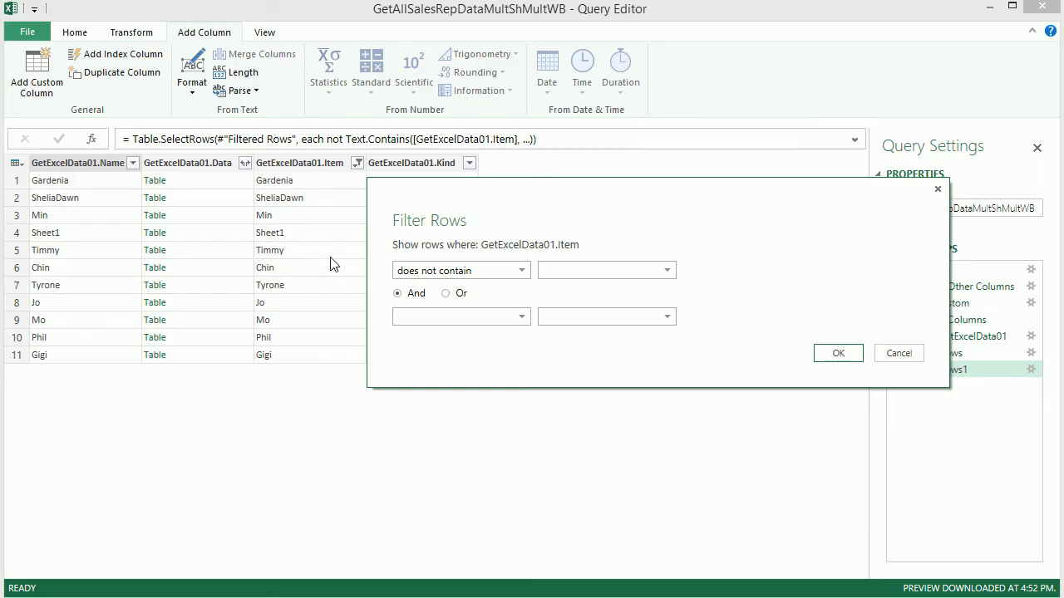
mouse_move(286, 243)
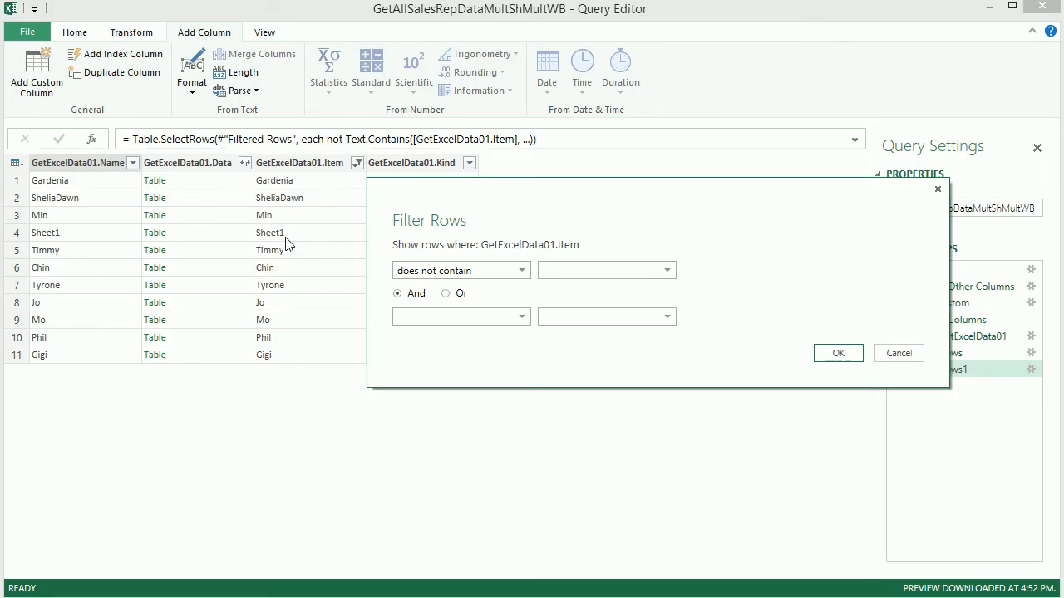
left_click(599, 269)
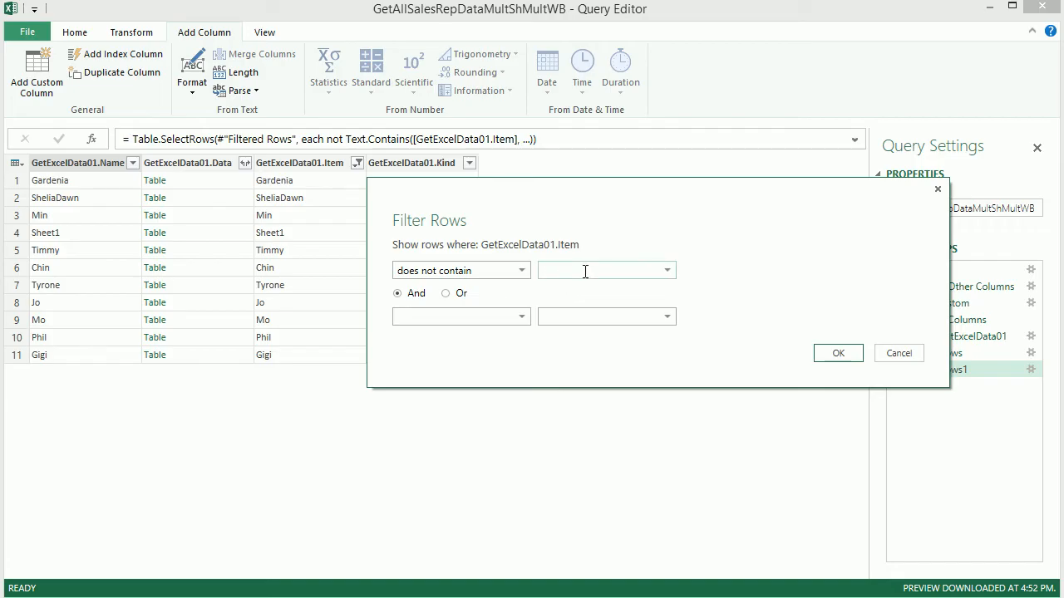
type("Shhet")
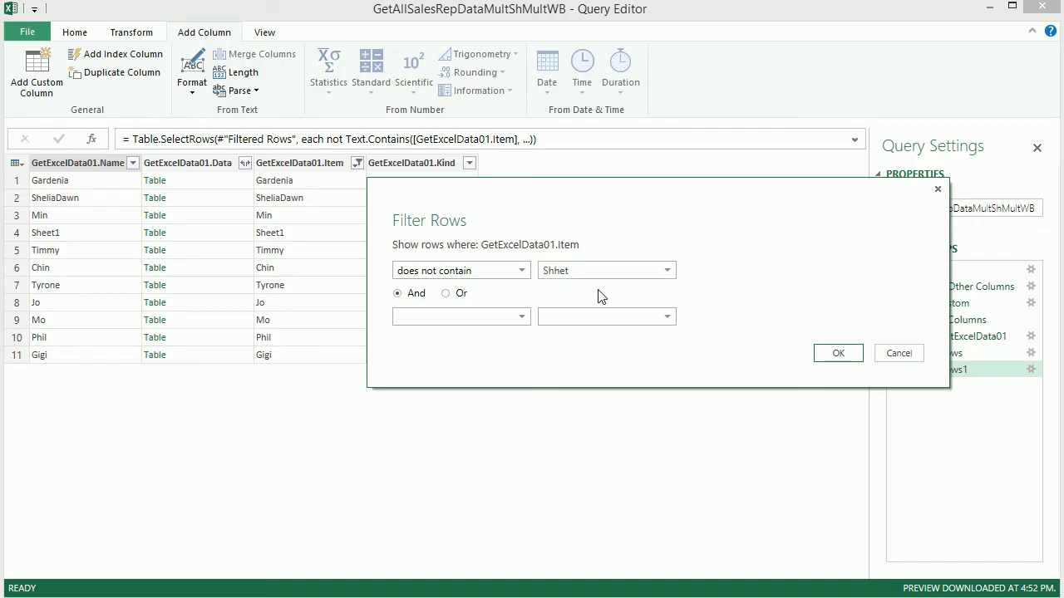
type("Sheet")
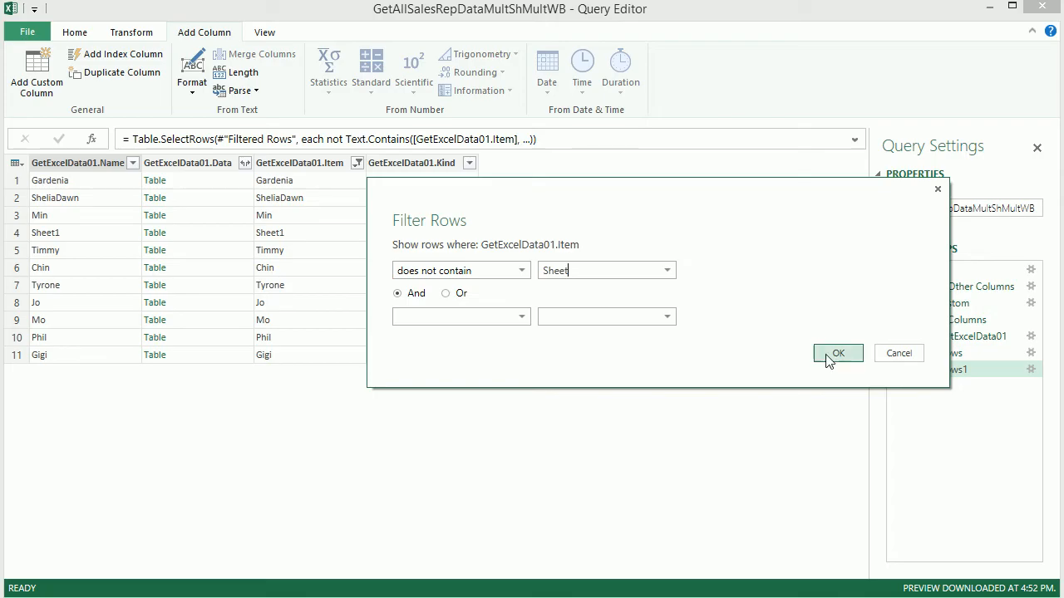
left_click(838, 352)
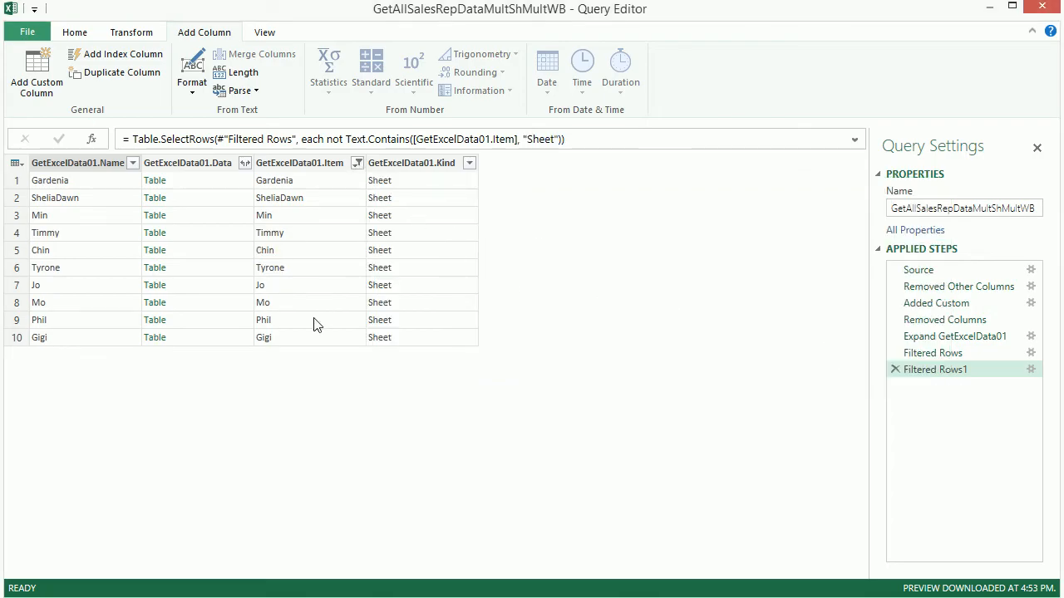
- Review the query's M code in the Advanced Editor, including both Filtered Rows steps
left_click(264, 32)
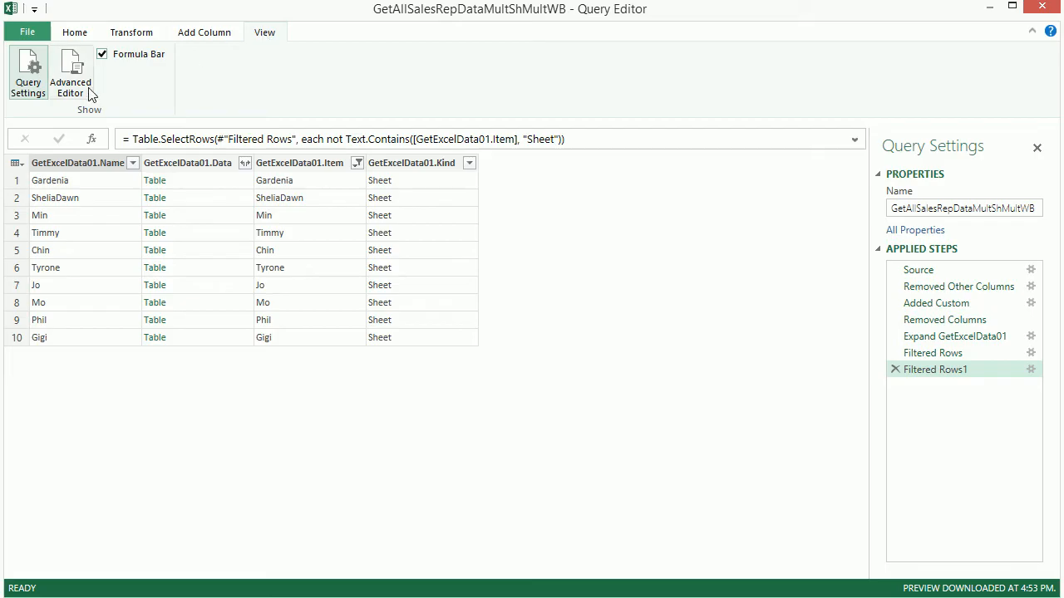
left_click(69, 73)
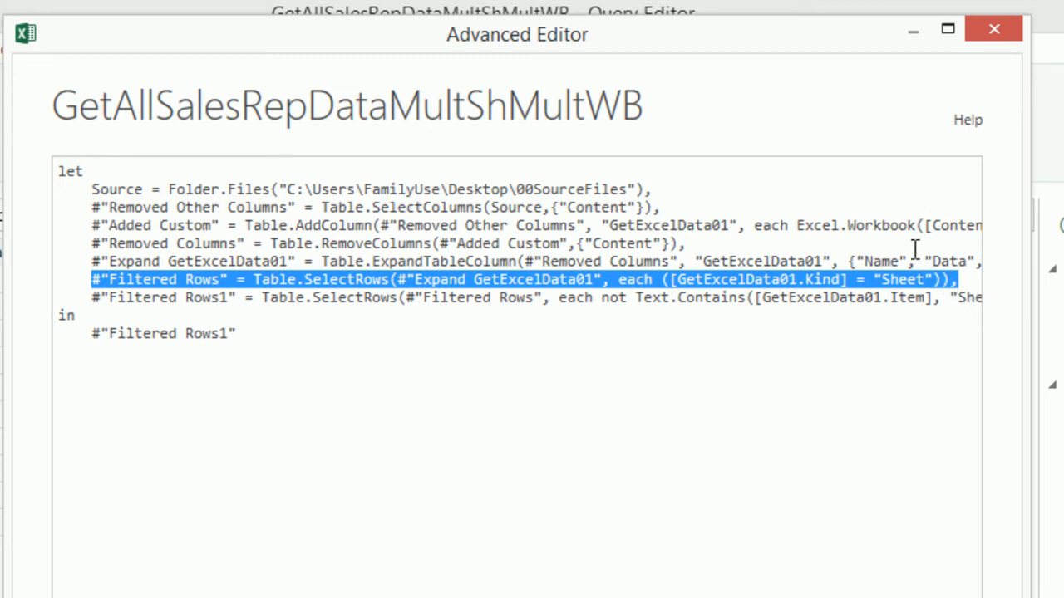
mouse_move(928, 249)
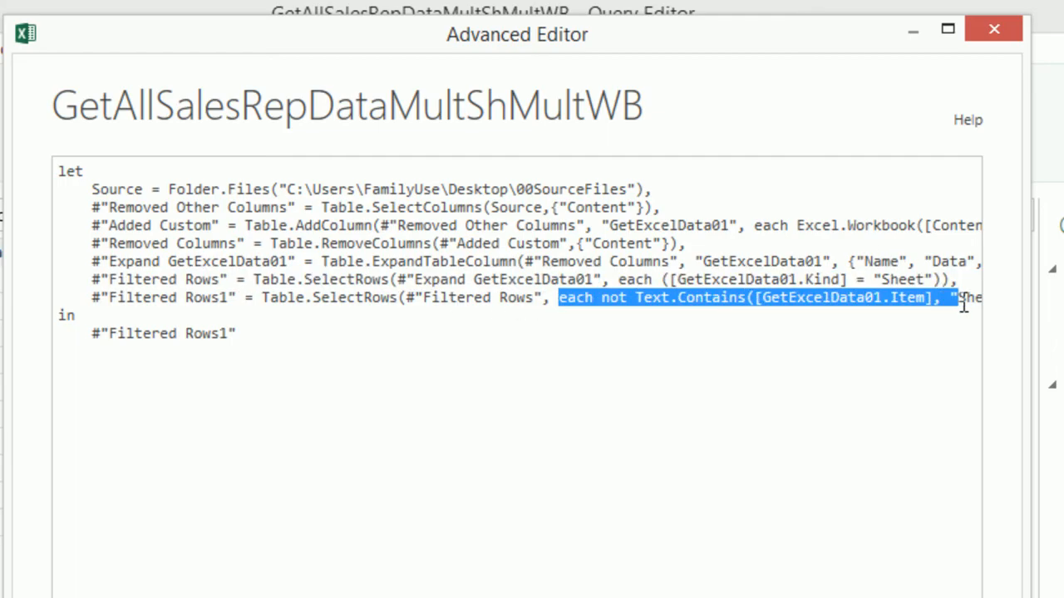
scroll("right", 3)
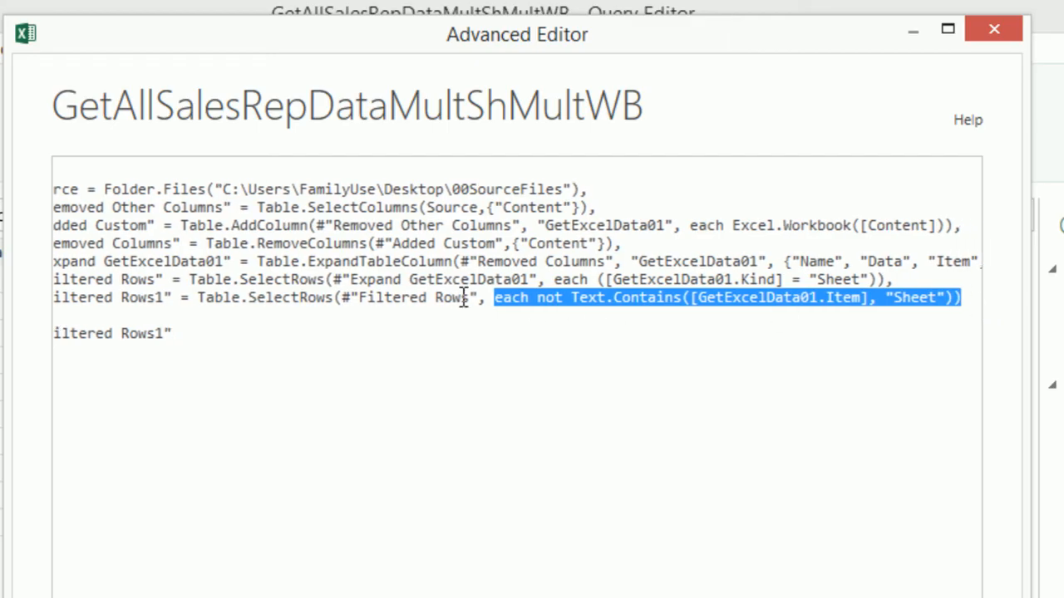
mouse_move(600, 303)
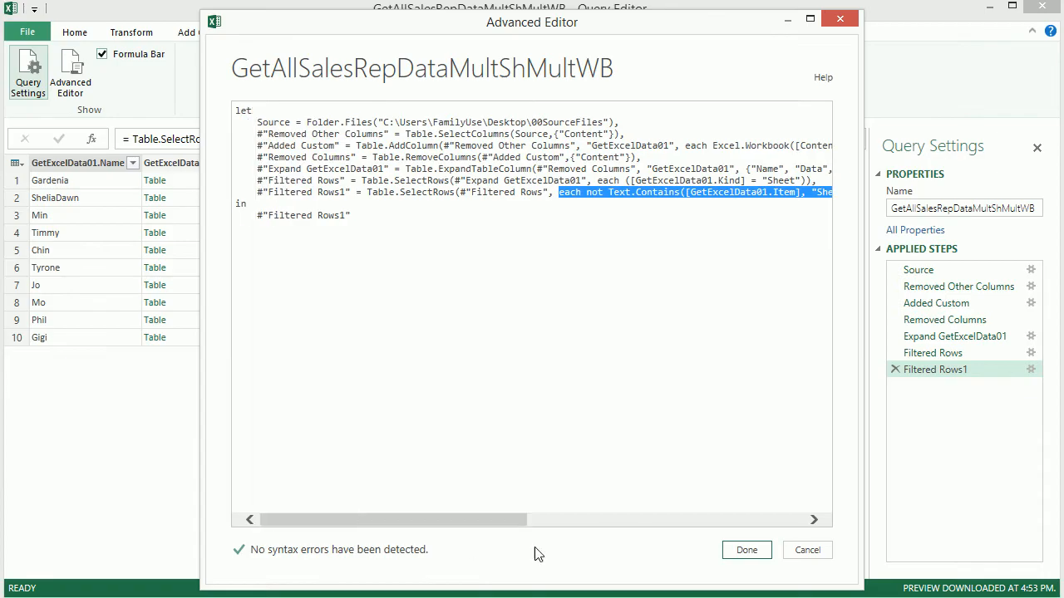
- Close the Advanced Editor and remove the Name and Kind columns, leaving Data and Item
left_click(745, 548)
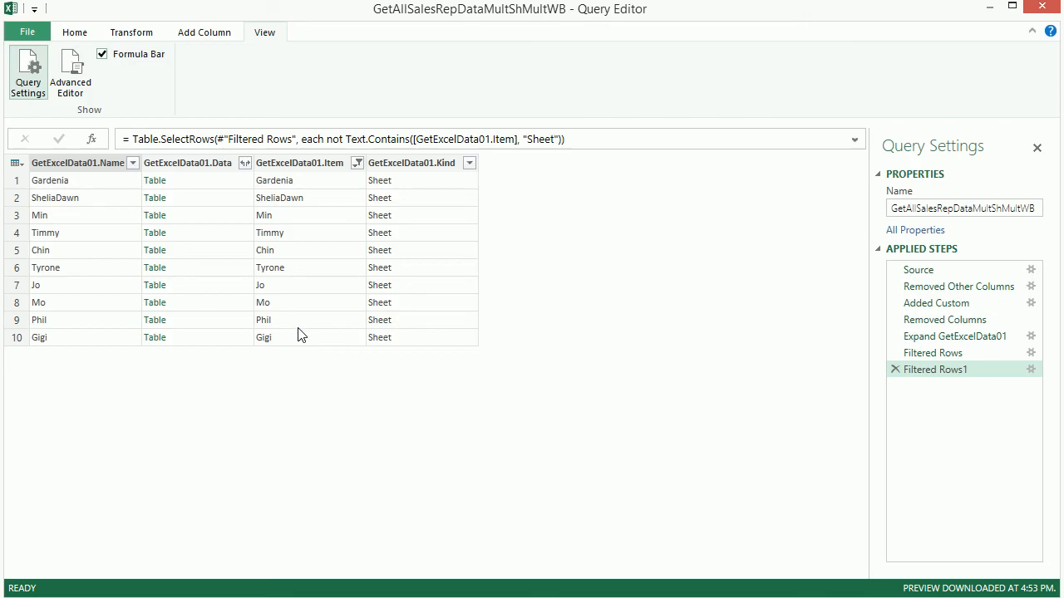
mouse_move(323, 169)
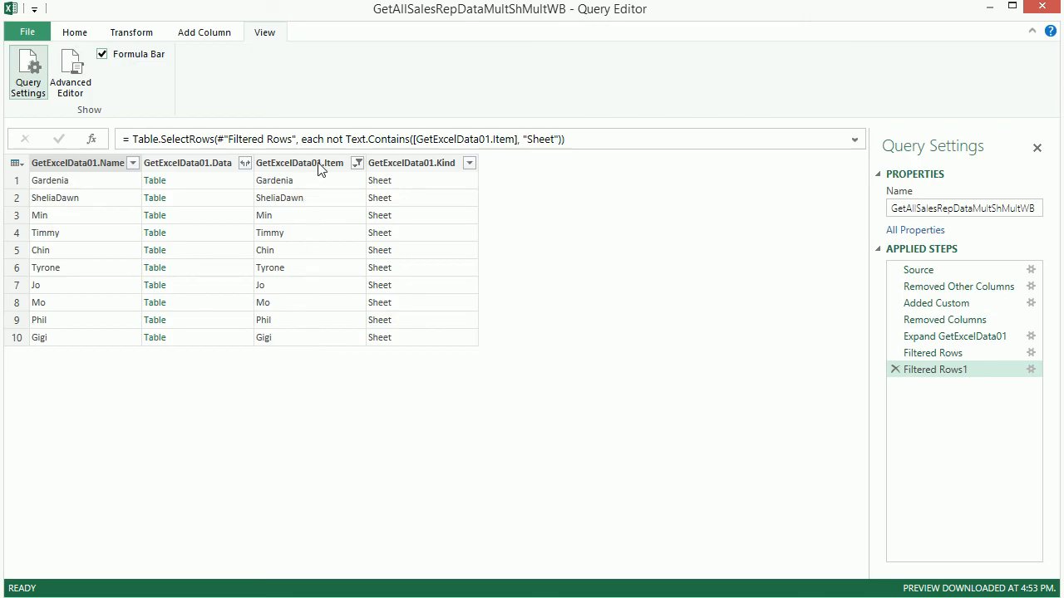
mouse_move(177, 261)
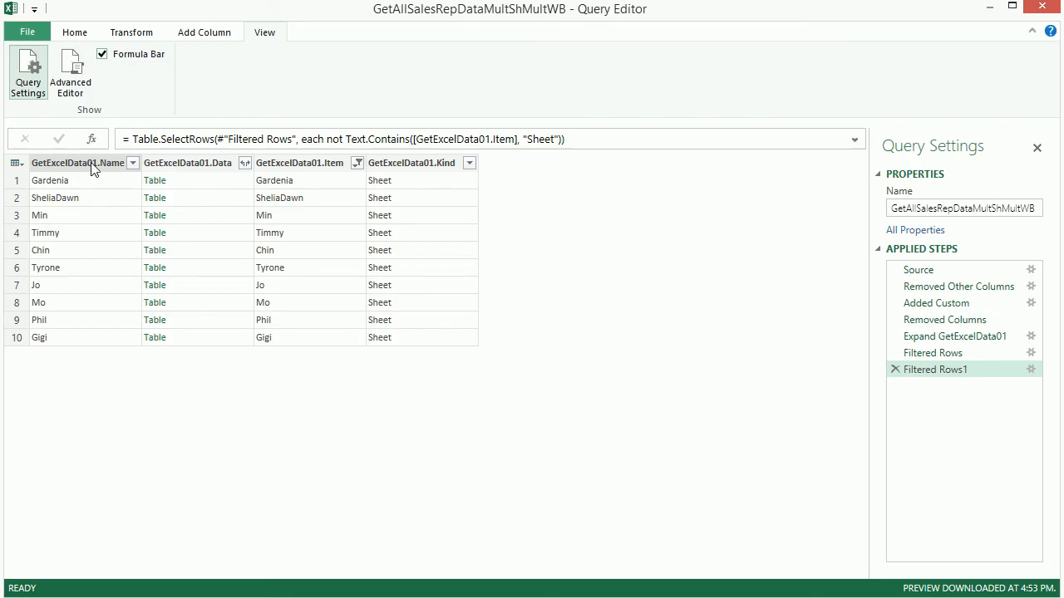
left_click(77, 163)
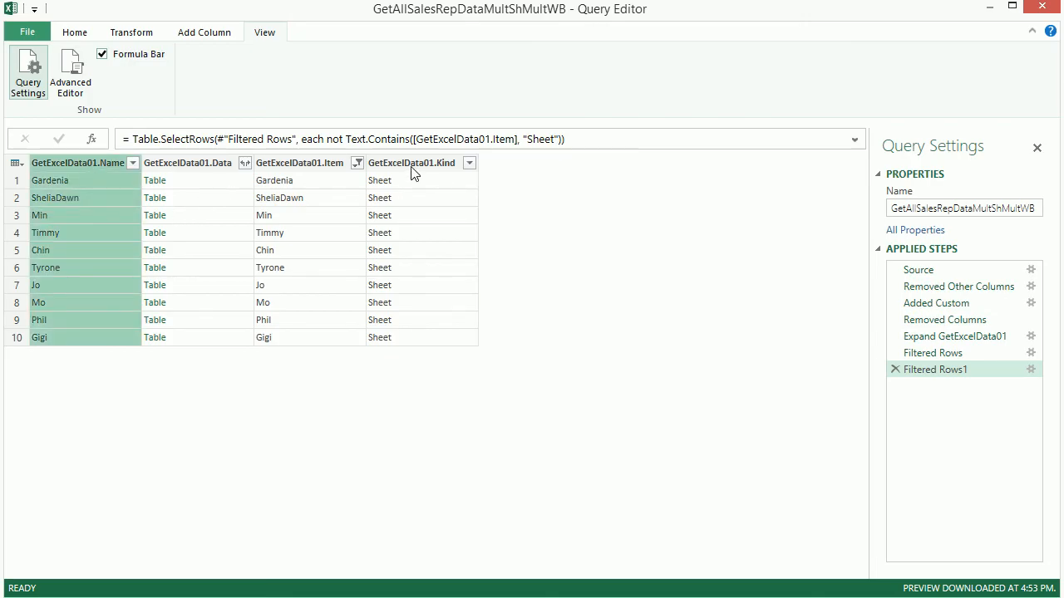
right_click(412, 163)
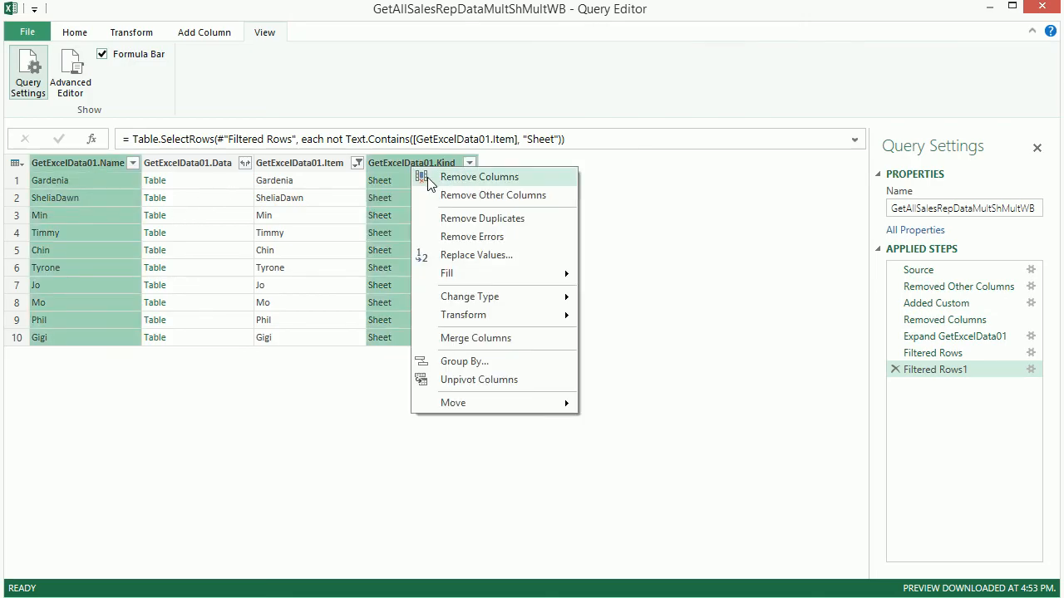
left_click(479, 177)
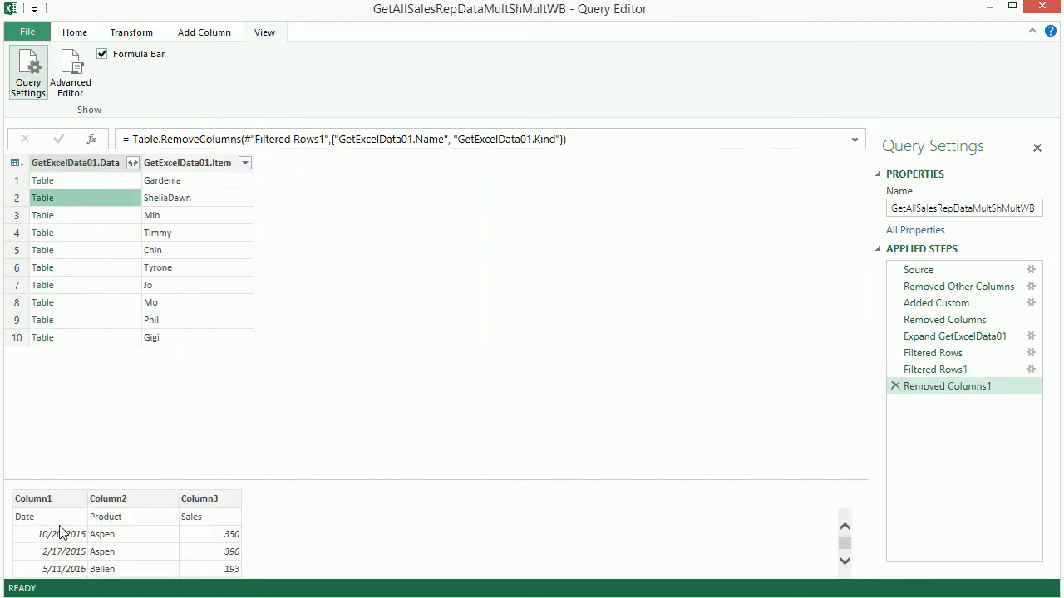
mouse_move(120, 282)
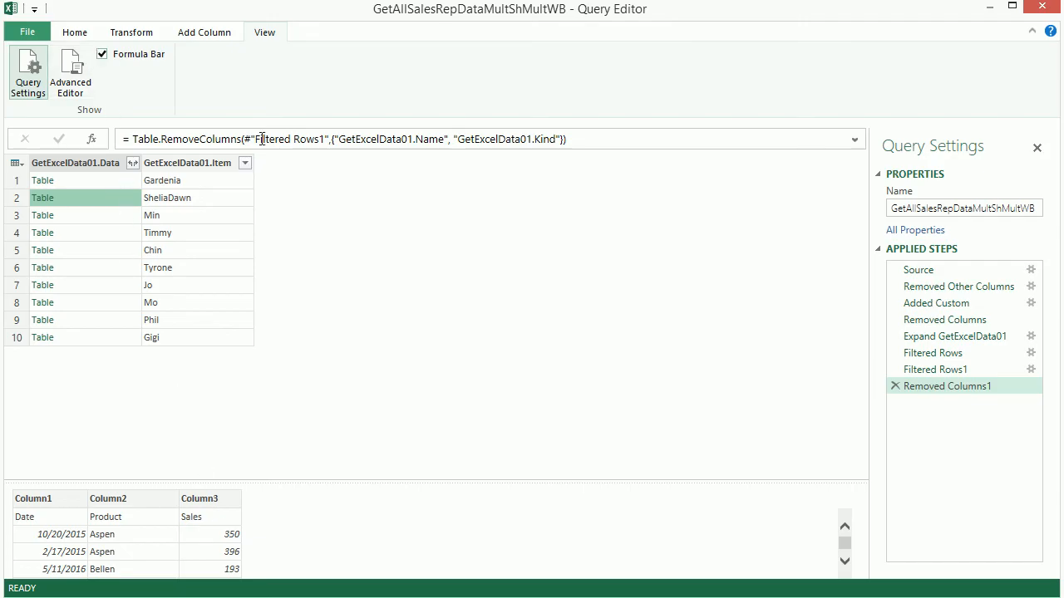
- Create custom column GetExcelDataNoHeaders02 with =Table.PromoteHeaders([GetExcelData01.Data])
left_click(203, 31)
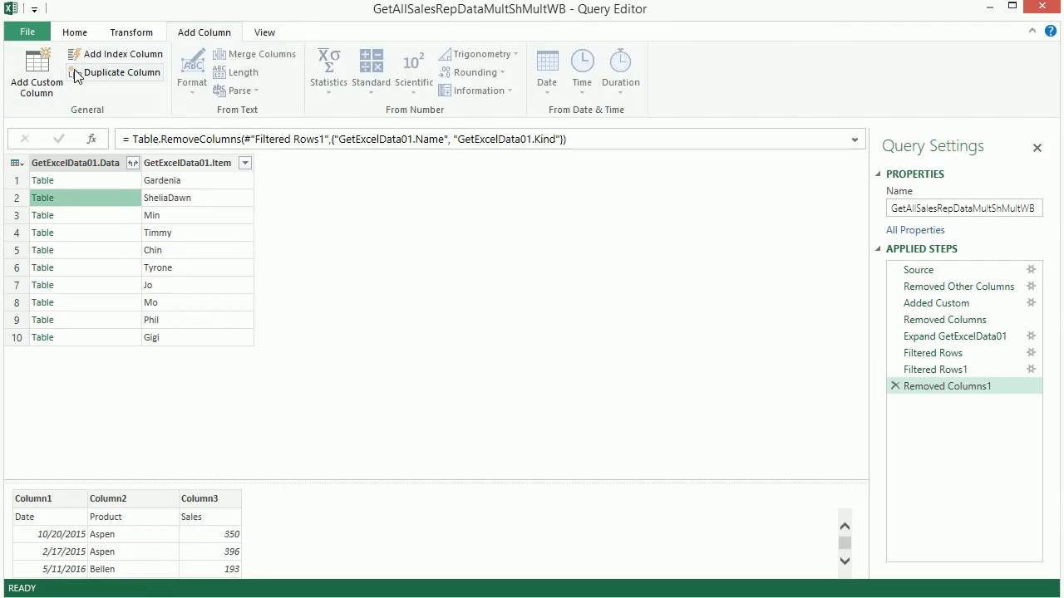
mouse_move(37, 73)
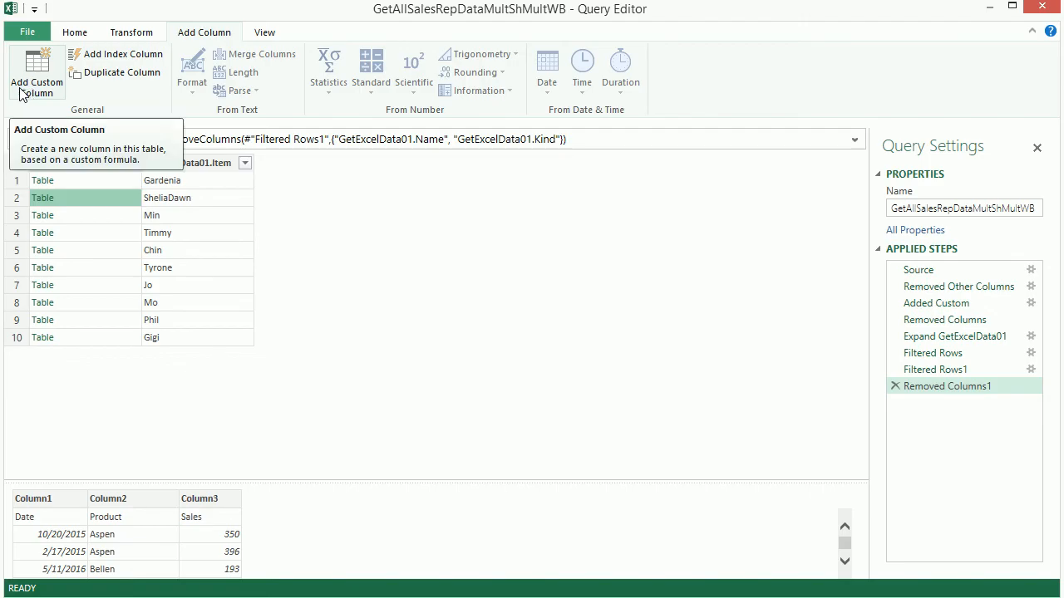
left_click(37, 69)
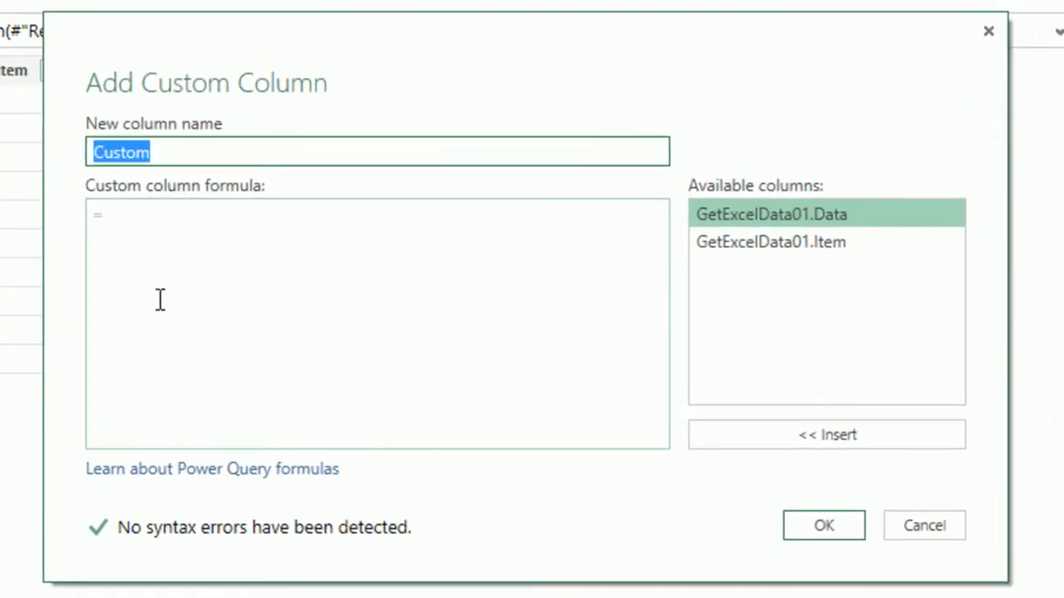
type("GetExcelDataNoHeaders02")
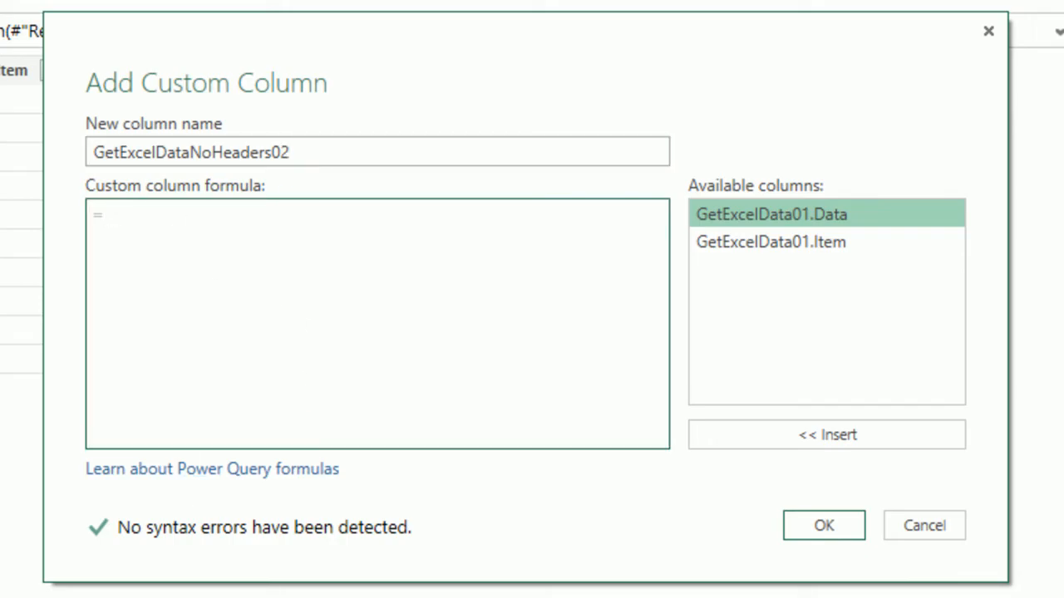
type("Table.PromoteHeaders([GetExcelData01.Data")
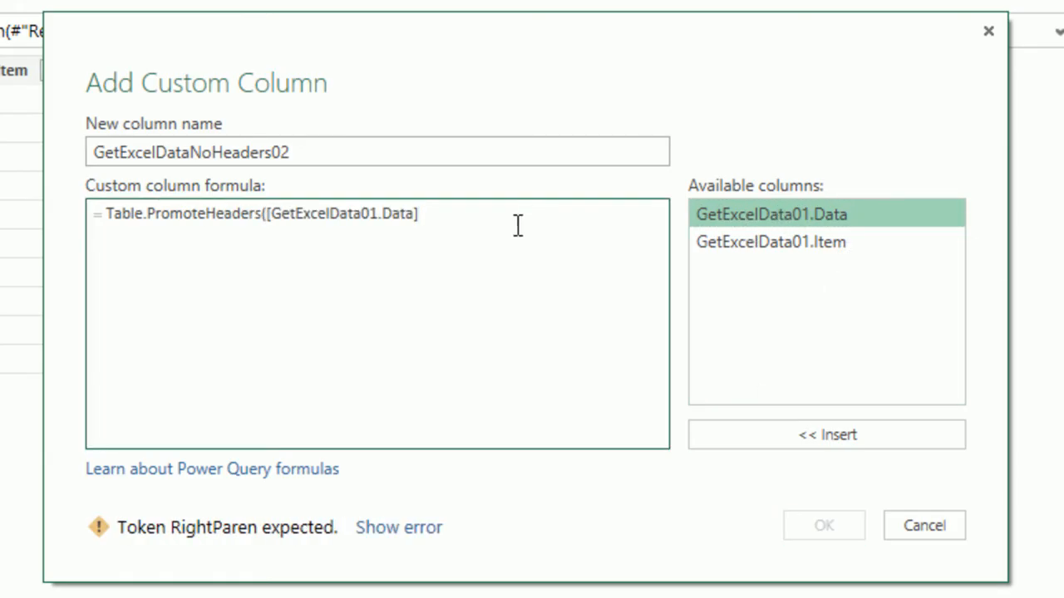
type(")")
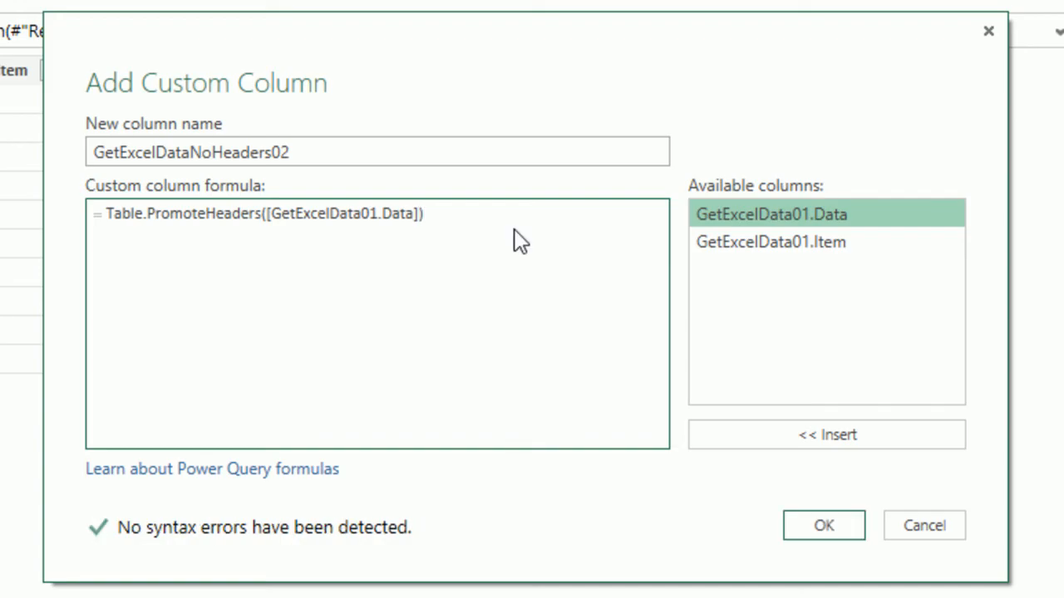
left_click(823, 525)
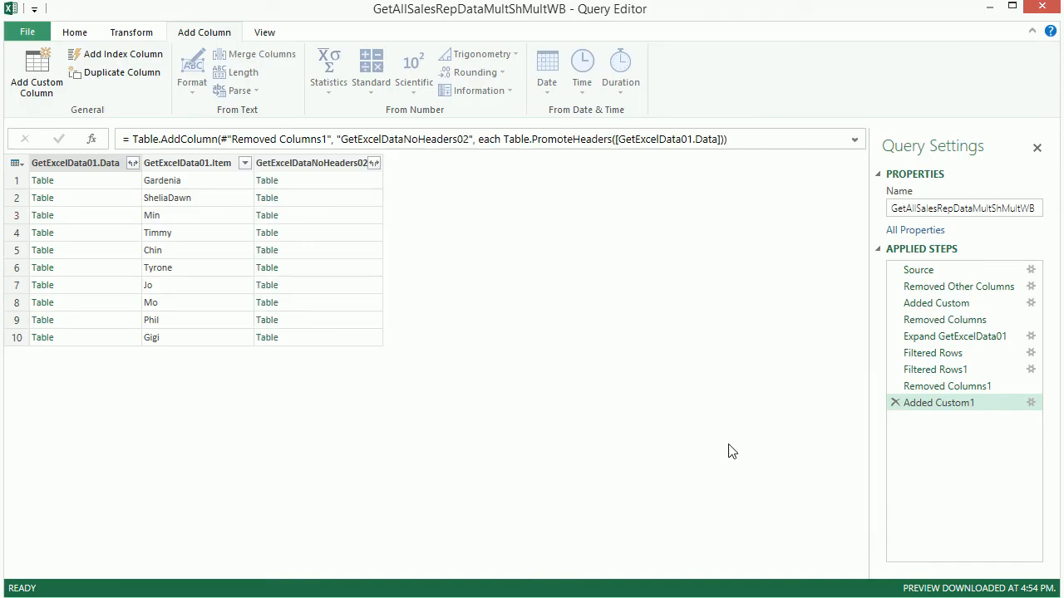
mouse_move(297, 204)
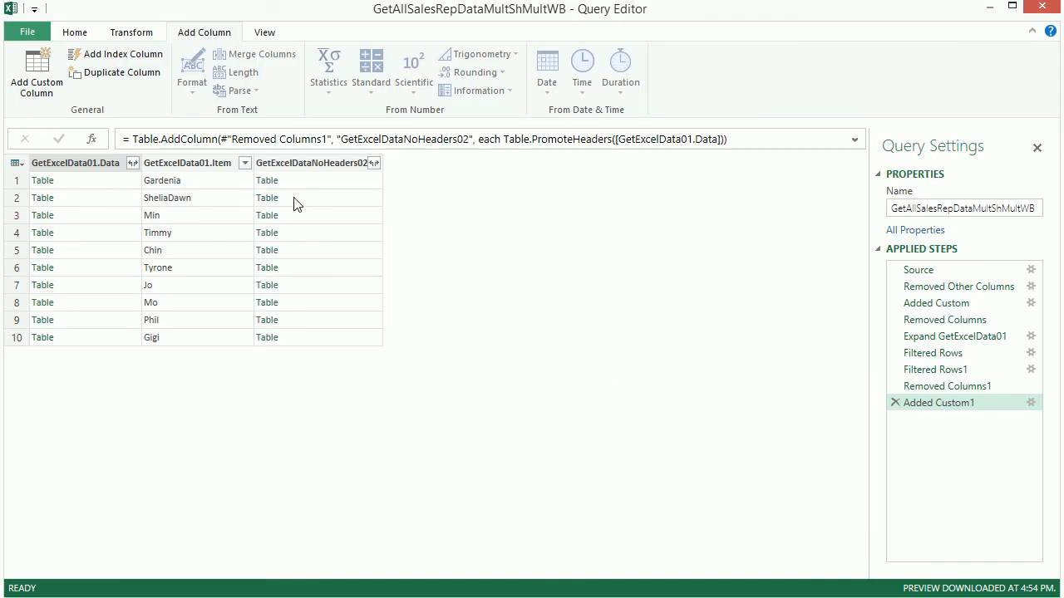
- Preview a header-promoted sheet table and compare it with the original headerless table
left_click(266, 198)
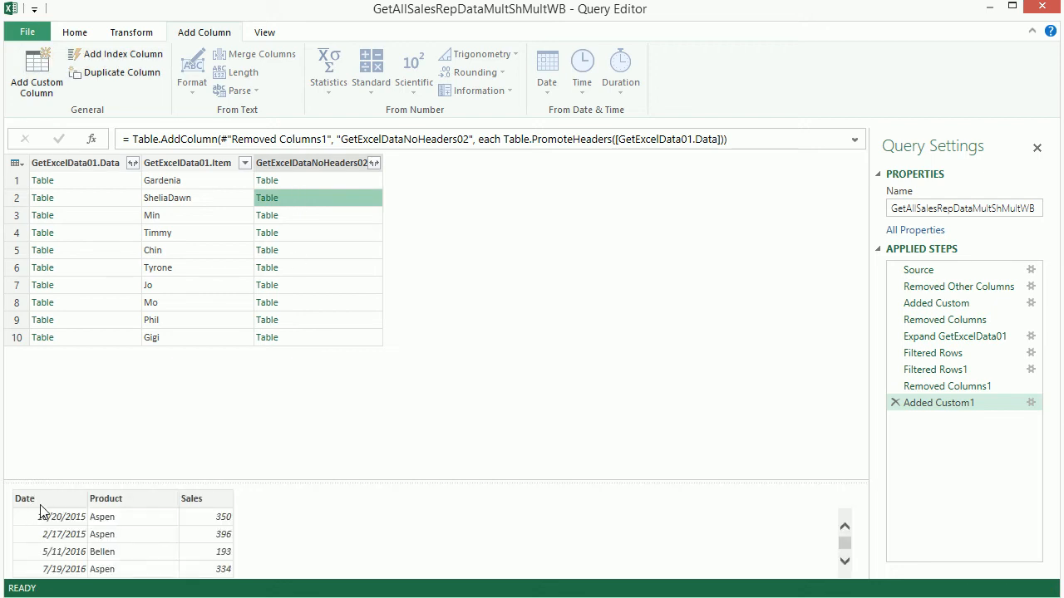
left_click(42, 215)
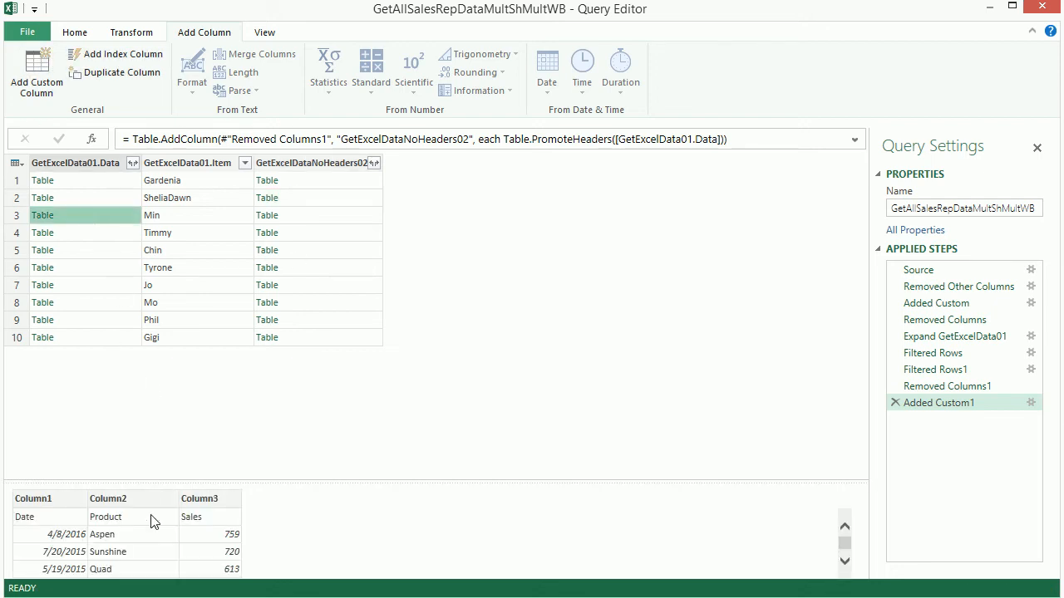
mouse_move(229, 515)
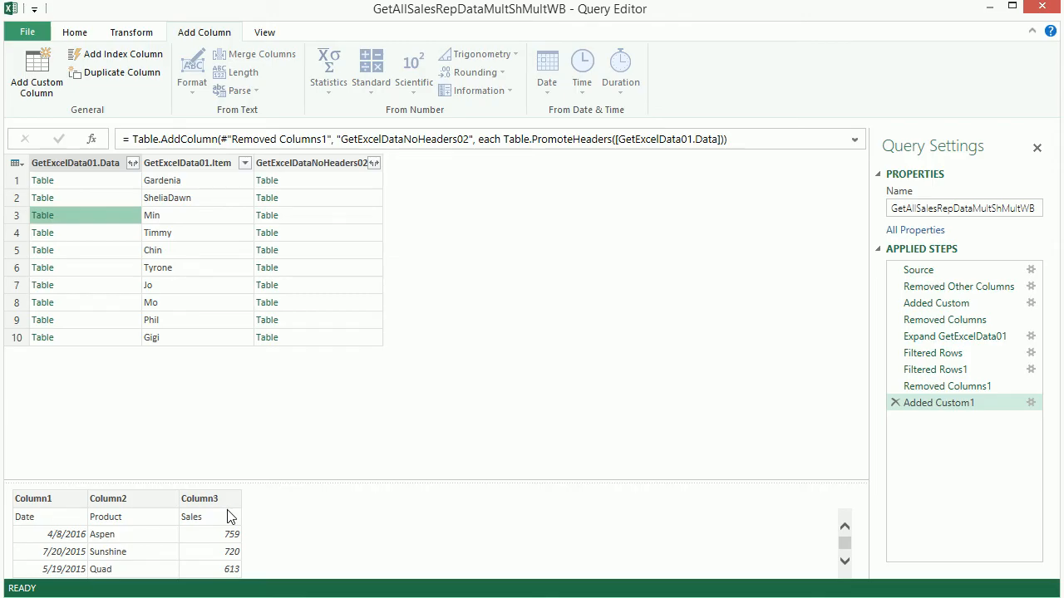
- Remove the original GetExcelData01.Data column from the query
right_click(76, 163)
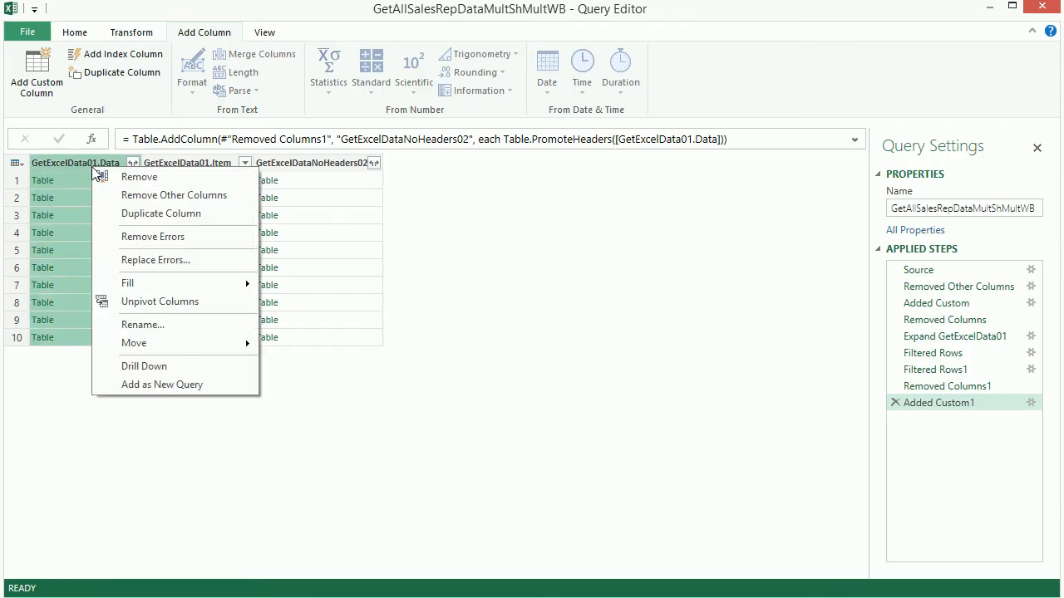
left_click(139, 176)
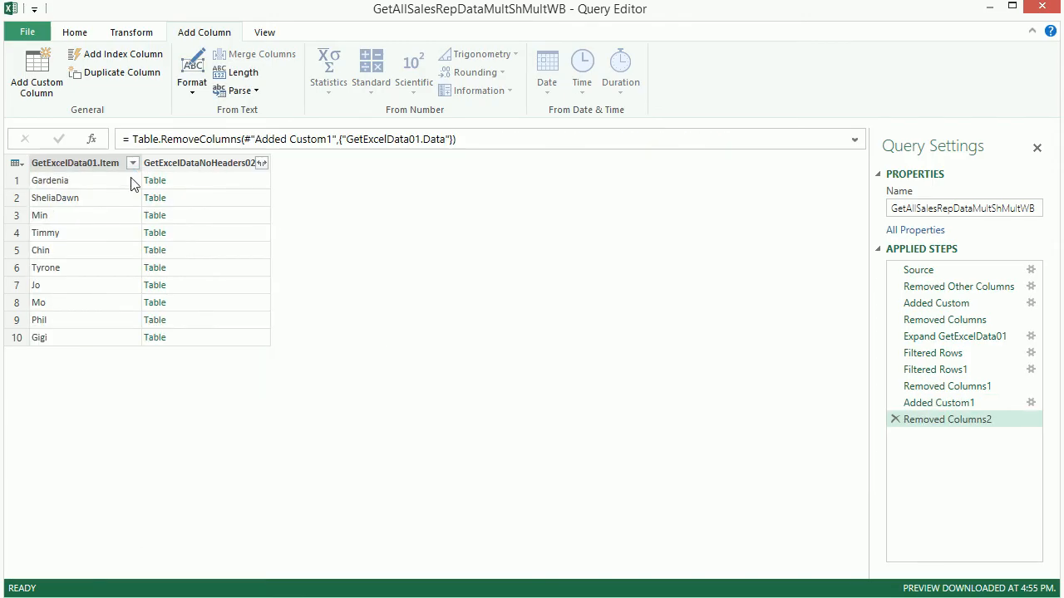
- Review the full query code in the Advanced Editor and close it
left_click(265, 32)
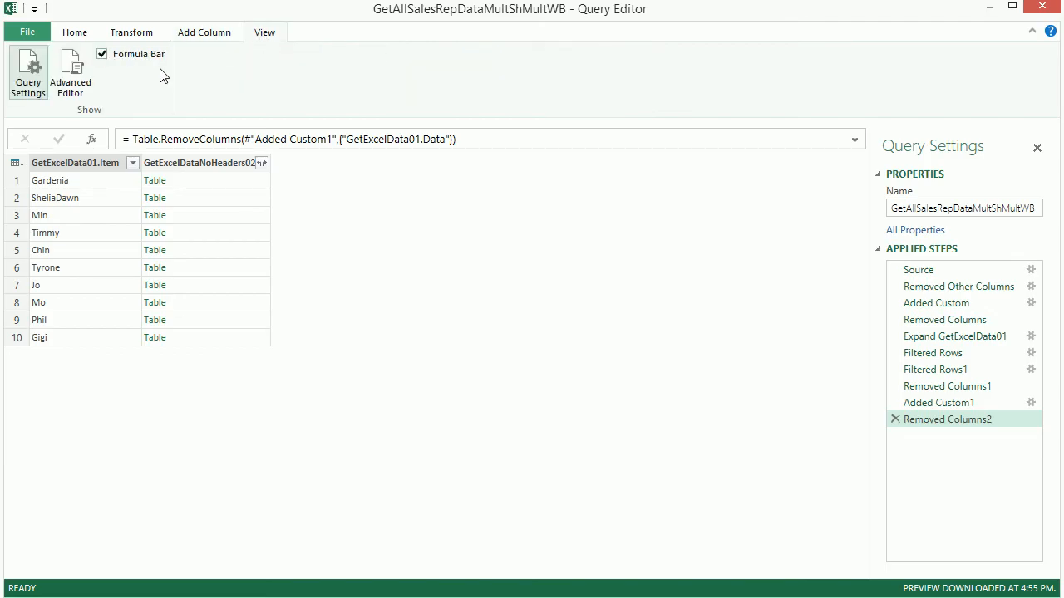
left_click(70, 73)
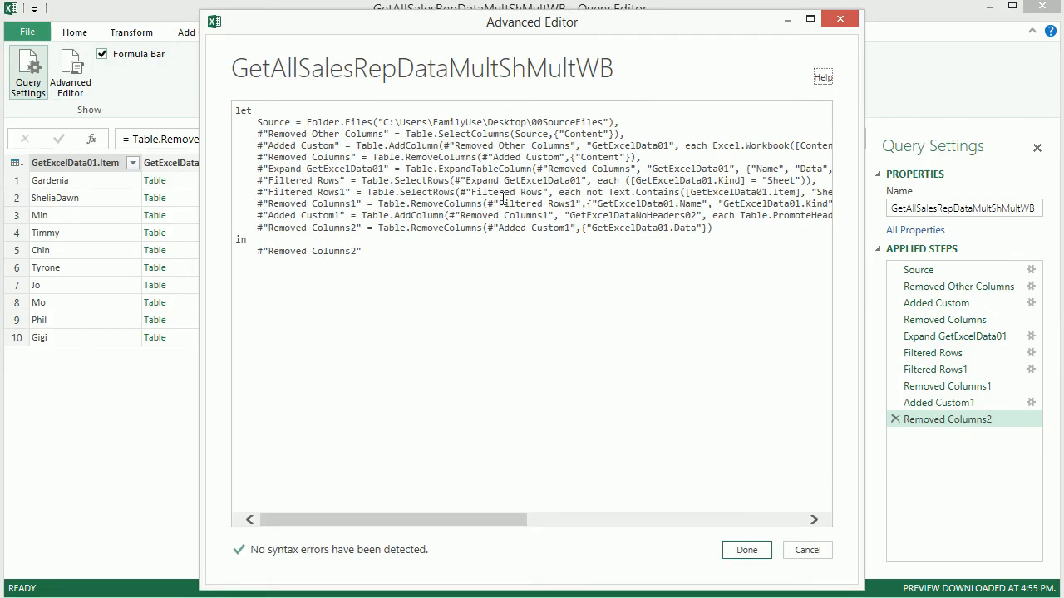
mouse_move(505, 250)
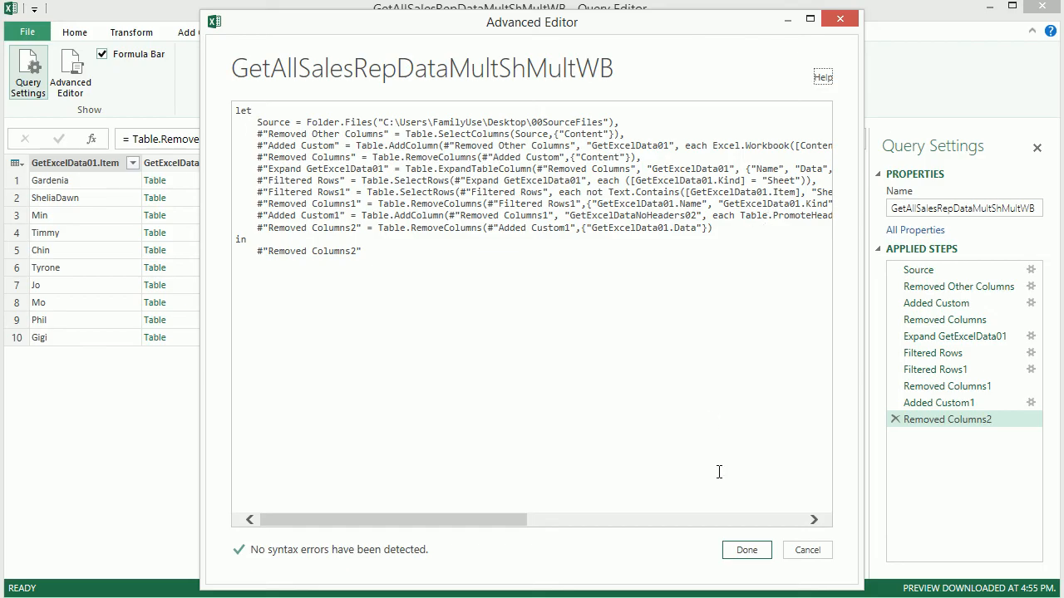
left_click(745, 548)
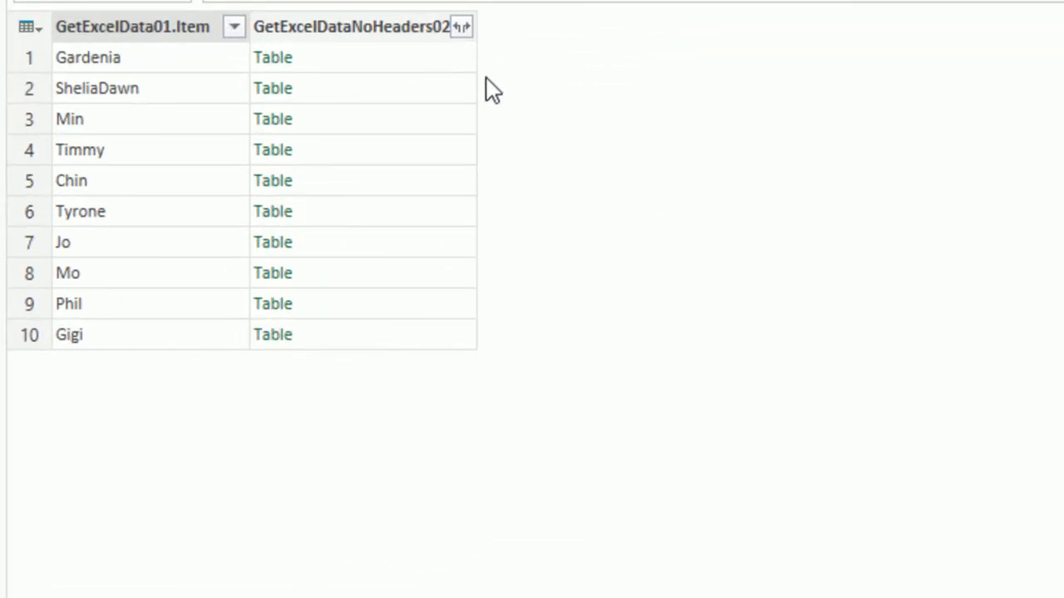
- Expand the GetExcelDataNoHeaders02 tables into Date, Product and Sales columns
left_click(462, 27)
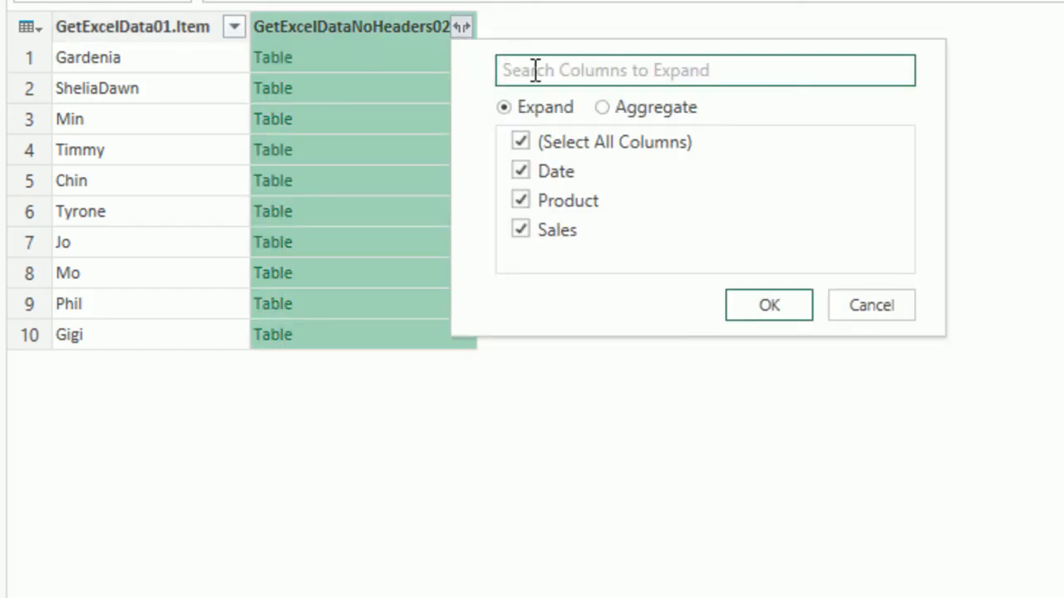
mouse_move(622, 316)
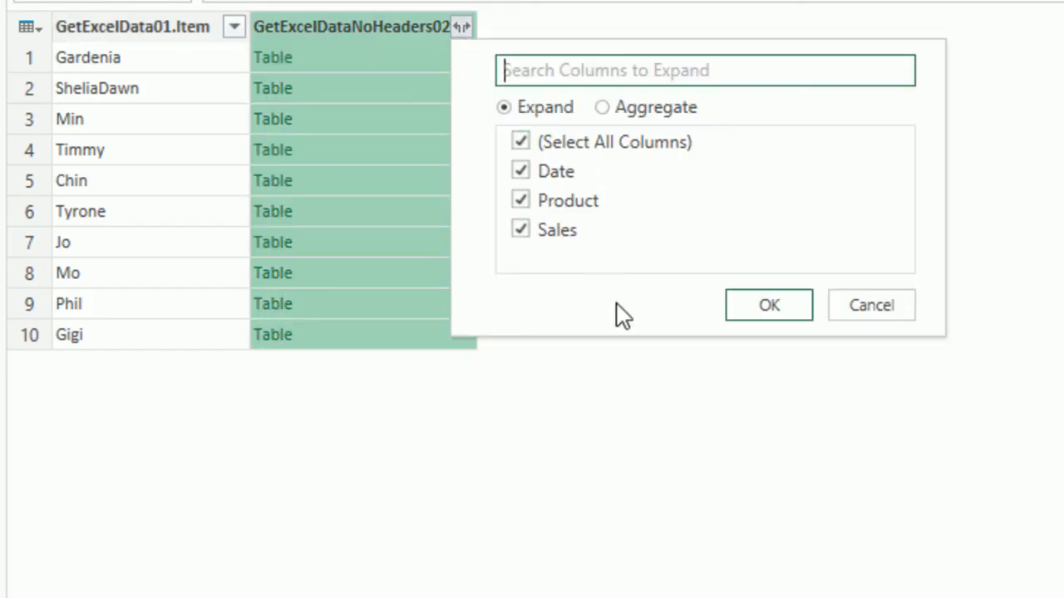
mouse_move(568, 319)
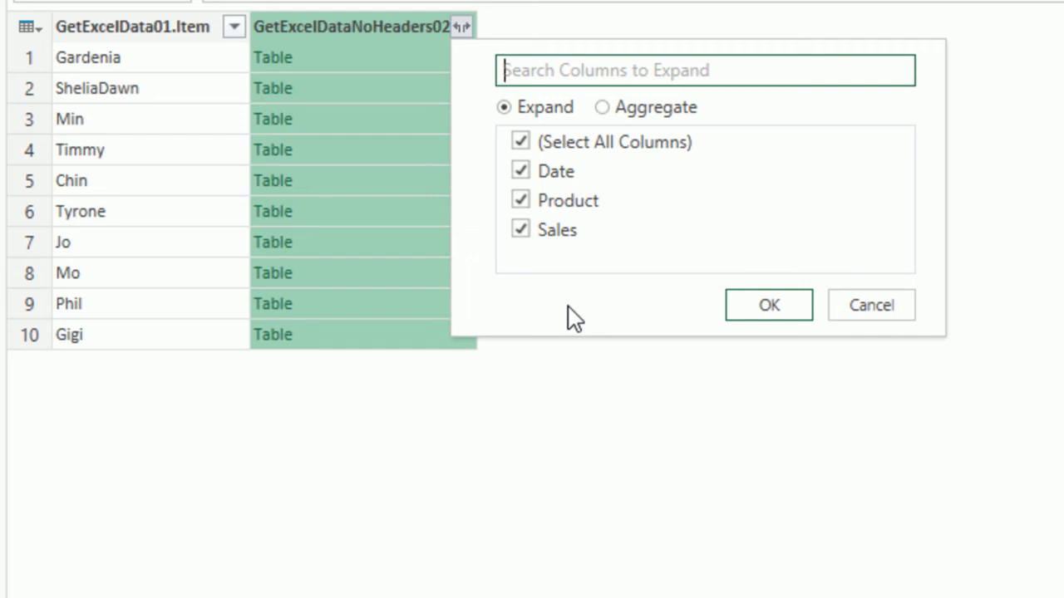
mouse_move(557, 324)
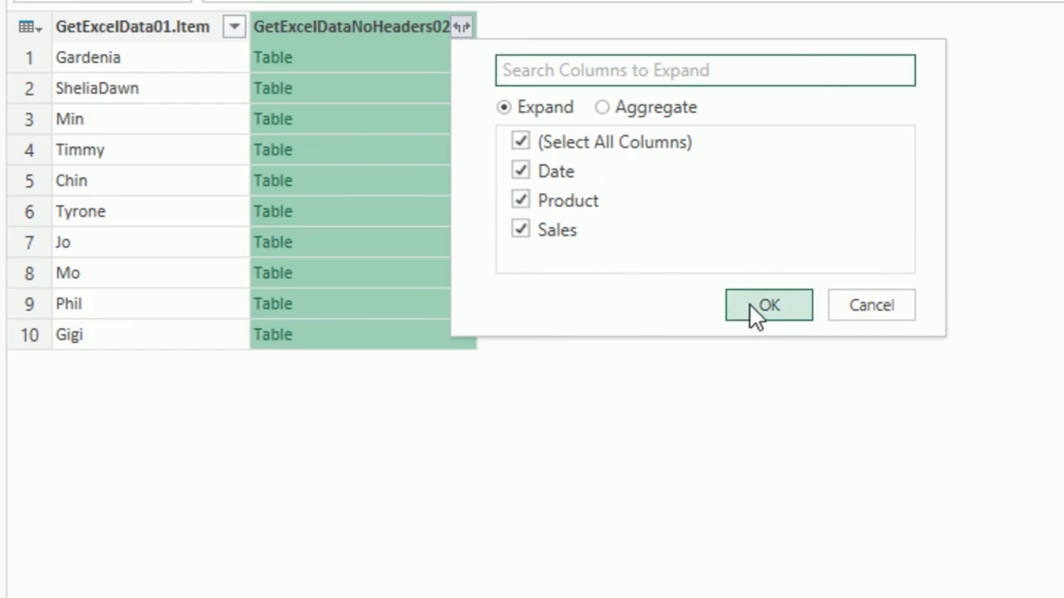
left_click(768, 306)
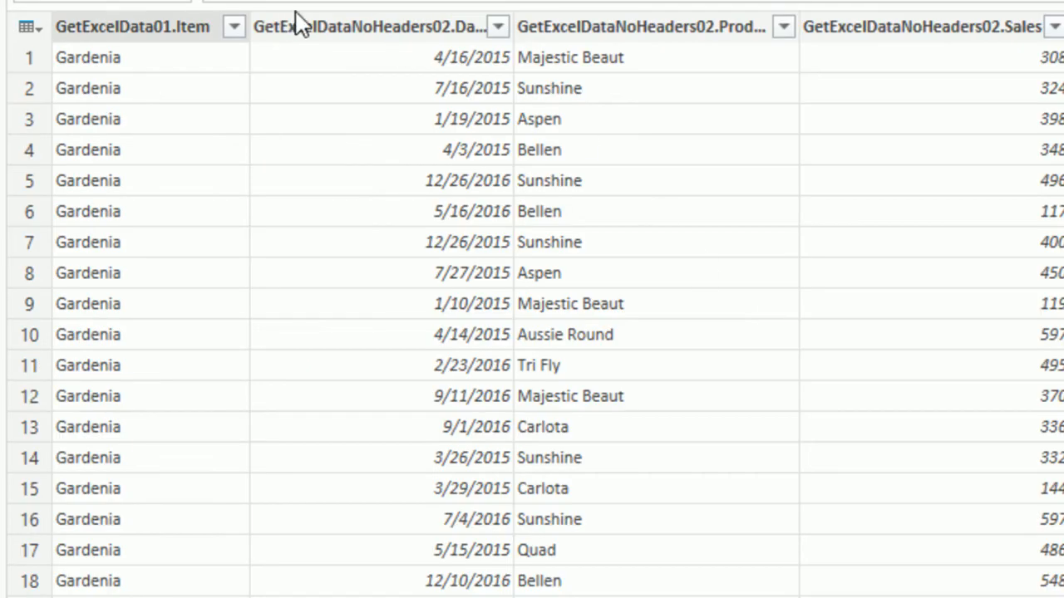
- Rename the four column headers to SalesRep, Date, Product and Sales
left_click(133, 27)
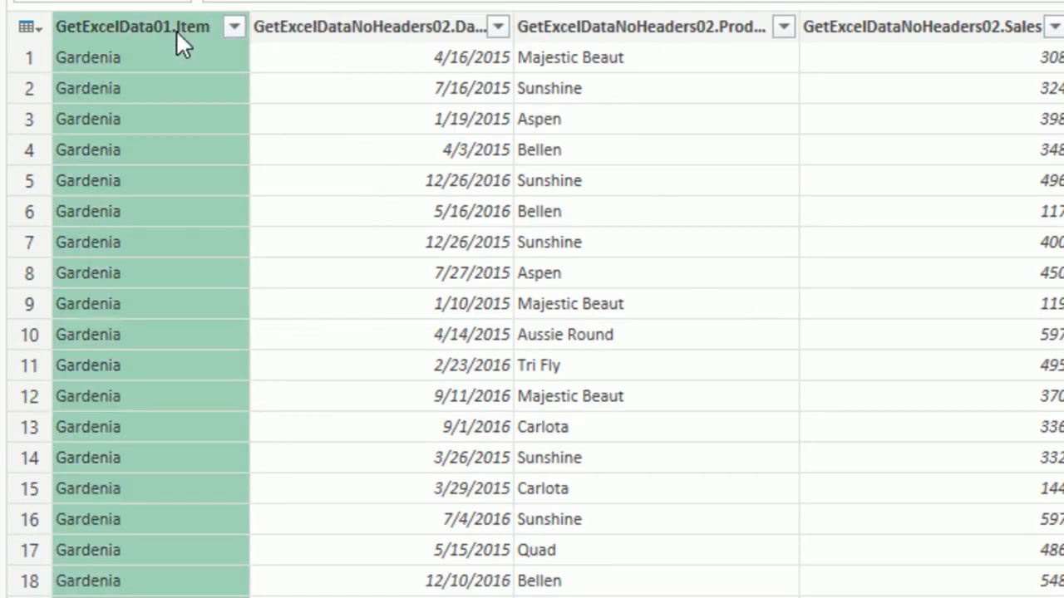
type("SalesRep")
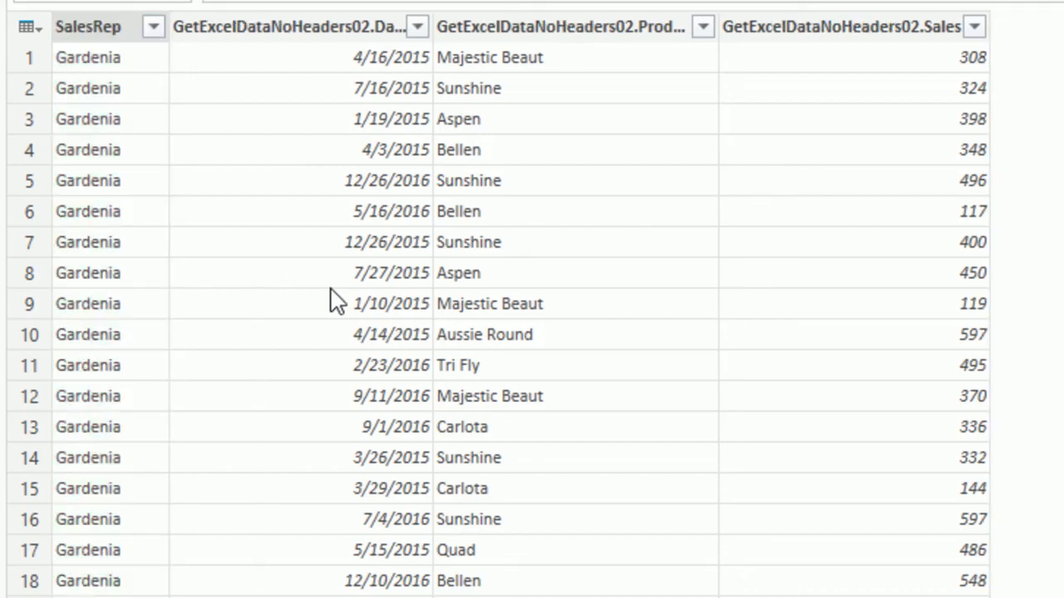
left_click(291, 26)
type("Date")
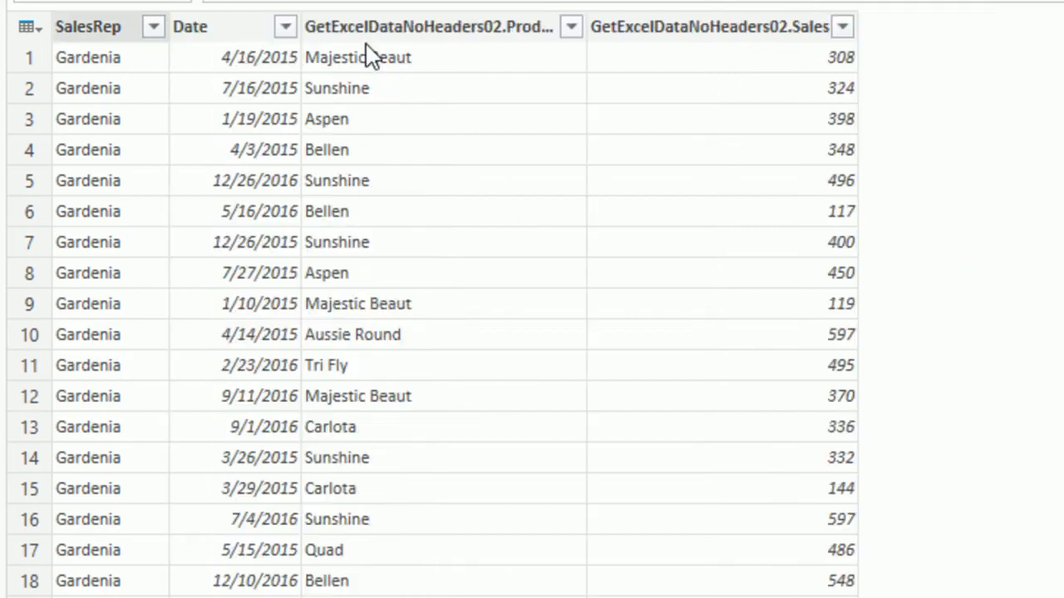
left_click(416, 27)
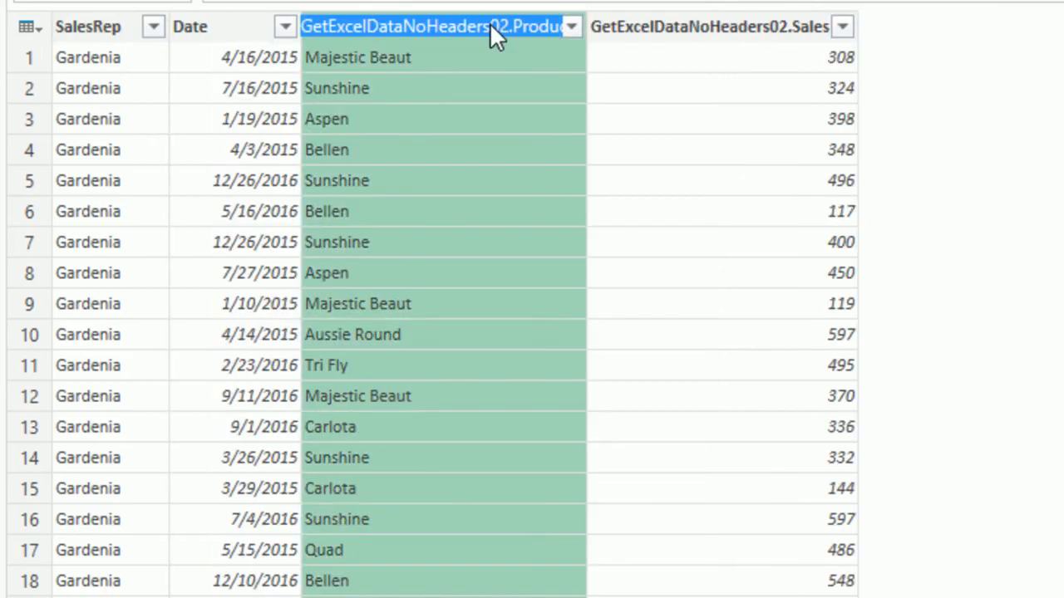
type("Product")
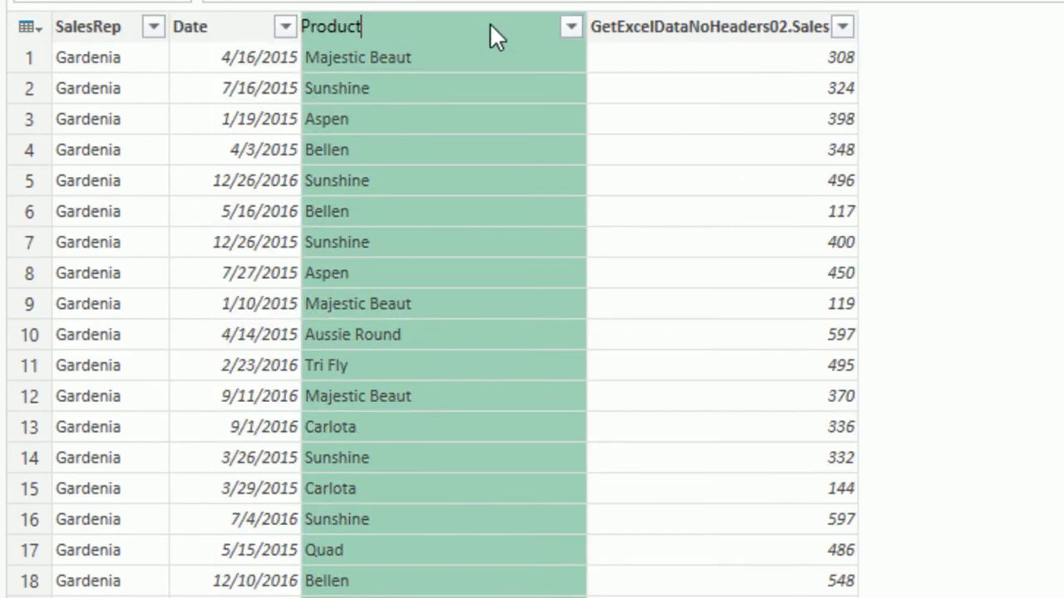
left_click(706, 26)
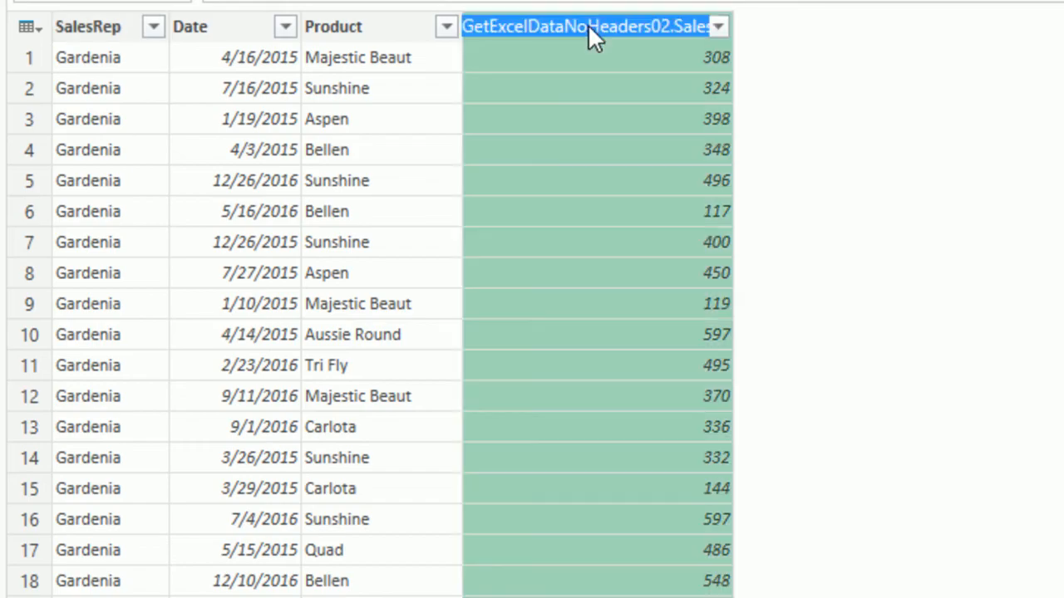
type("Sales")
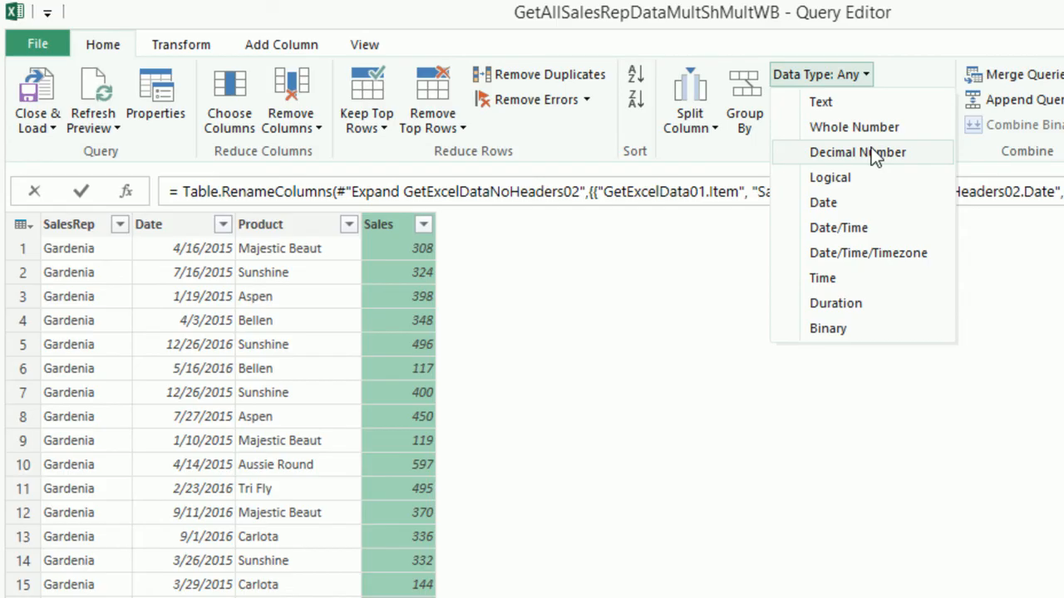
- Set Sales to Decimal Number, Product to Text and Date to Date type
left_click(858, 153)
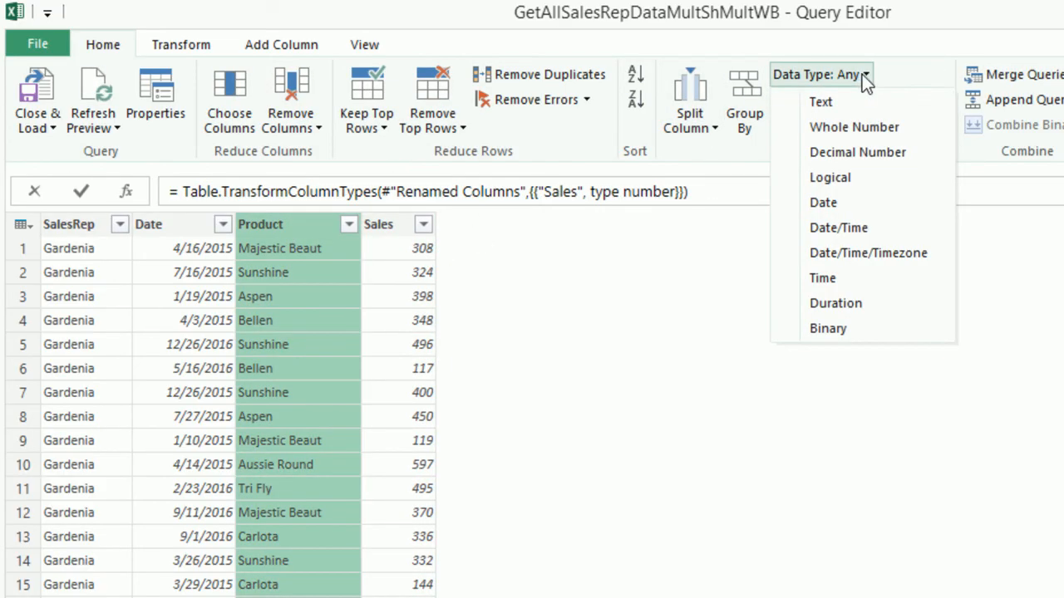
left_click(822, 102)
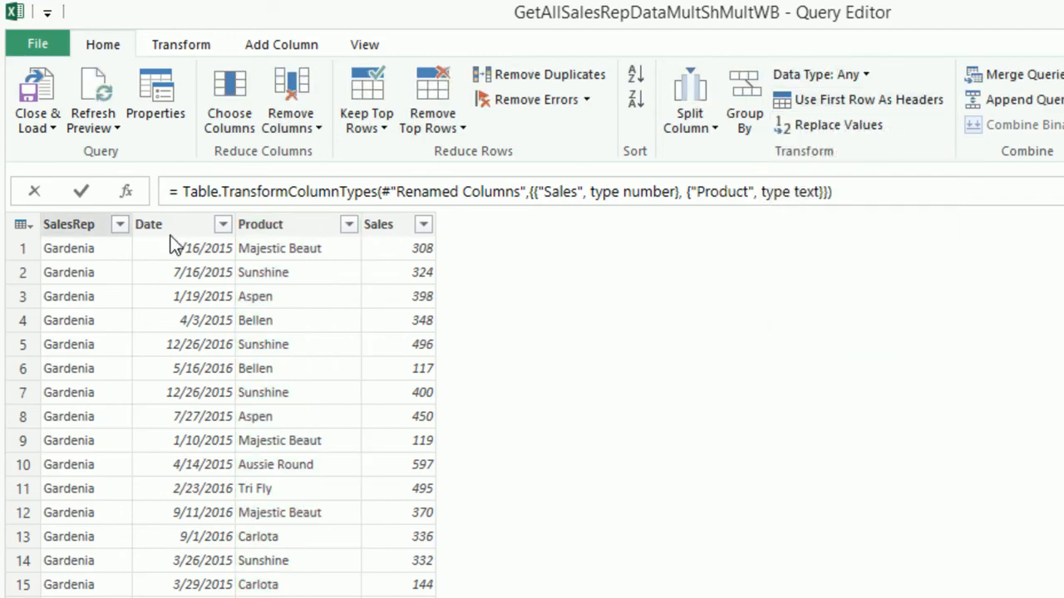
left_click(148, 223)
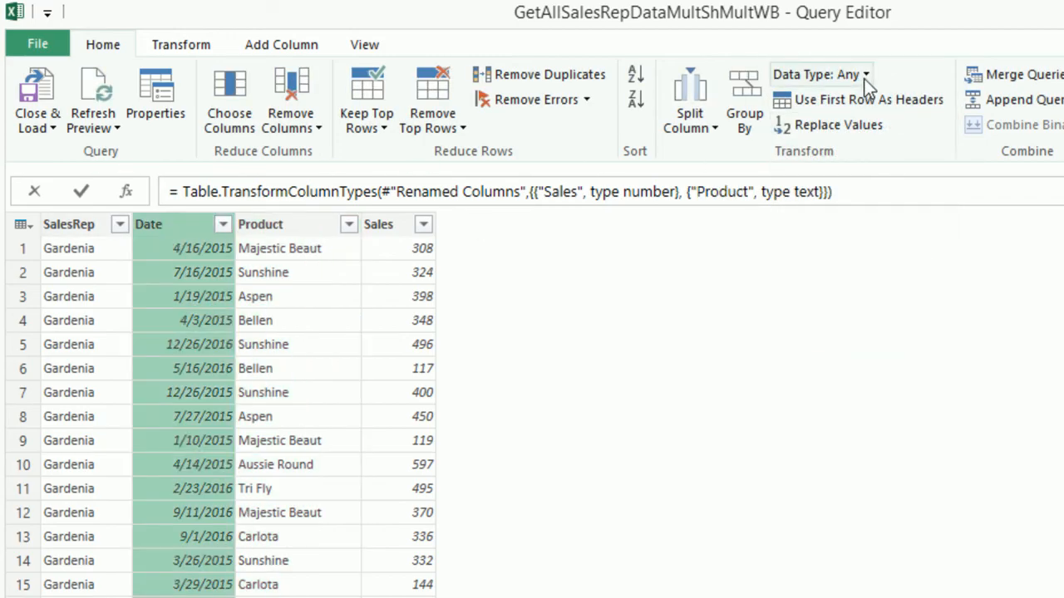
left_click(818, 73)
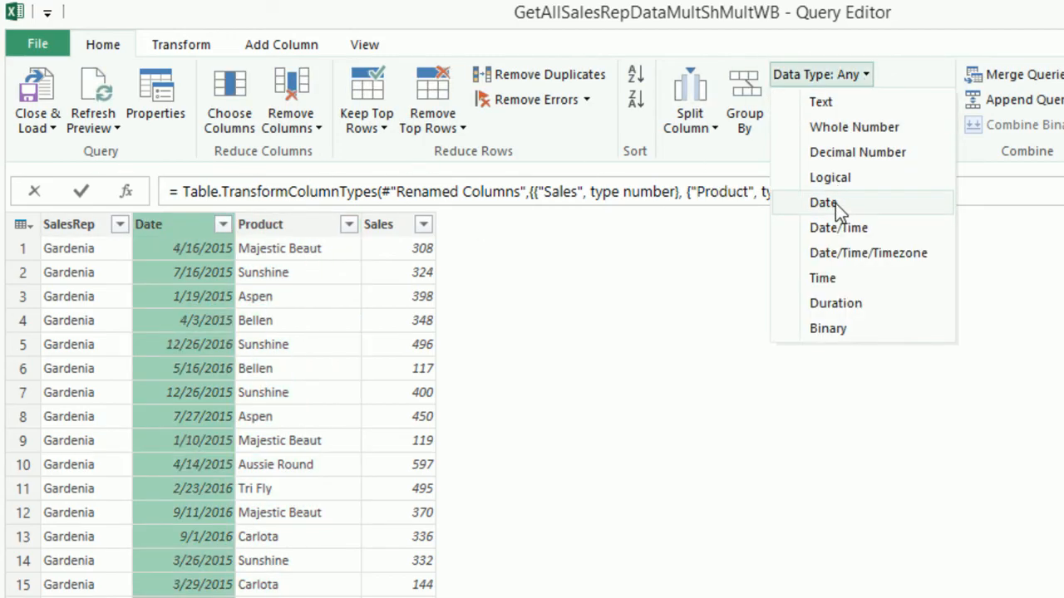
left_click(824, 203)
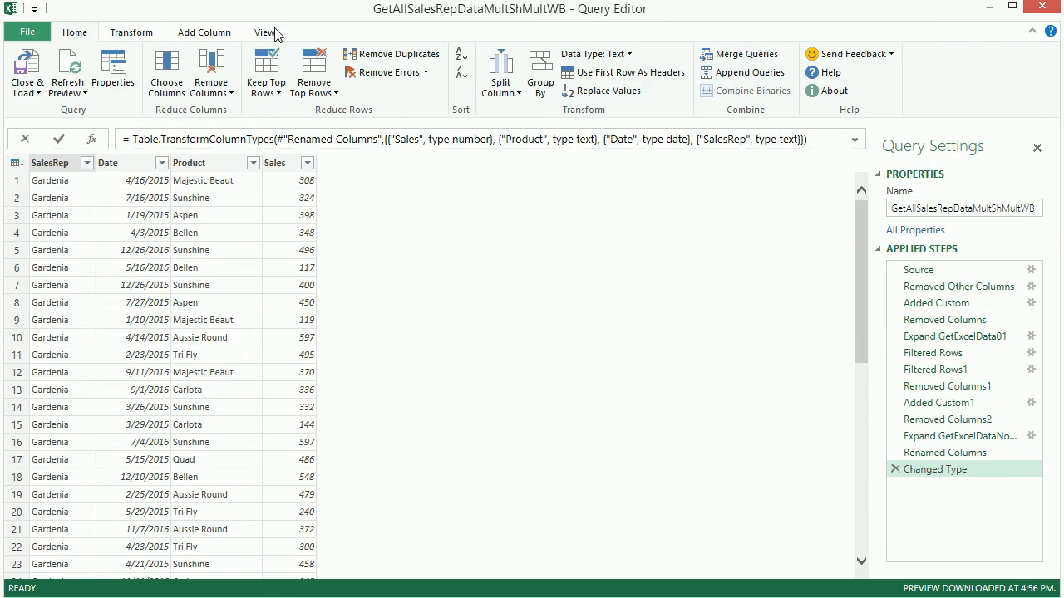
left_click(70, 68)
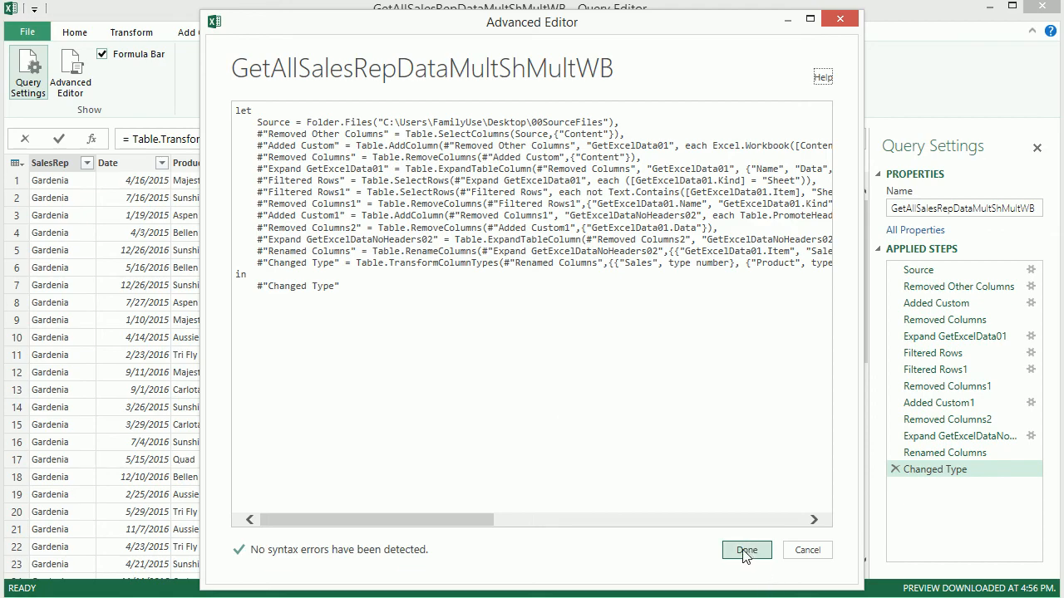
left_click(745, 551)
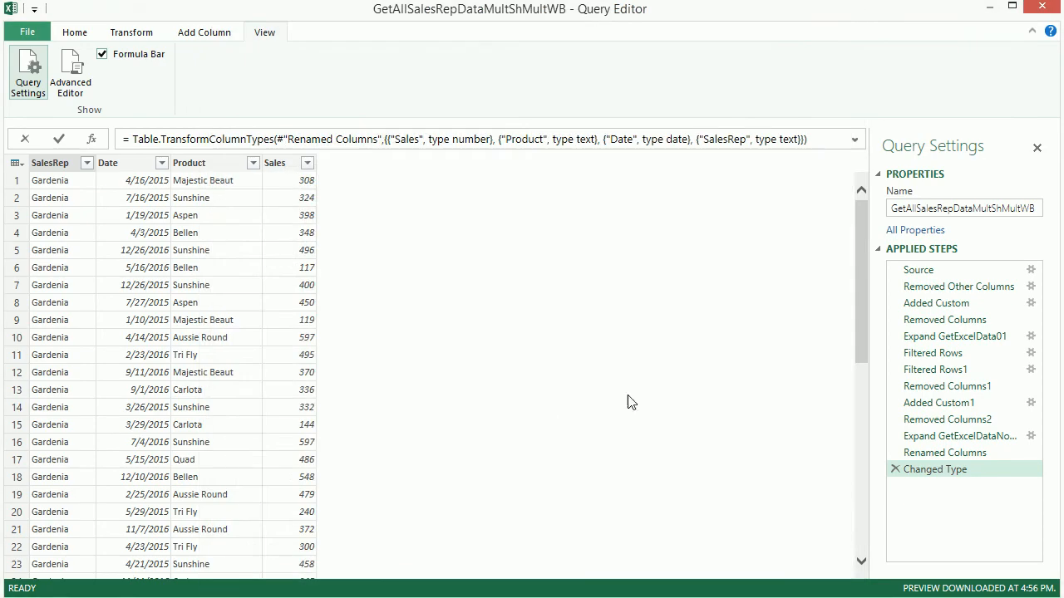
mouse_move(446, 286)
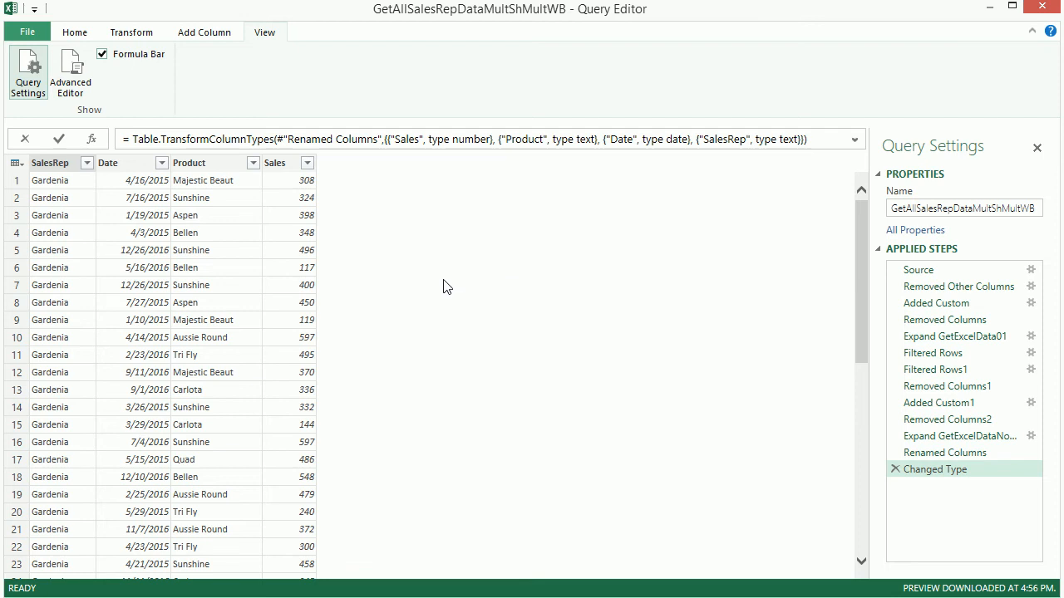
mouse_move(566, 323)
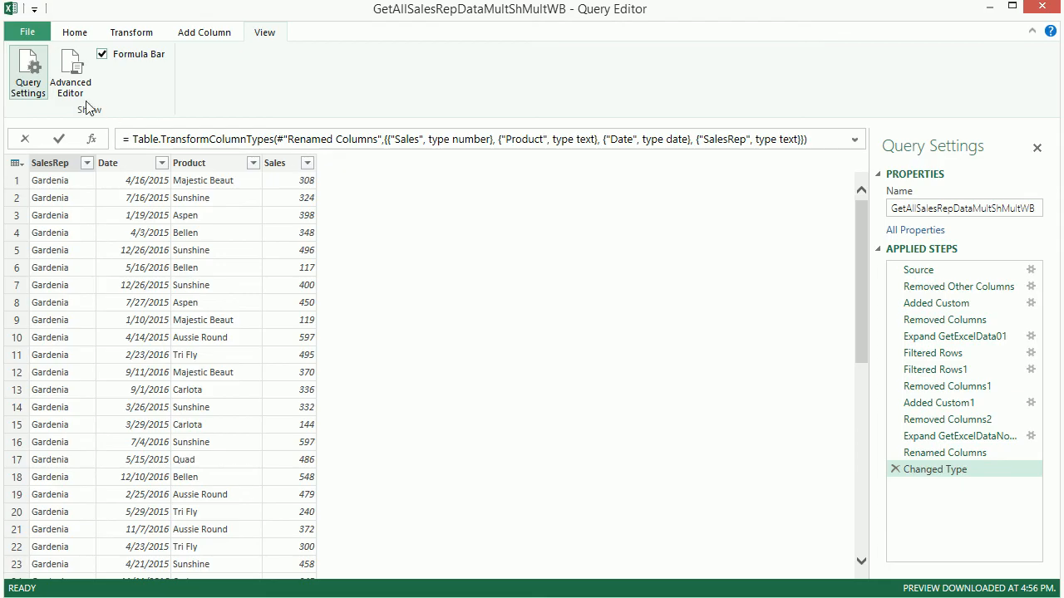
left_click(73, 31)
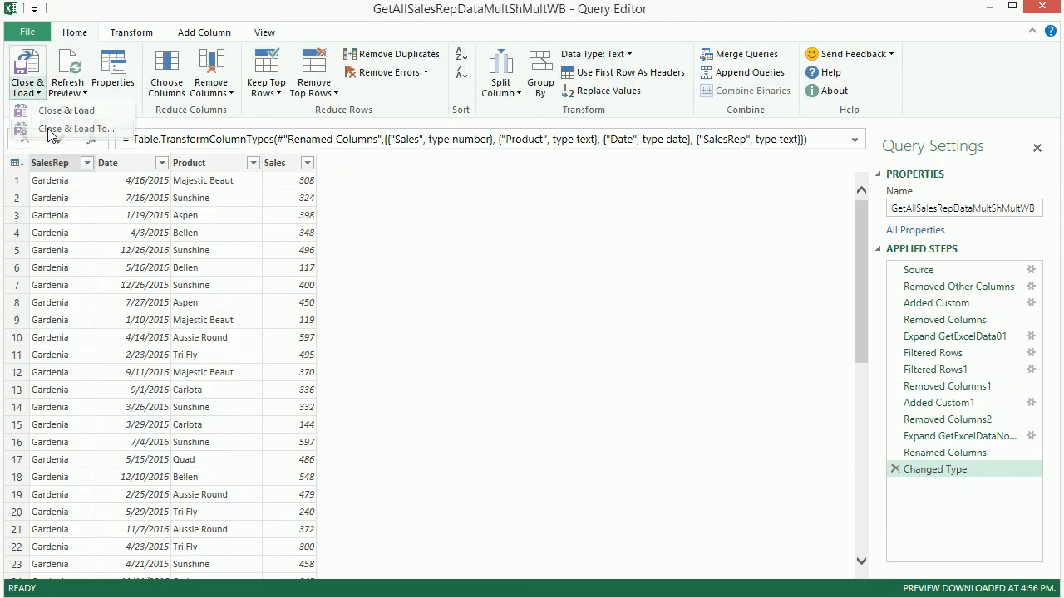
left_click(77, 130)
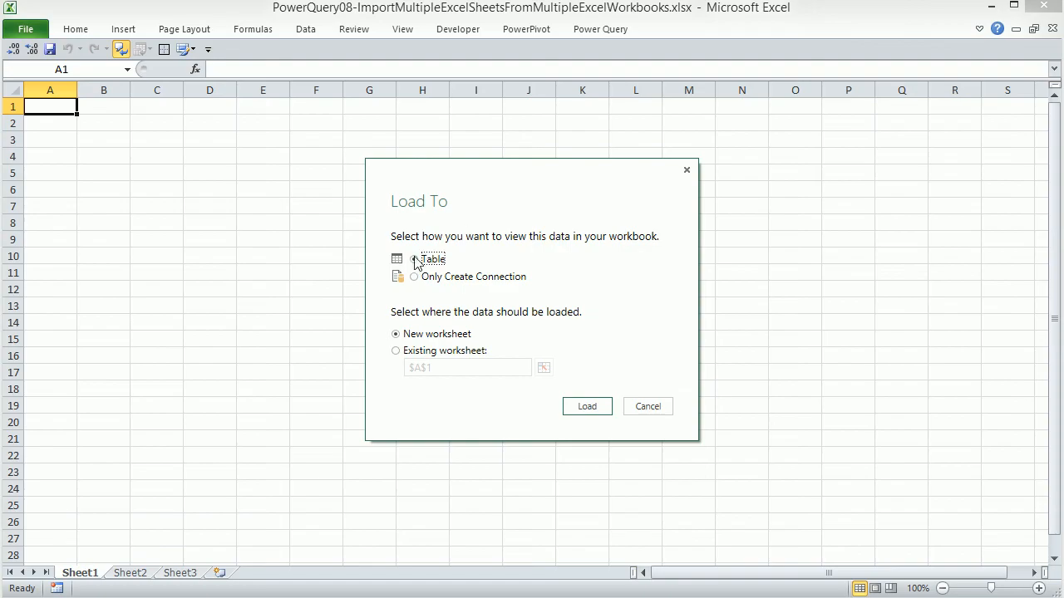
left_click(412, 259)
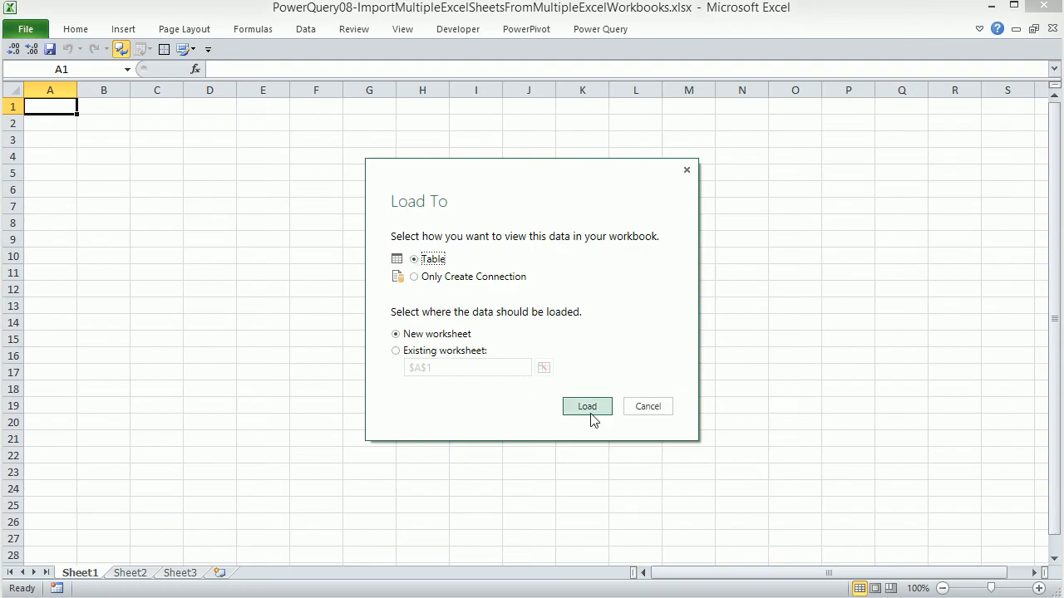
left_click(586, 405)
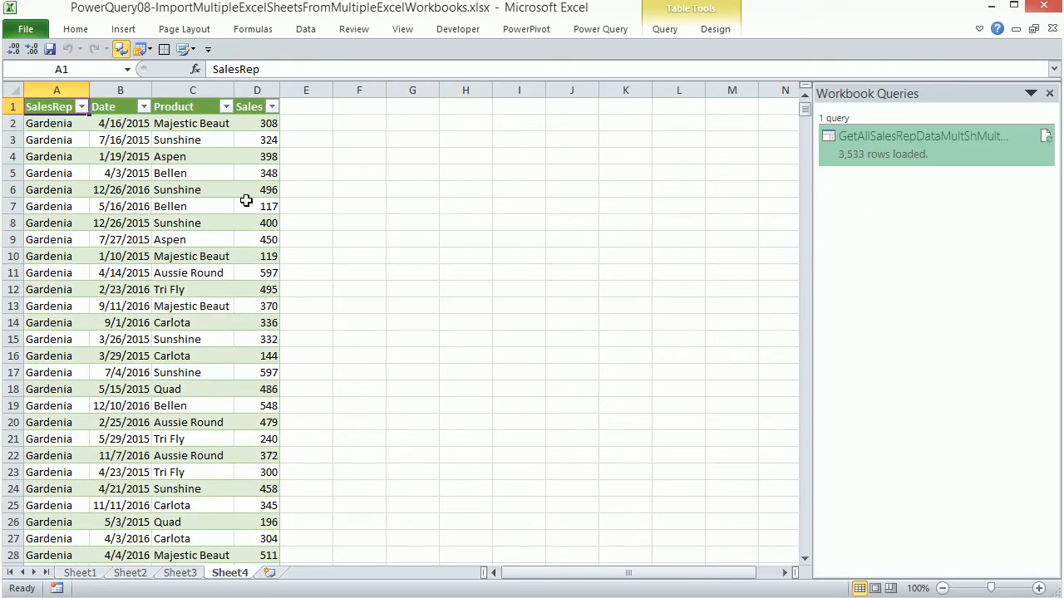
scroll("down", 3)
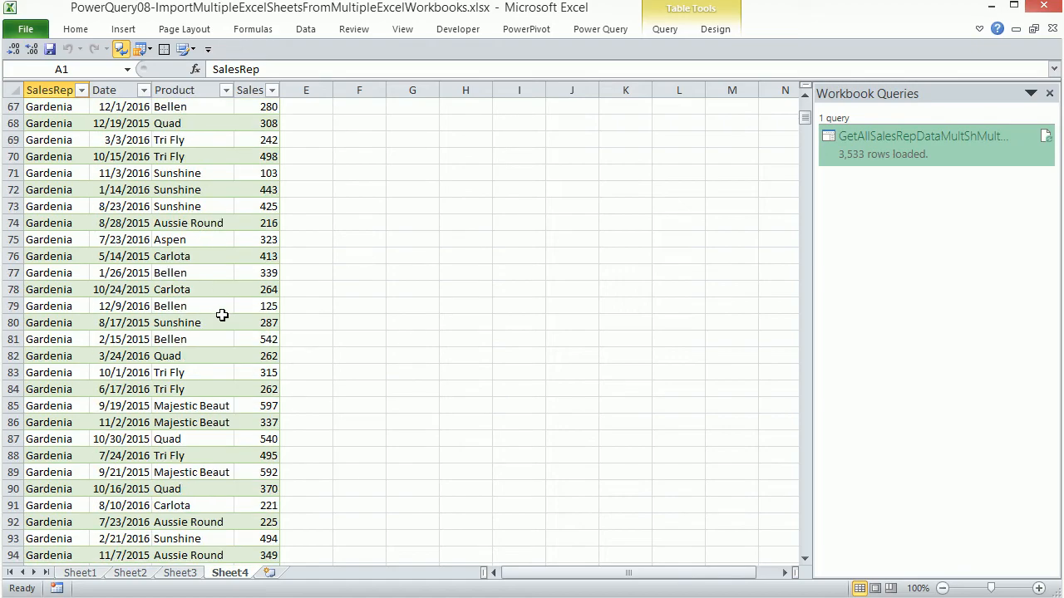
left_click(49, 322)
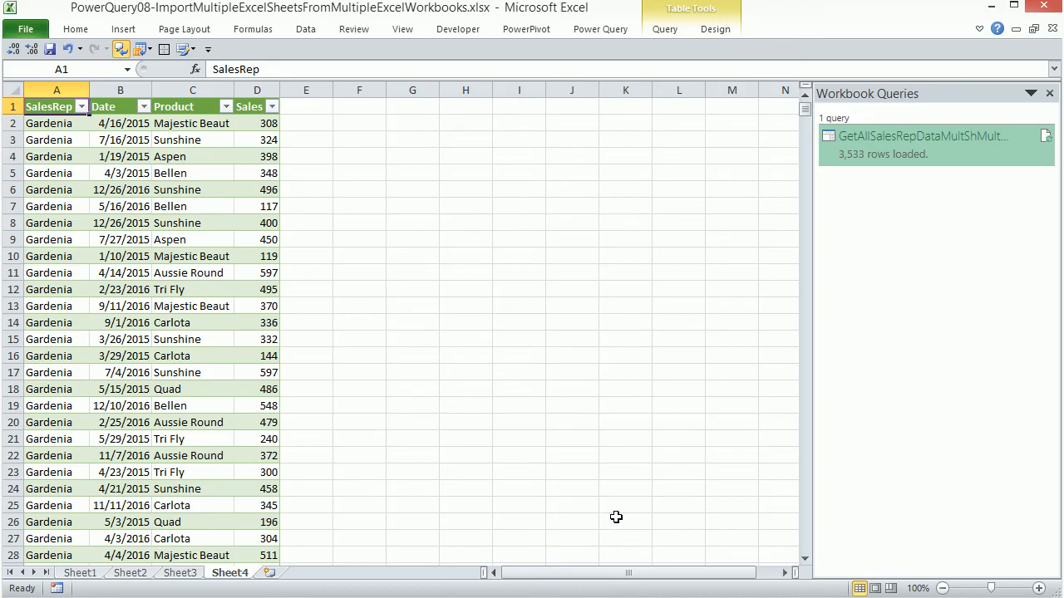
left_click(193, 173)
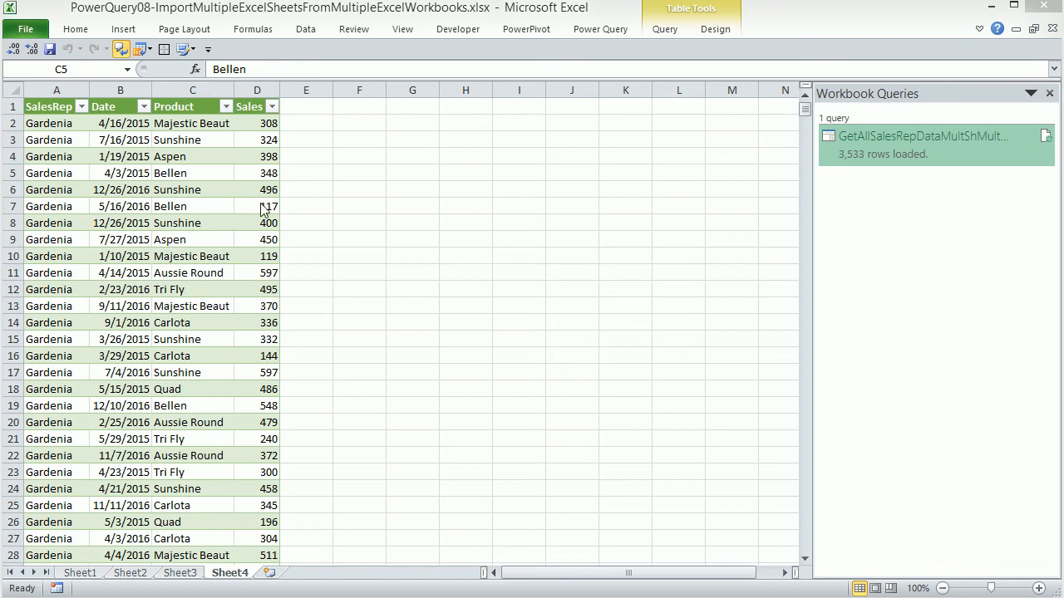
mouse_move(180, 249)
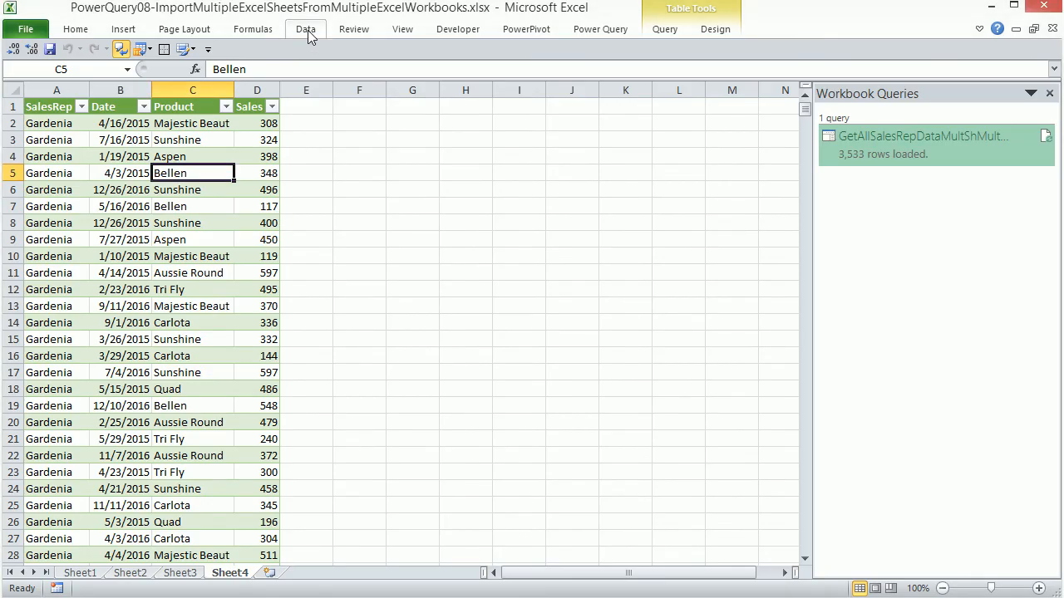
- In the query connection's properties, enable 'Refresh data when opening the file'
left_click(306, 28)
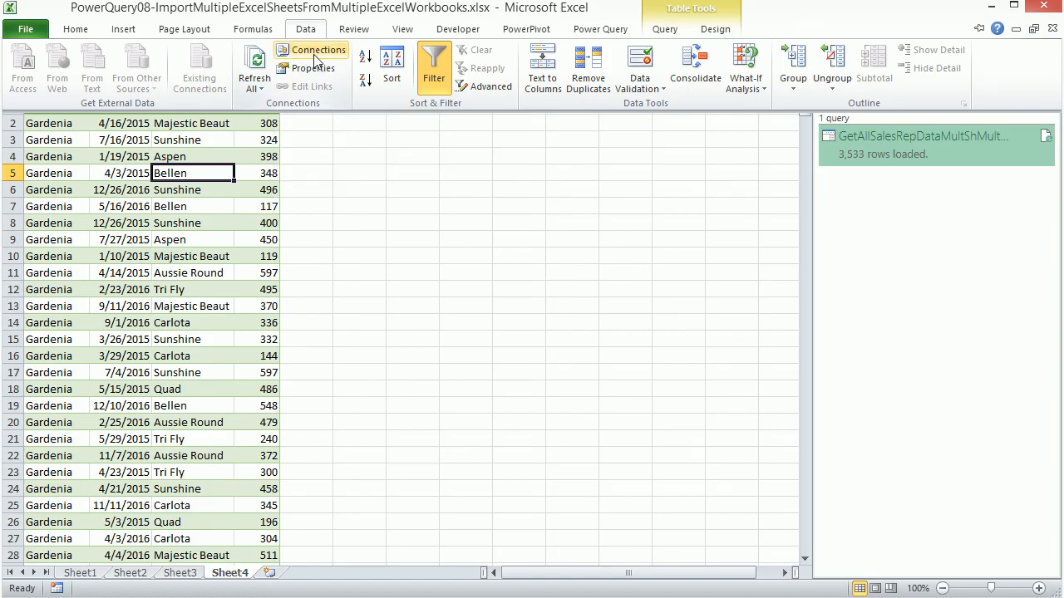
left_click(311, 50)
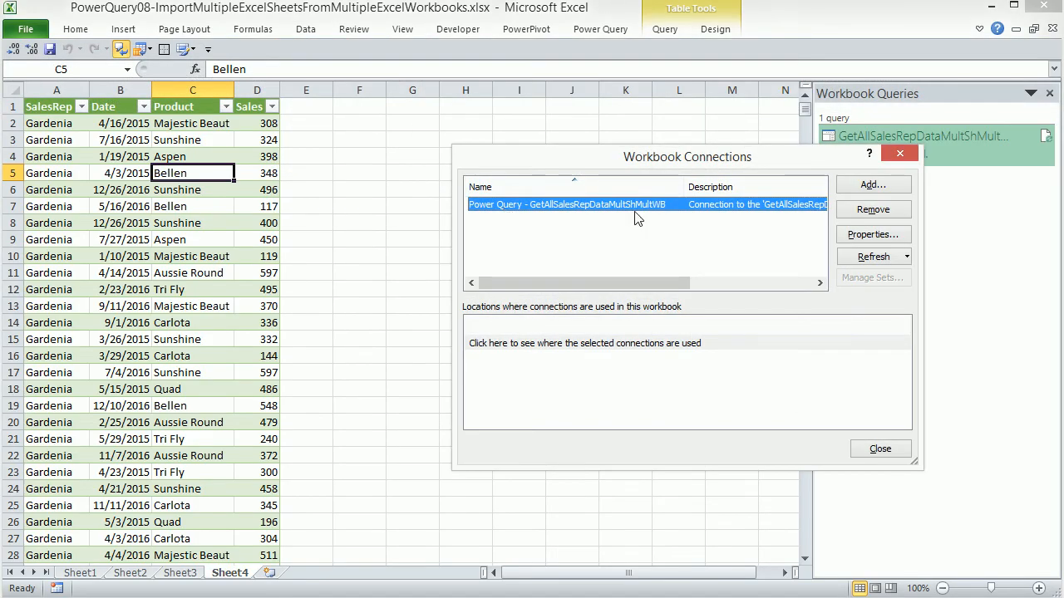
left_click(873, 235)
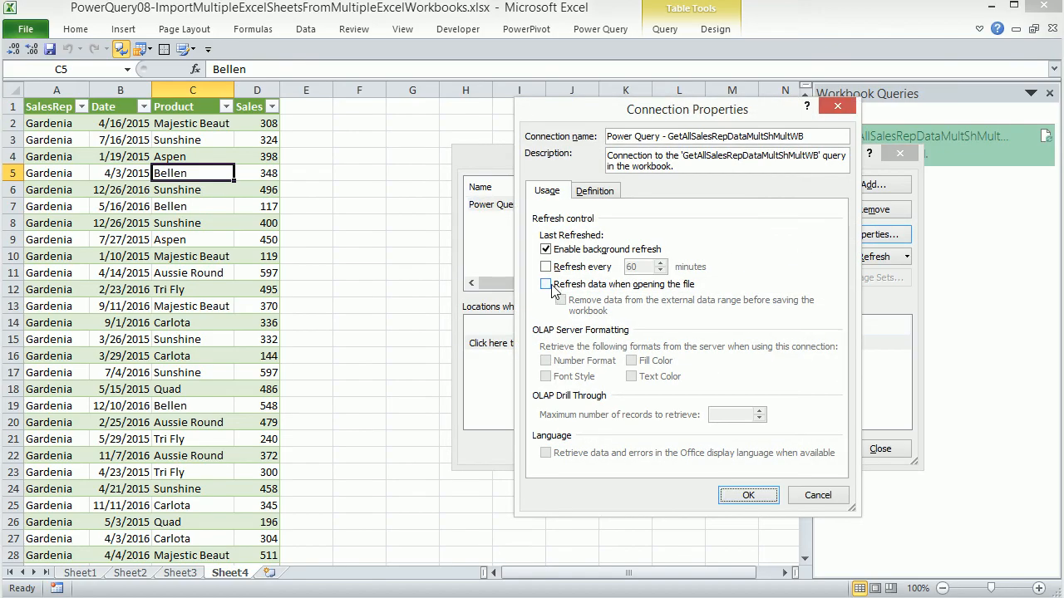
left_click(545, 284)
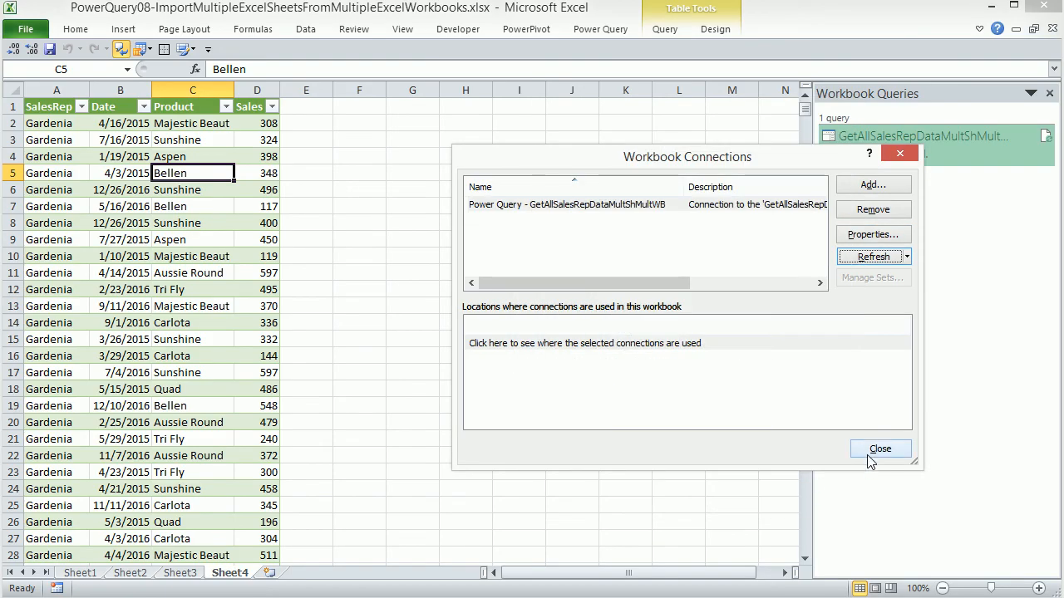
left_click(880, 449)
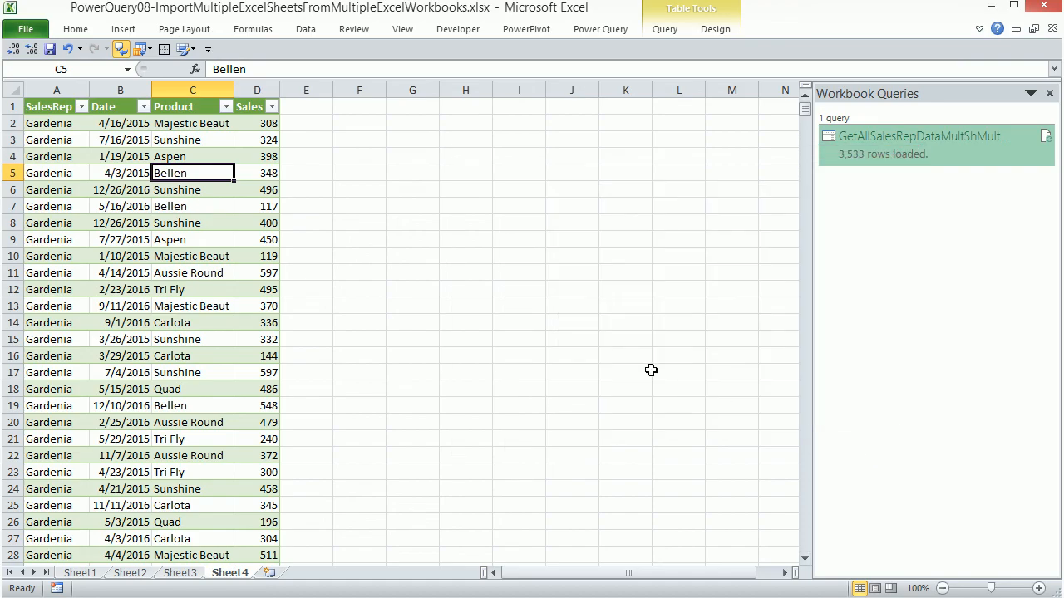
mouse_move(1044, 10)
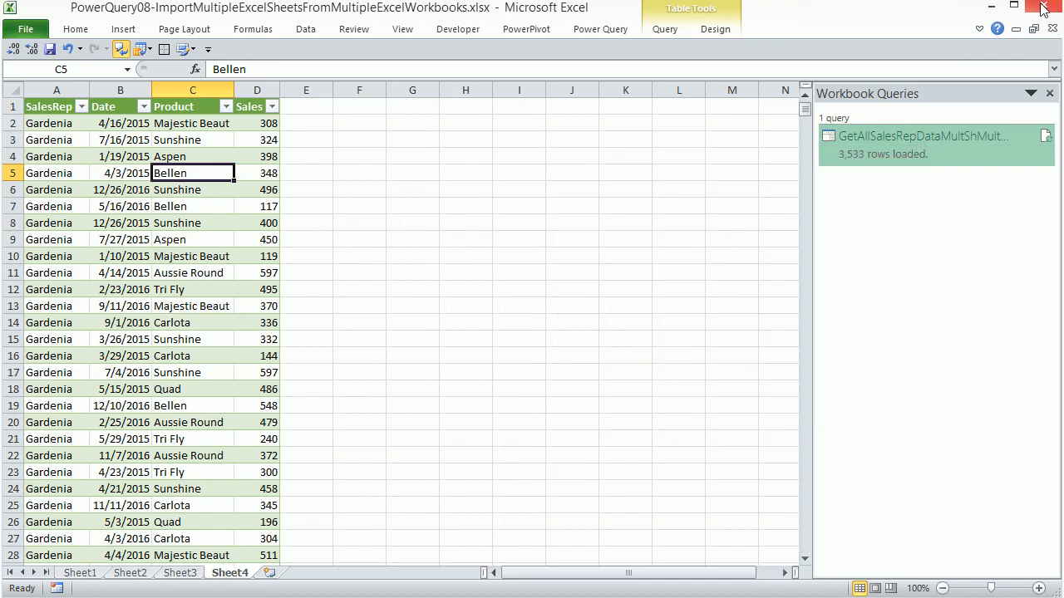
- In OthelloStore.xlsx, add a Fran sheet with pasted Date, Product, Sales data and autofit columns
left_click(1044, 7)
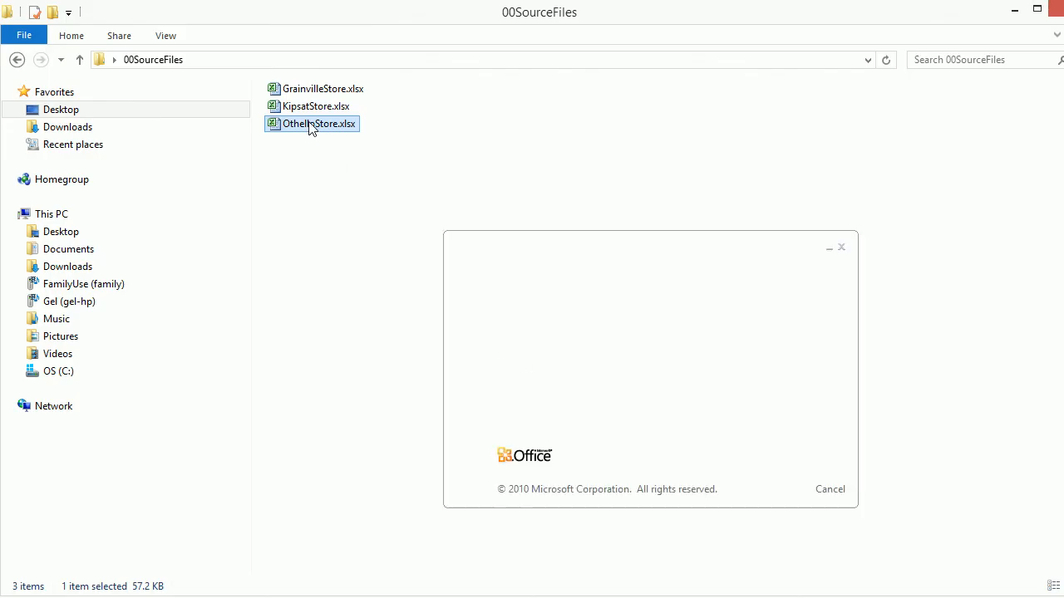
double_click(319, 123)
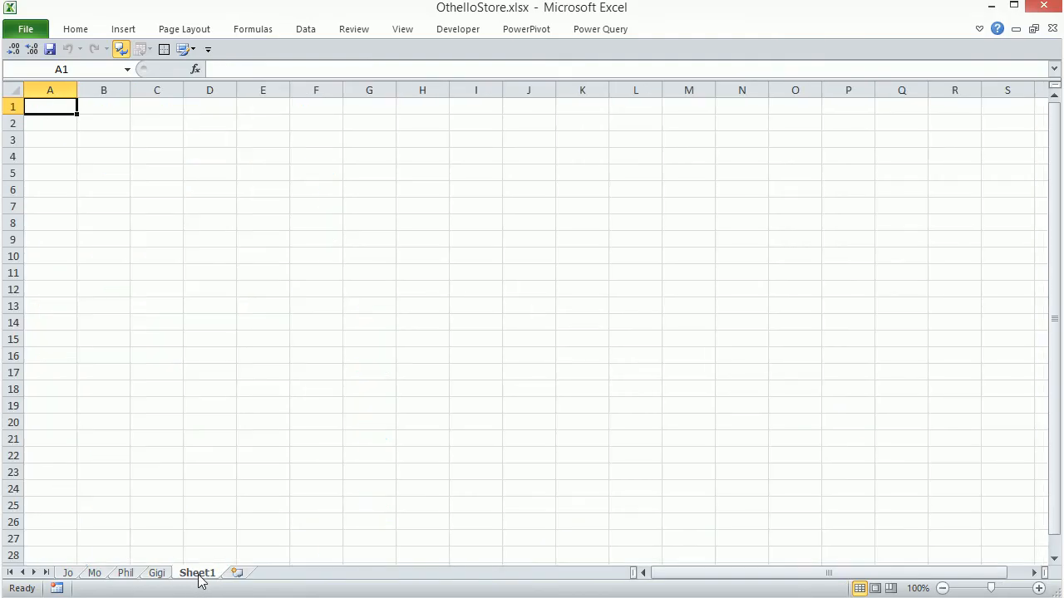
double_click(196, 572)
type("Fran")
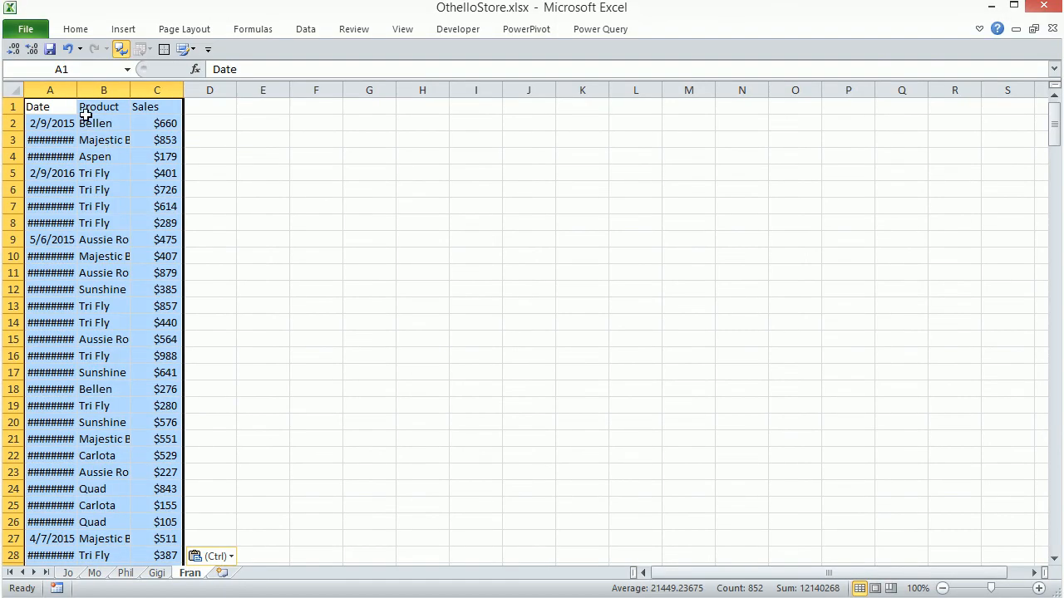
left_click_drag(77, 90, 77, 90)
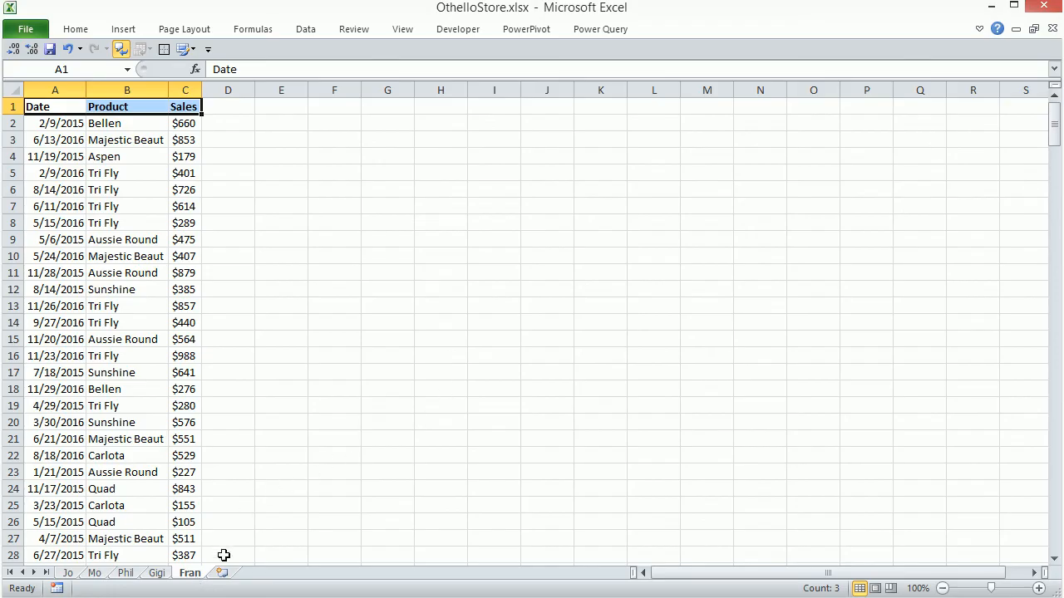
mouse_move(246, 504)
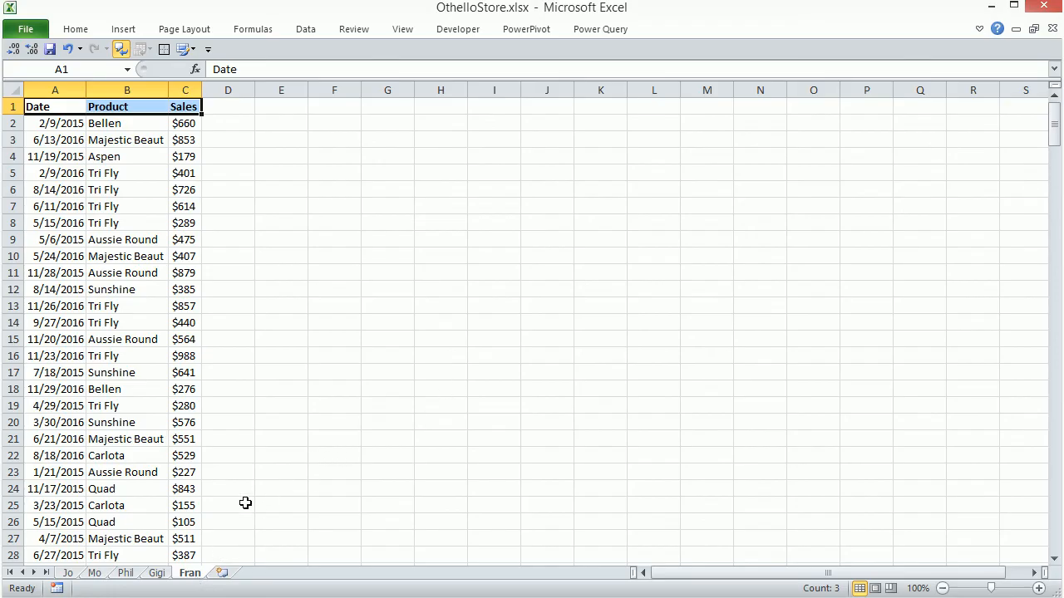
mouse_move(439, 60)
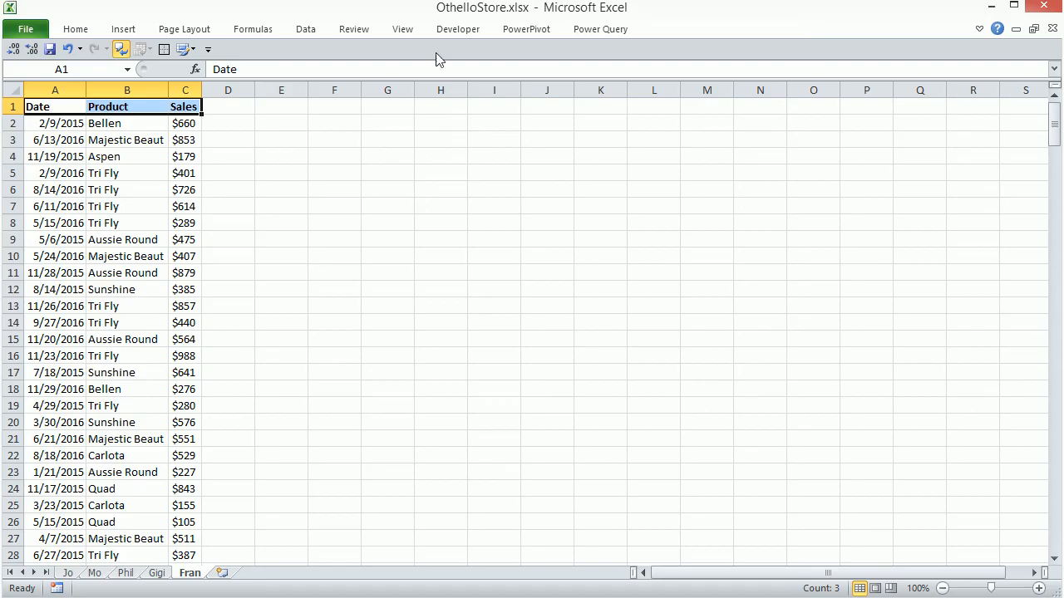
left_click(55, 107)
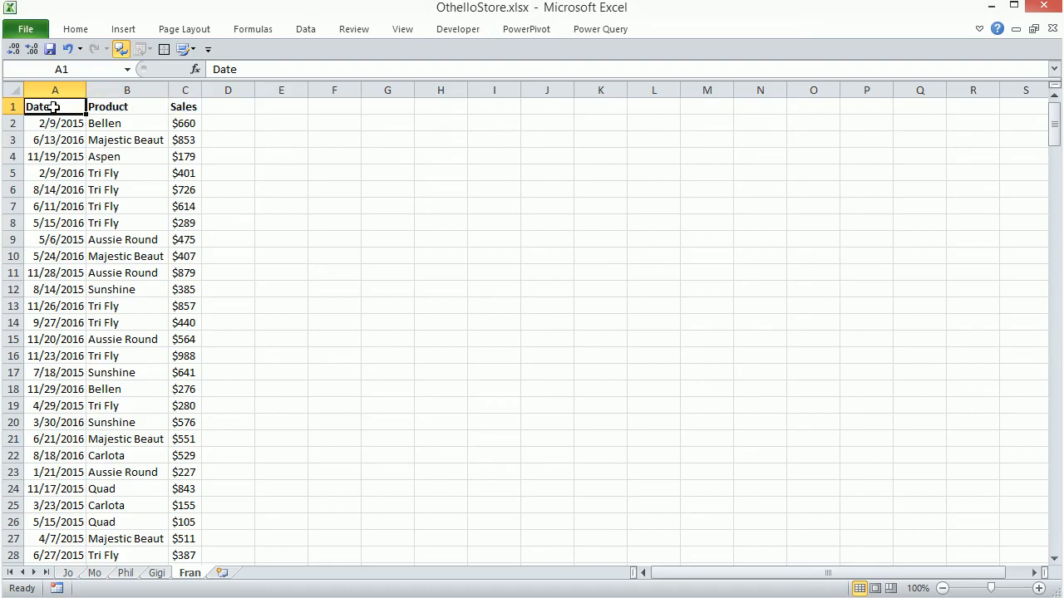
mouse_move(379, 122)
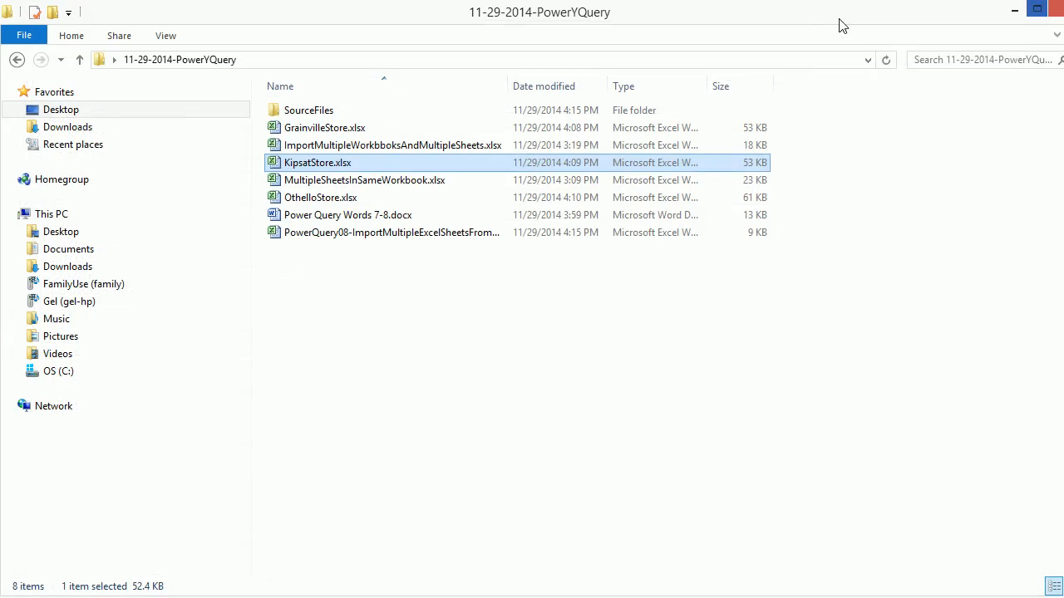
- Browse the Desktop and 00SourceFiles folder, returning to the Desktop for the PowerQuery08 workbook
left_click(60, 110)
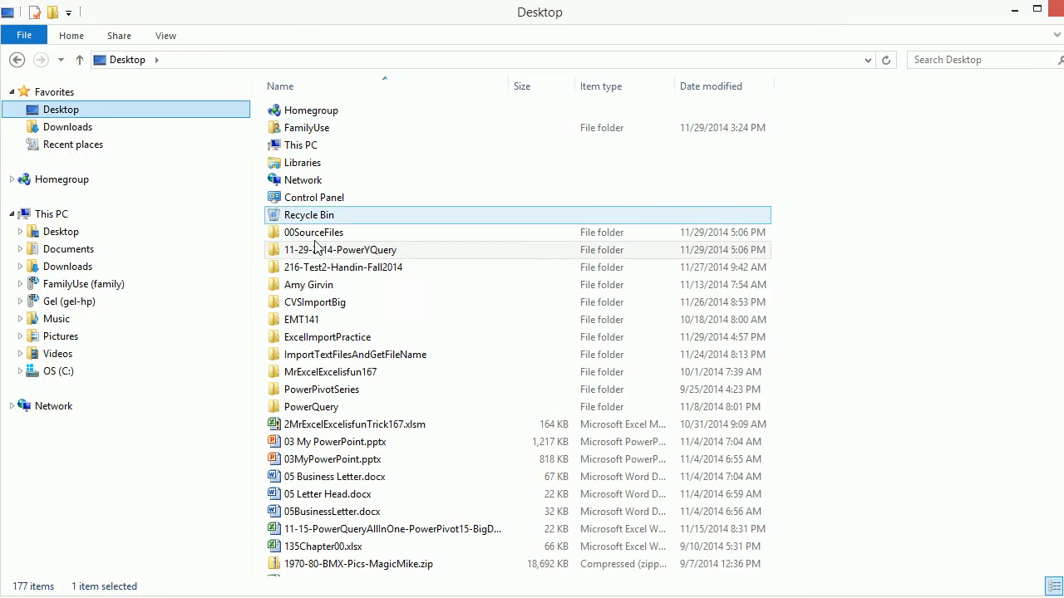
double_click(314, 233)
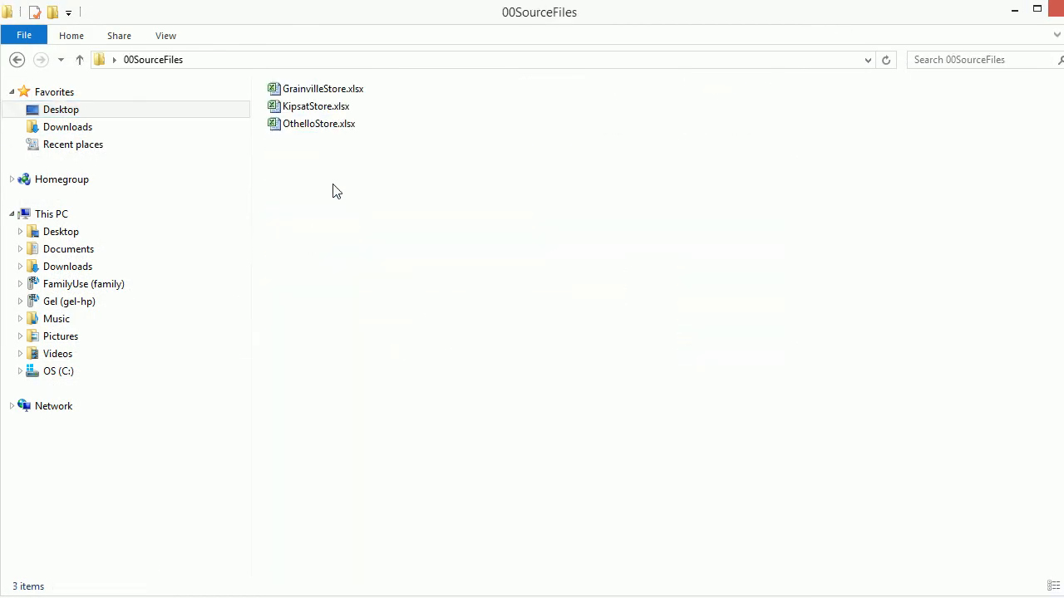
left_click(320, 123)
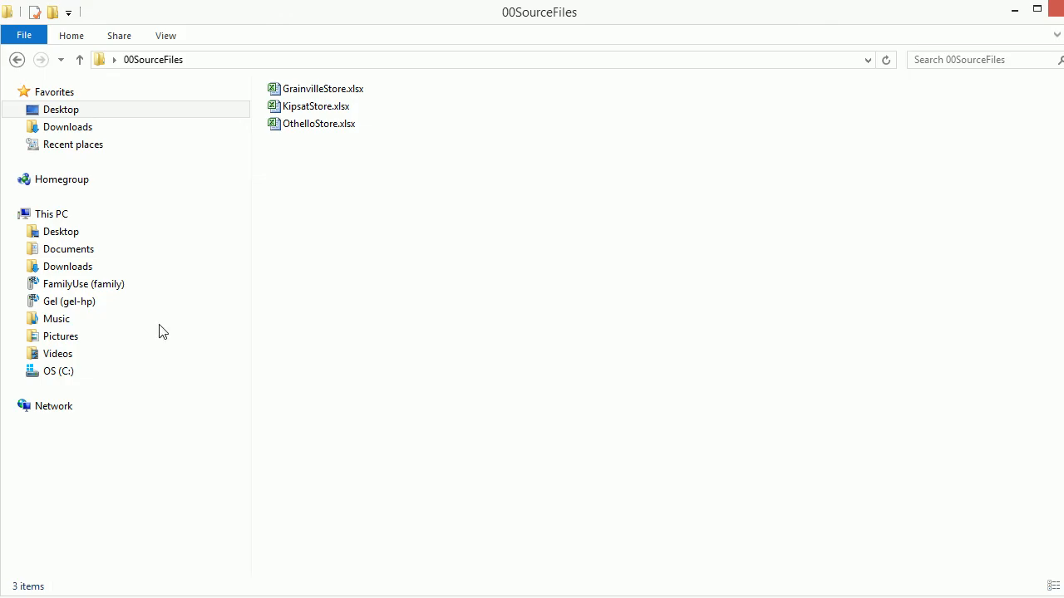
double_click(389, 110)
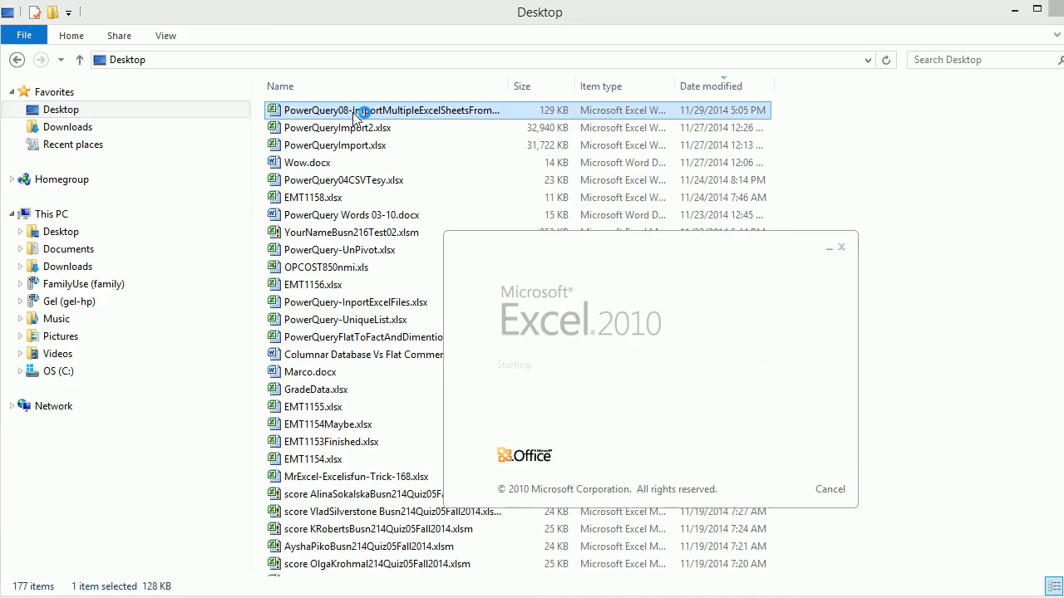
- Reopen PowerQuery08 so the table refreshes to 3,816 rows including Fran, then return to the top
double_click(389, 110)
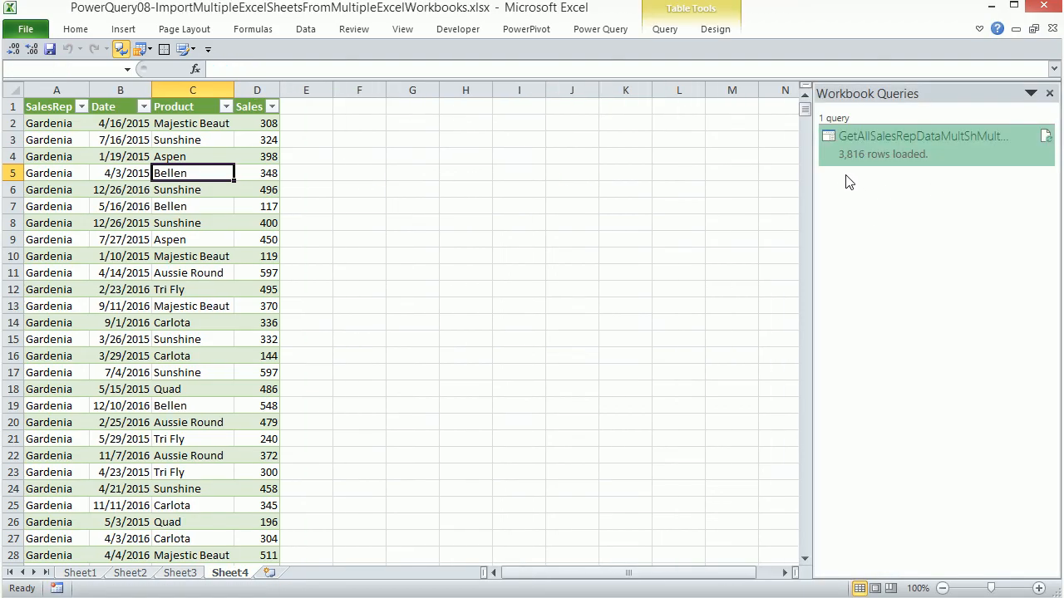
mouse_move(854, 183)
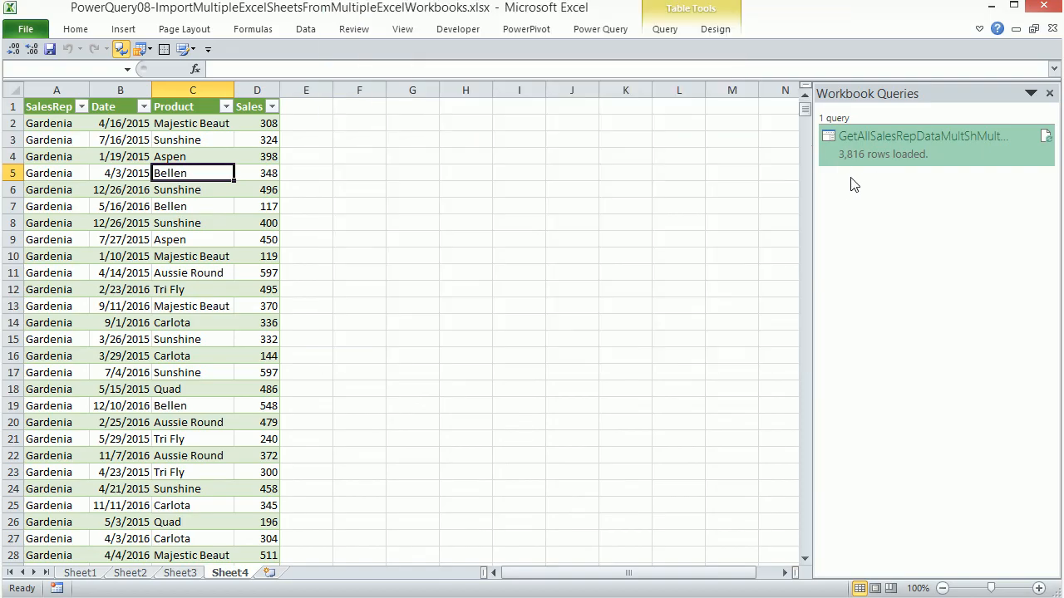
left_click(56, 223)
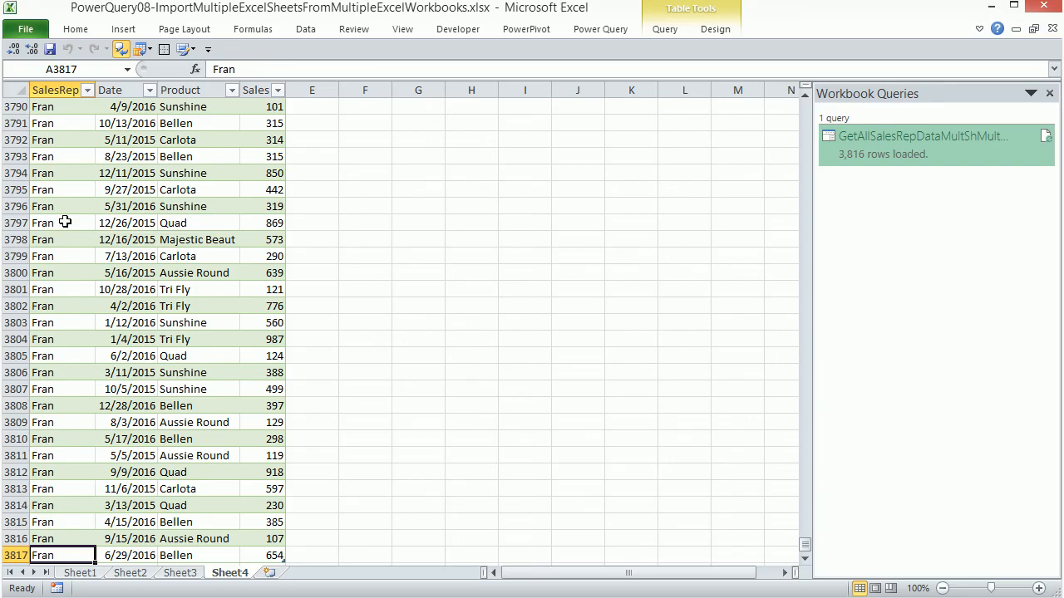
key("ctrl+Home")
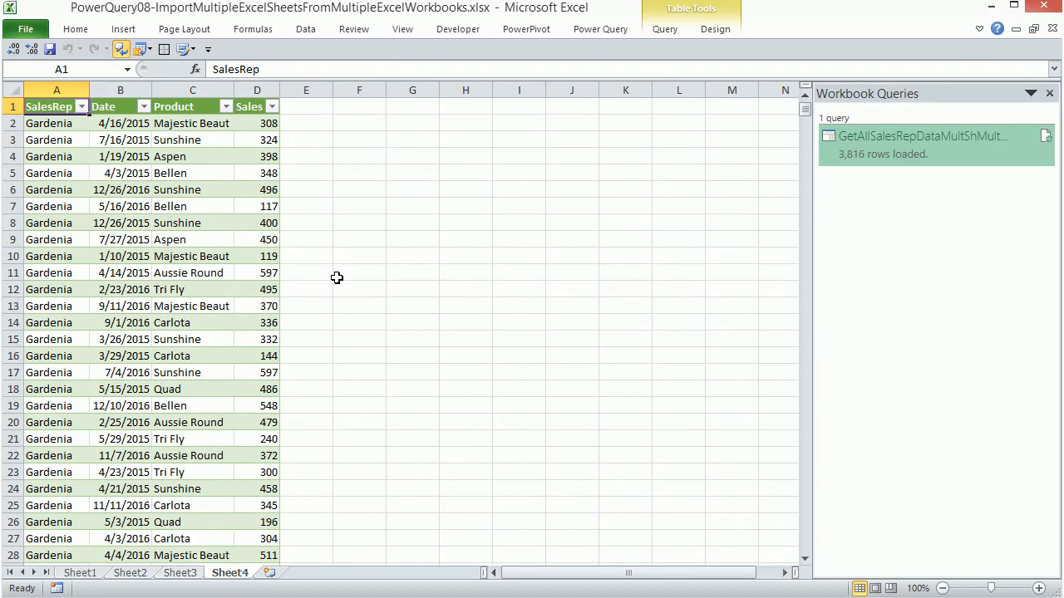
mouse_move(346, 281)
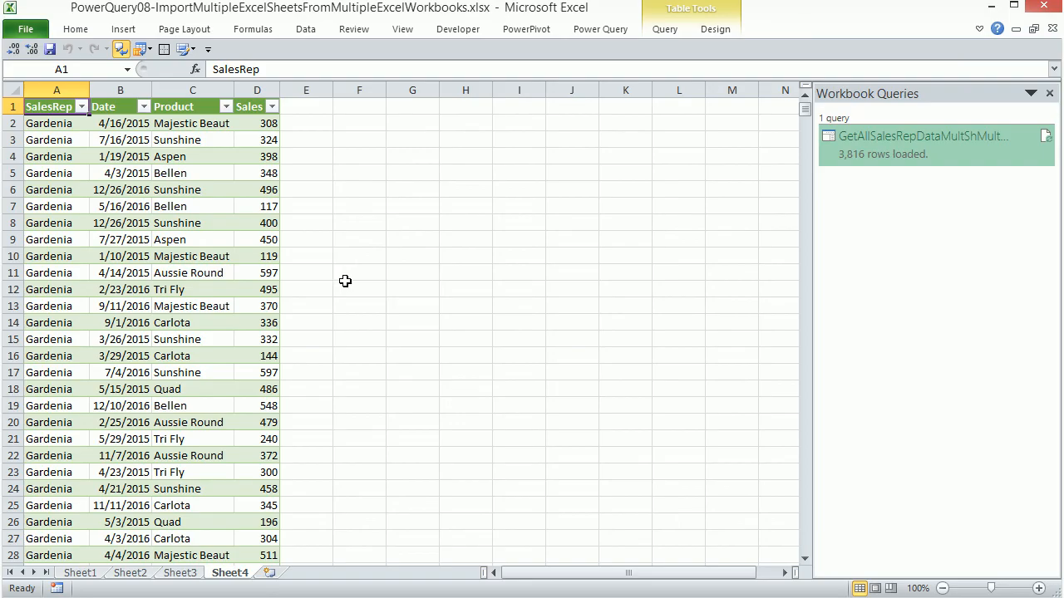